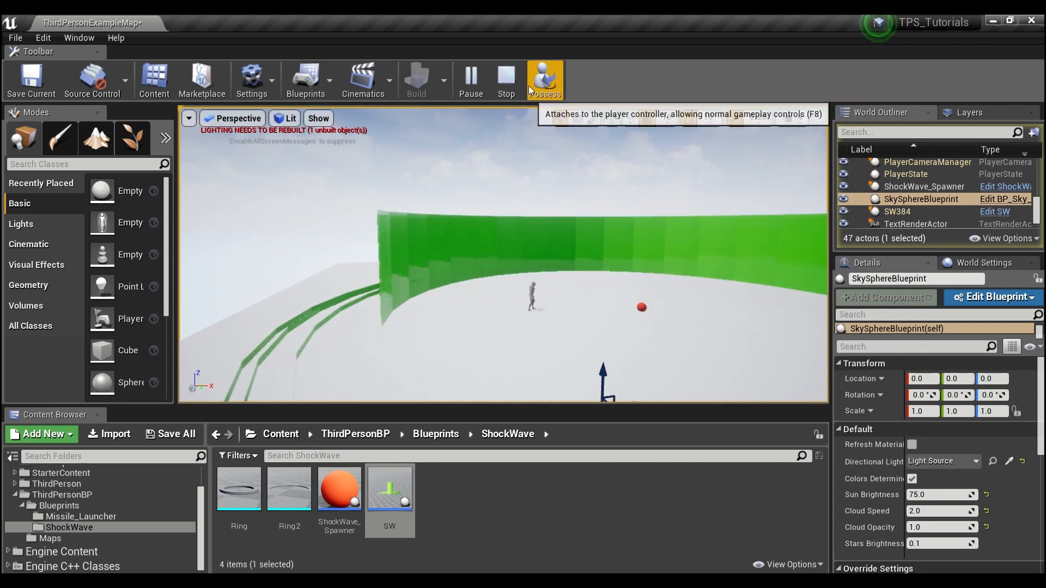
Possess the third-person player character during the running play session.
{"action": "left_click", "coordinate": [544, 78]}
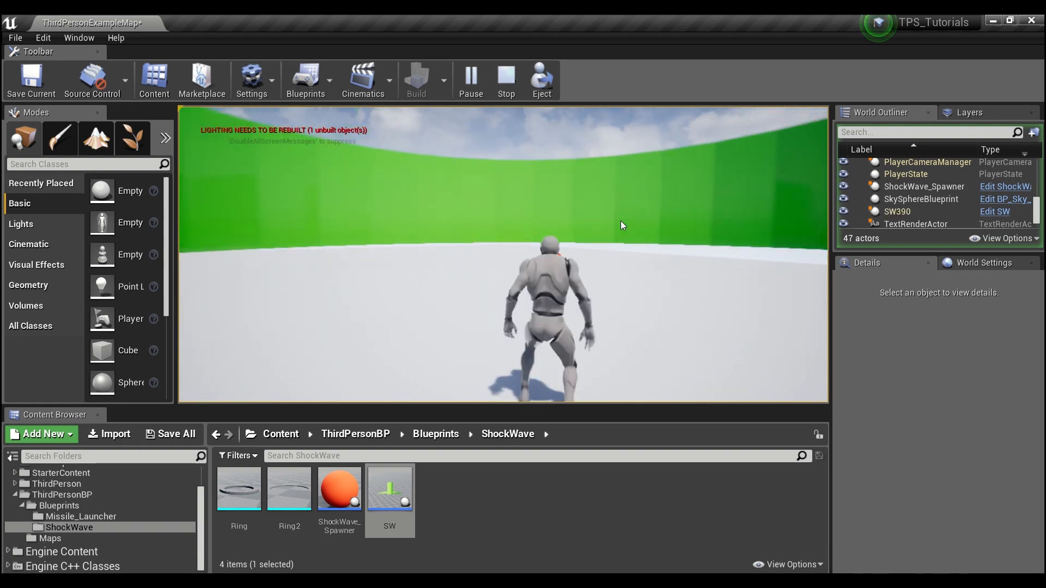
Stop the play test and create an Actor blueprint named Shockwave in the ShockWave folder.
{"action": "left_click", "coordinate": [505, 78]}
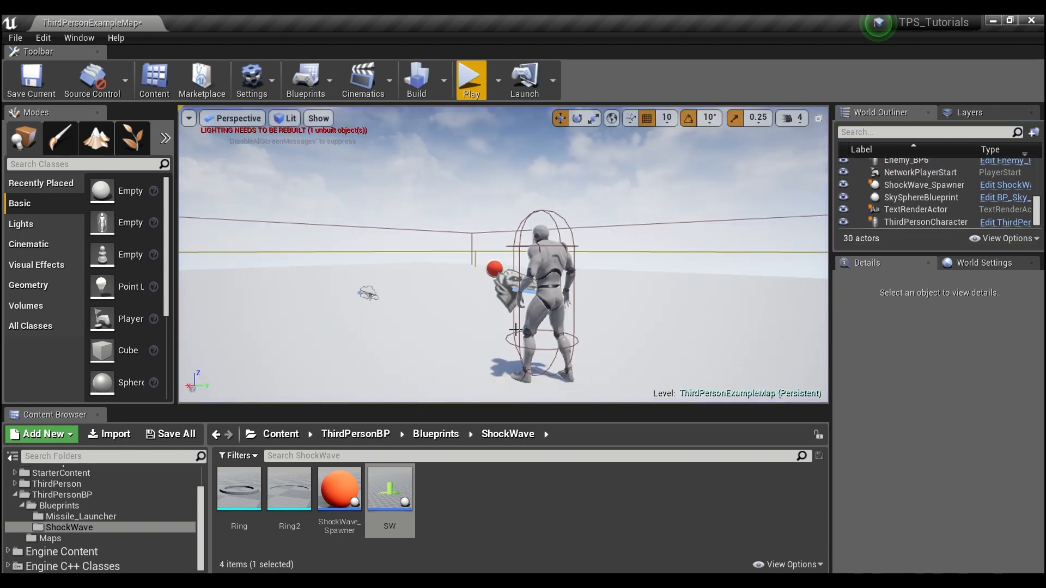
{"action": "left_click", "coordinate": [493, 495]}
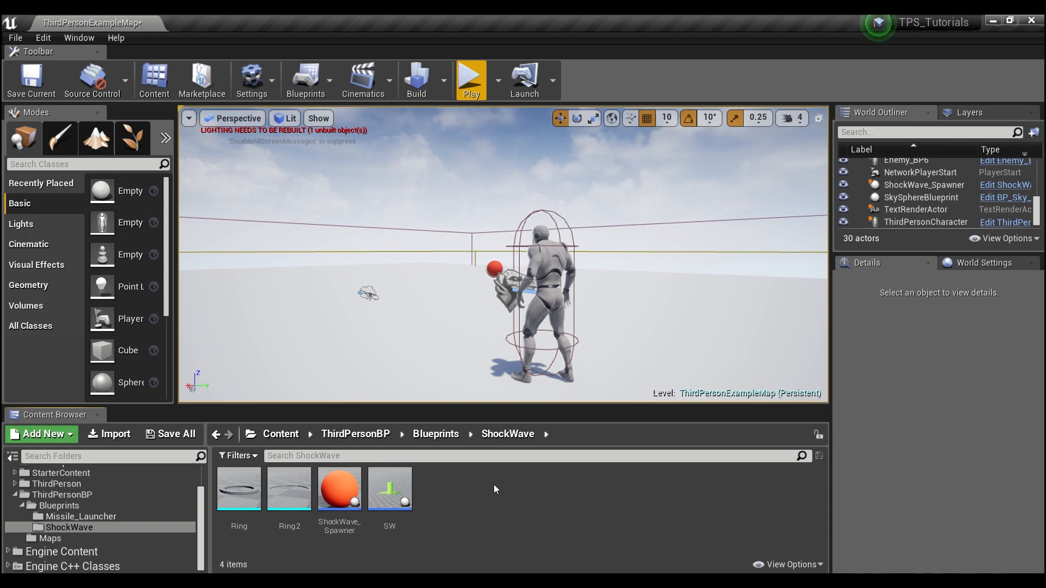
{"action": "left_click", "coordinate": [40, 434]}
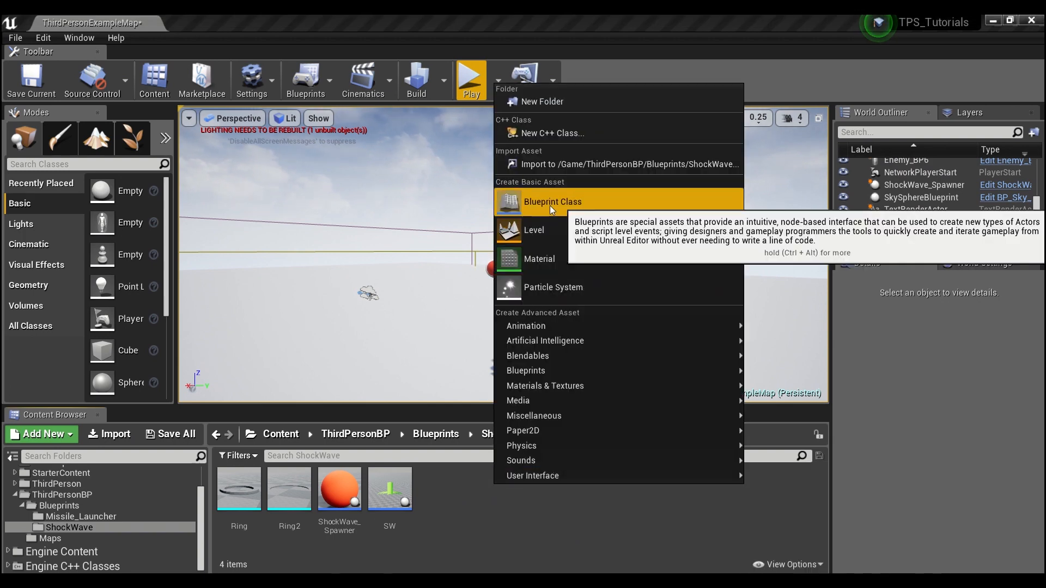
{"action": "left_click", "coordinate": [552, 202]}
{"action": "type", "text": "Shockwave"}
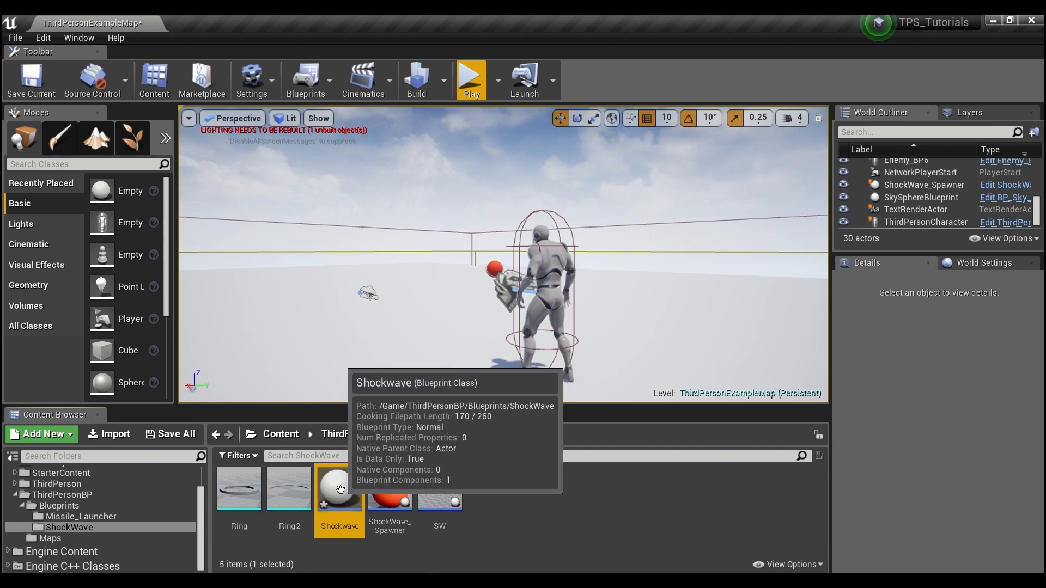
{"action": "mouse_move", "coordinate": [289, 500]}
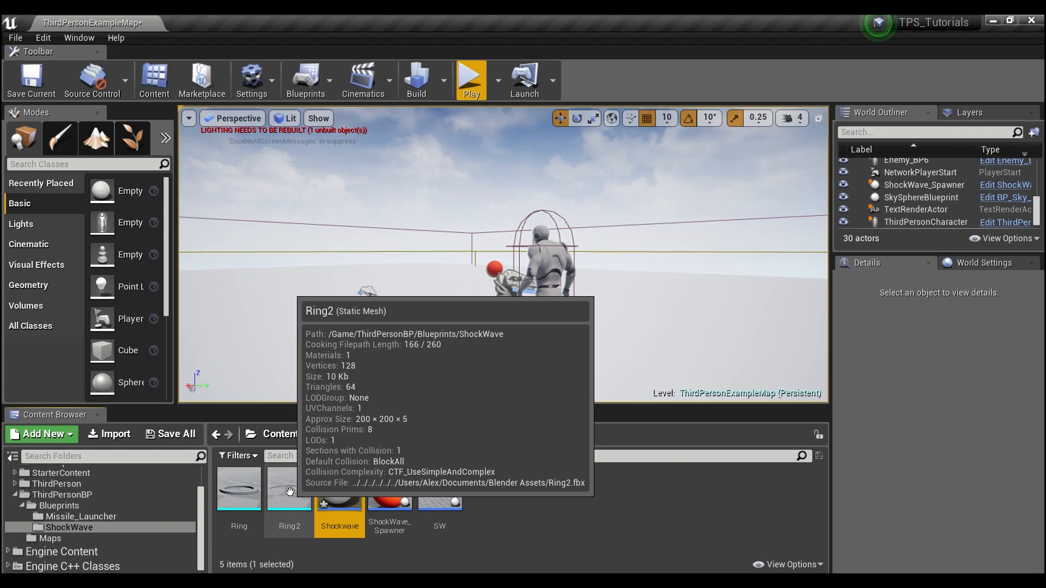
{"action": "double_click", "coordinate": [288, 488]}
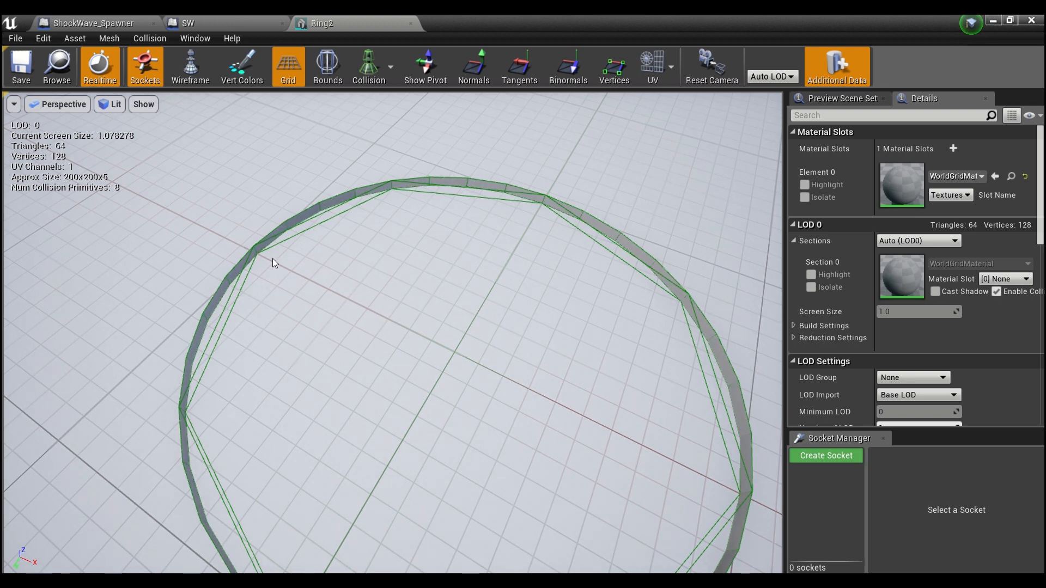
{"action": "mouse_move", "coordinate": [616, 538]}
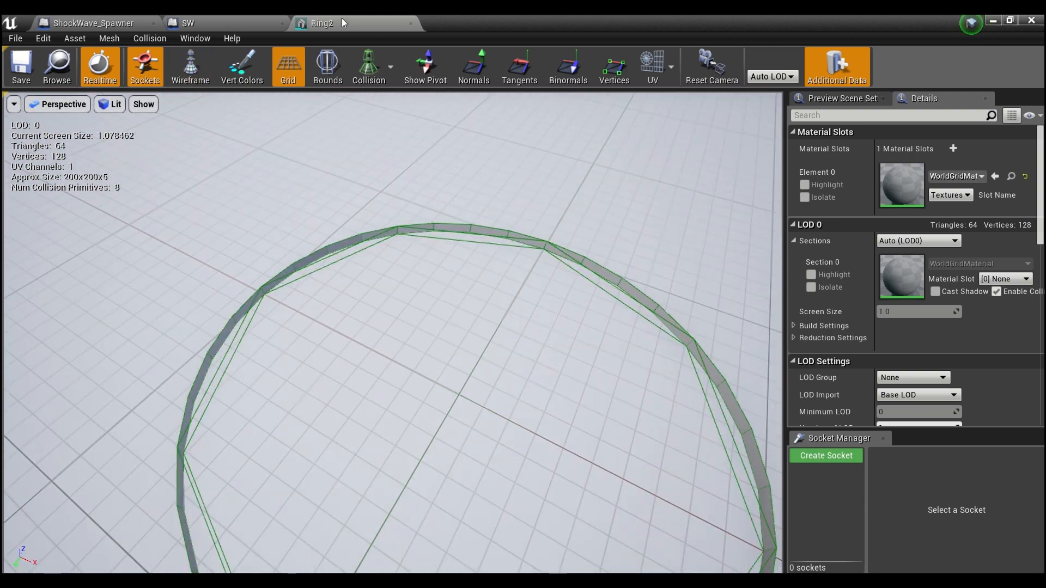
{"action": "mouse_move", "coordinate": [413, 23]}
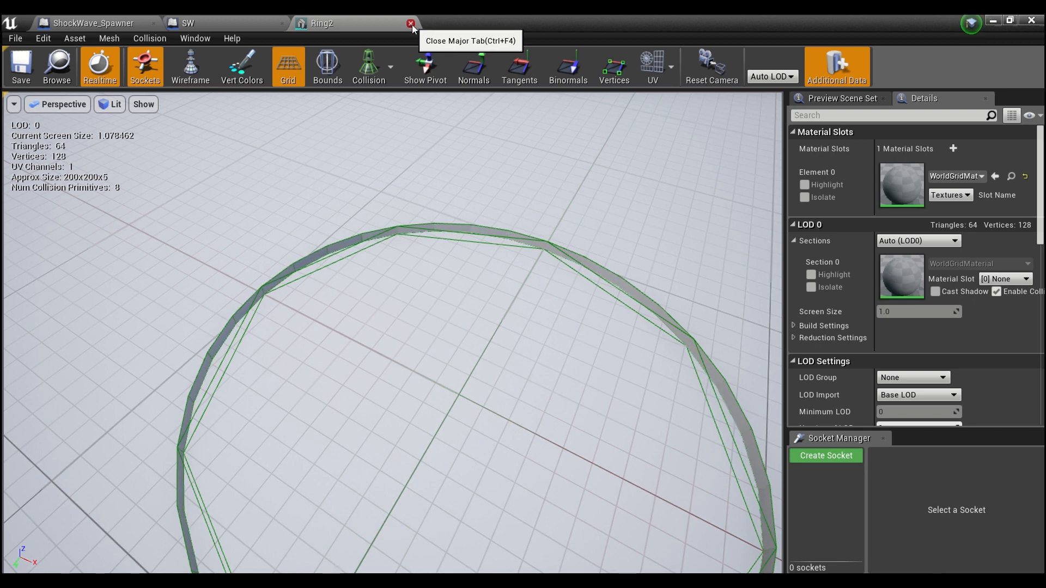
{"action": "mouse_move", "coordinate": [458, 210]}
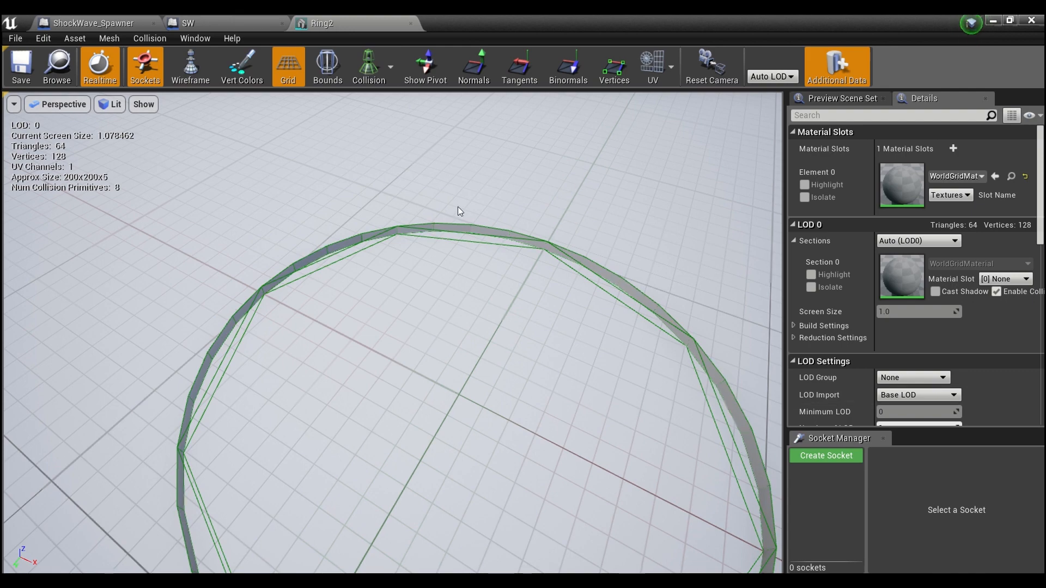
{"action": "mouse_move", "coordinate": [410, 23]}
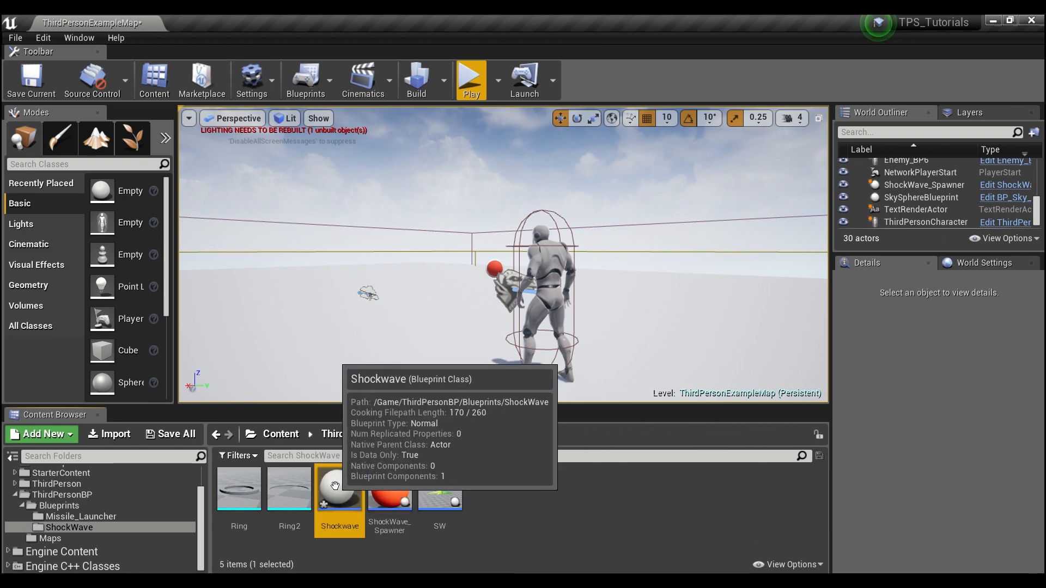
Open Shockwave and add two Static Mesh components, Outer Ring and Inner Ring.
{"action": "double_click", "coordinate": [339, 490]}
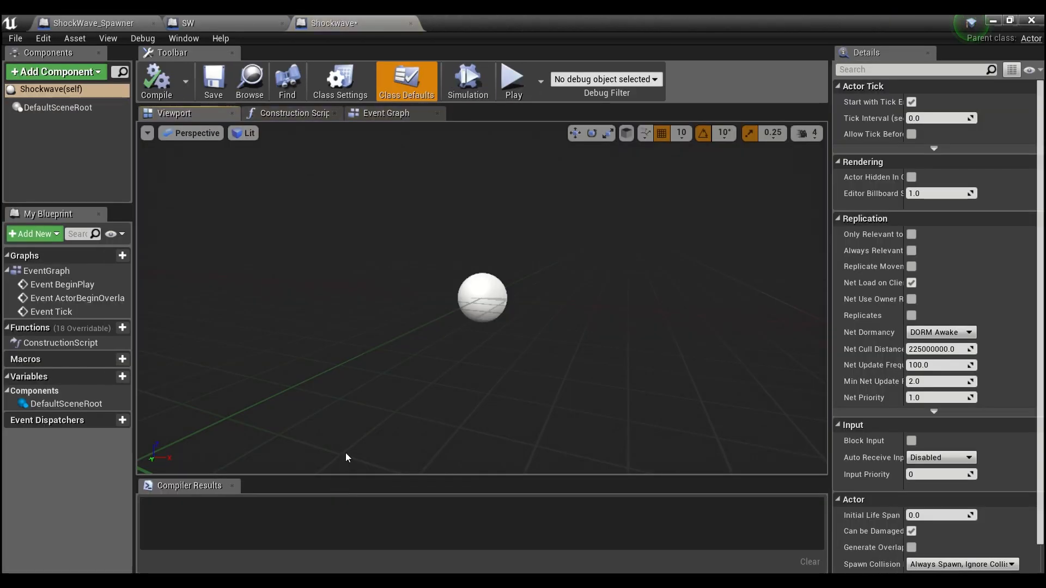
{"action": "mouse_move", "coordinate": [33, 71]}
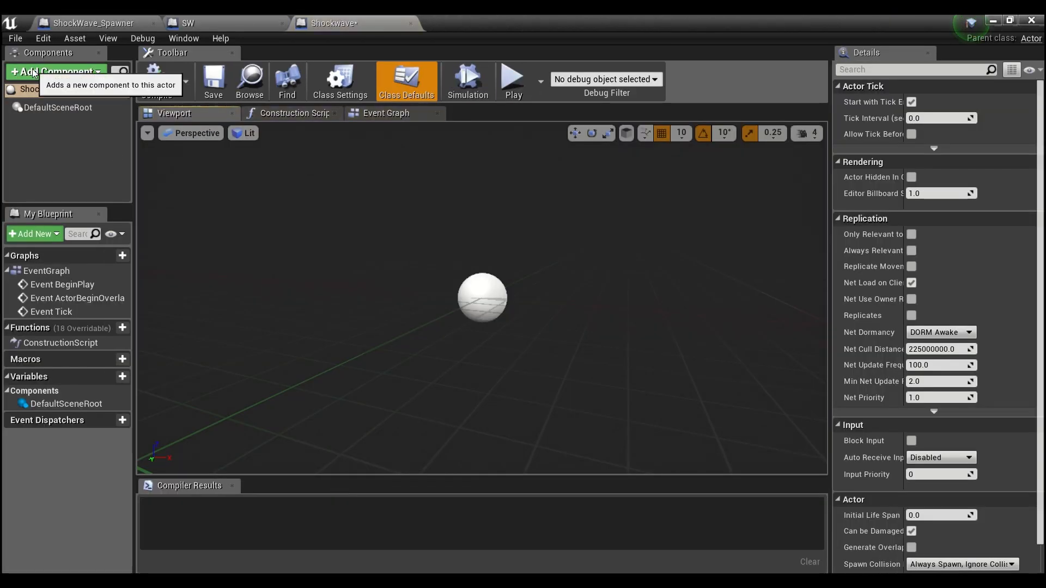
{"action": "left_click", "coordinate": [56, 72]}
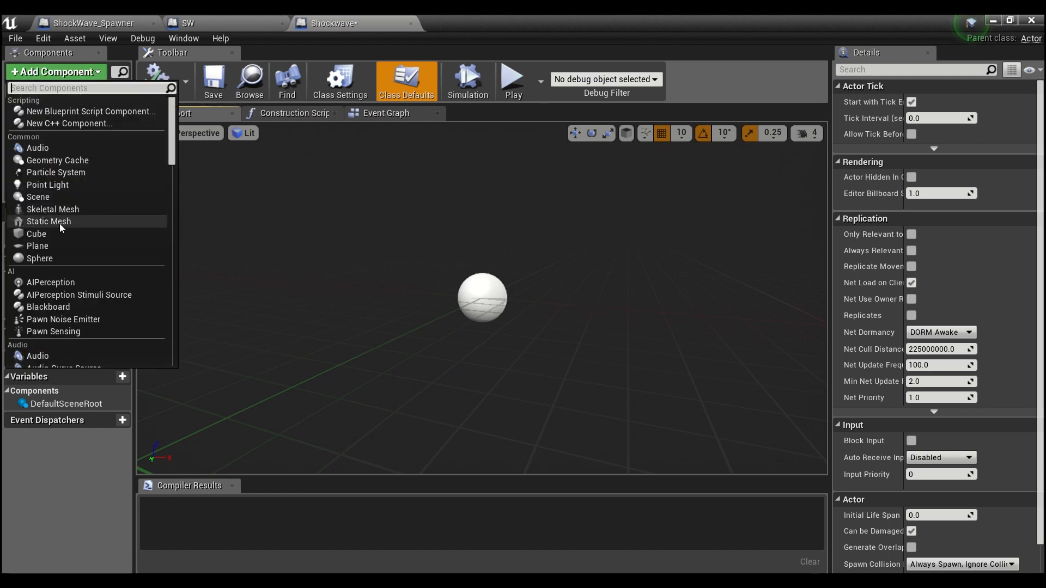
{"action": "left_click", "coordinate": [48, 220]}
{"action": "type", "text": "Outer Ring"}
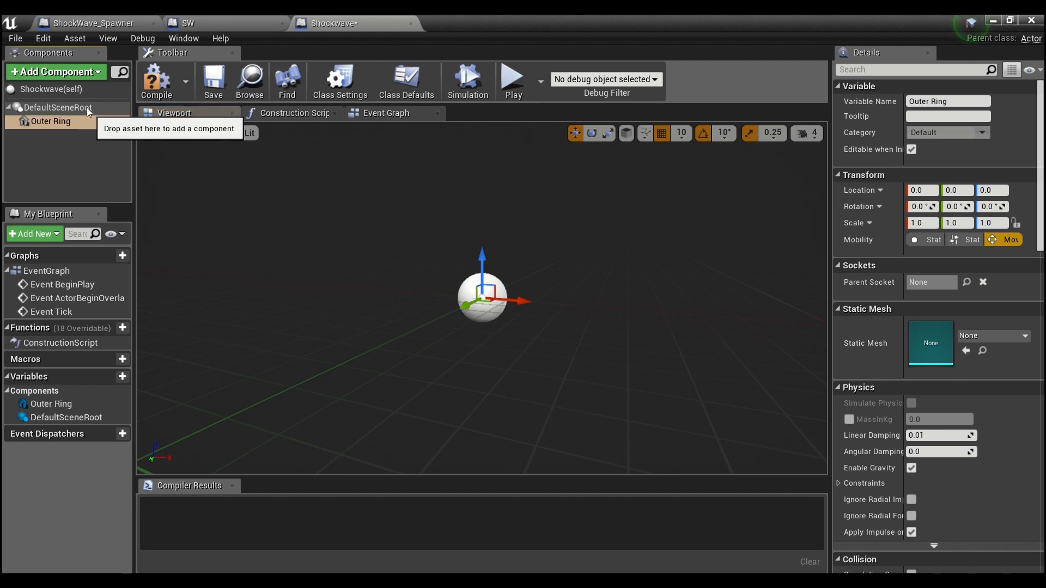
{"action": "left_click", "coordinate": [56, 71]}
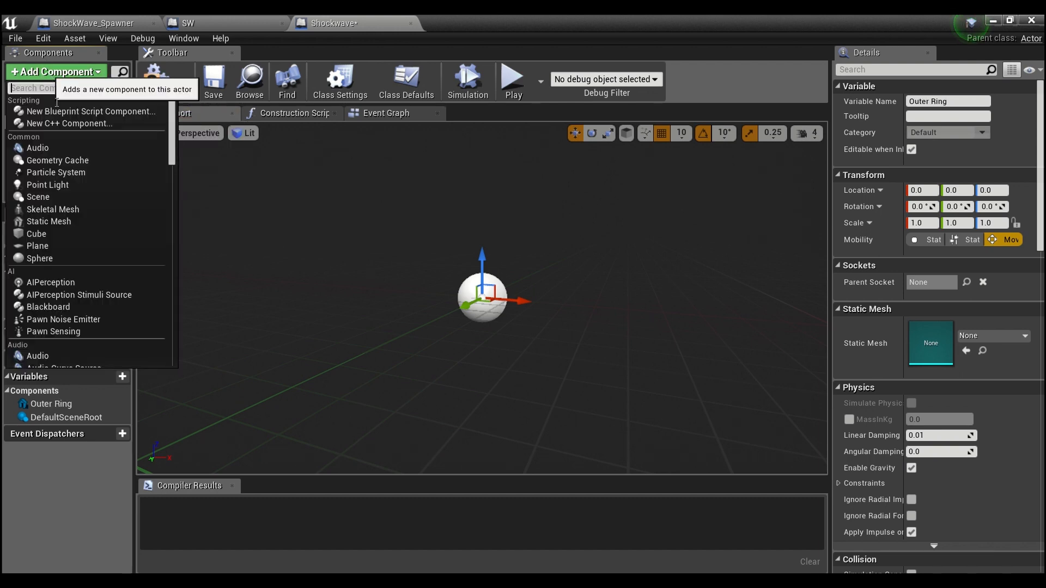
{"action": "left_click", "coordinate": [48, 221]}
{"action": "type", "text": "Inner Ring"}
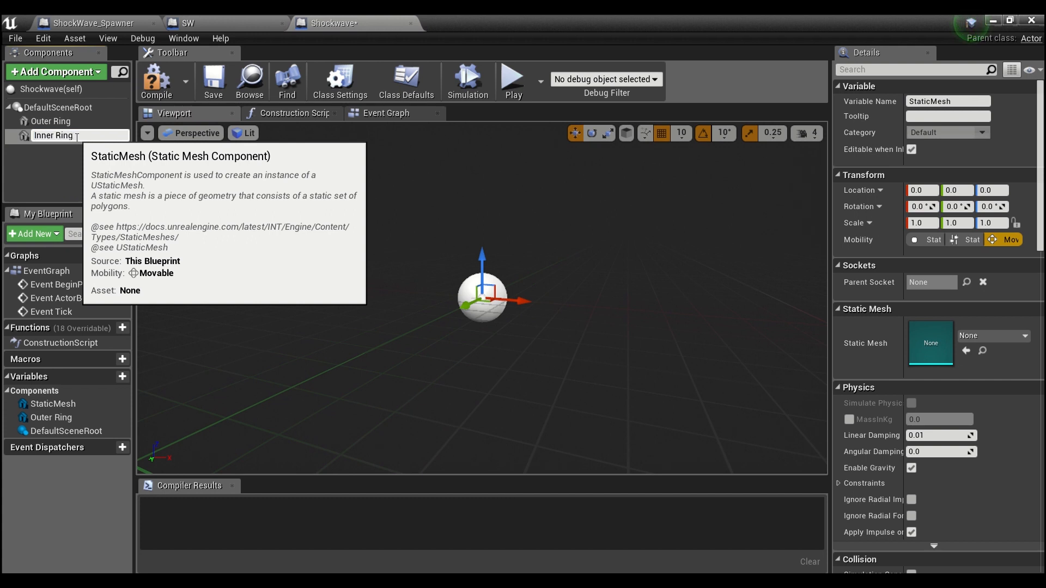
Scale Outer Ring to 5 on every axis and Inner Ring to 100 on Z.
{"action": "left_click", "coordinate": [51, 121]}
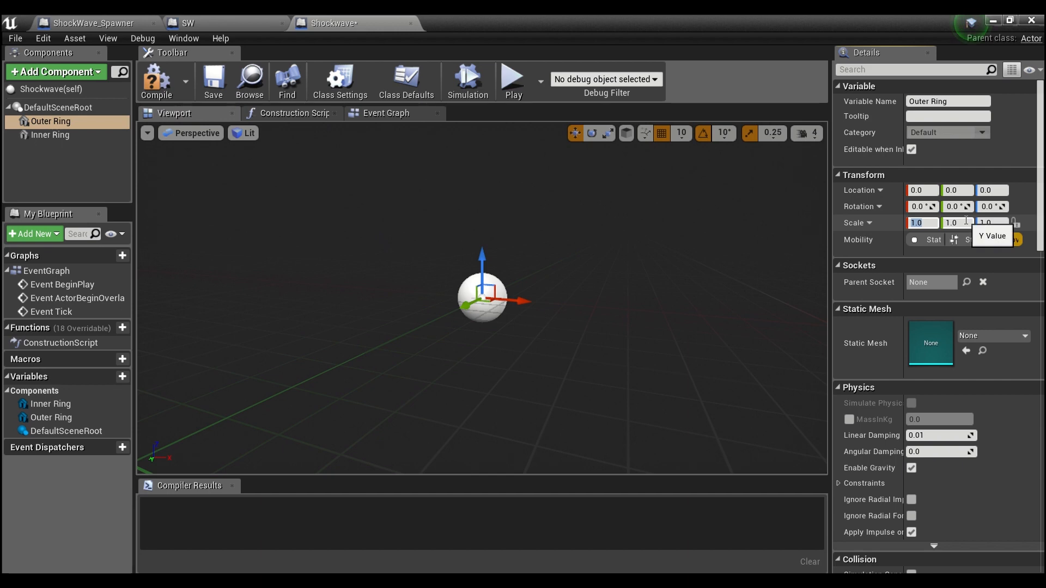
{"action": "type", "text": "5.0"}
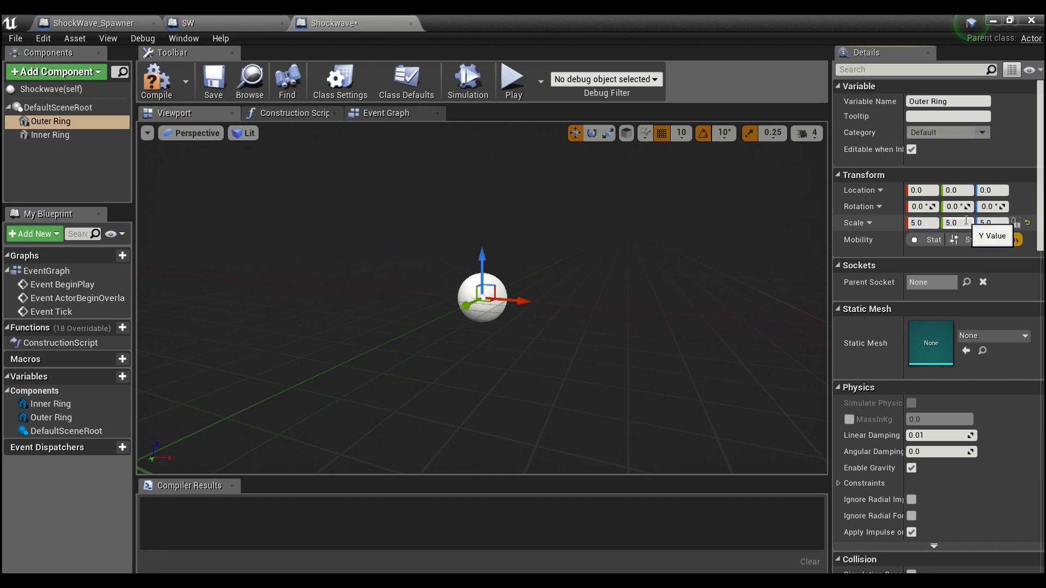
{"action": "left_click", "coordinate": [50, 134]}
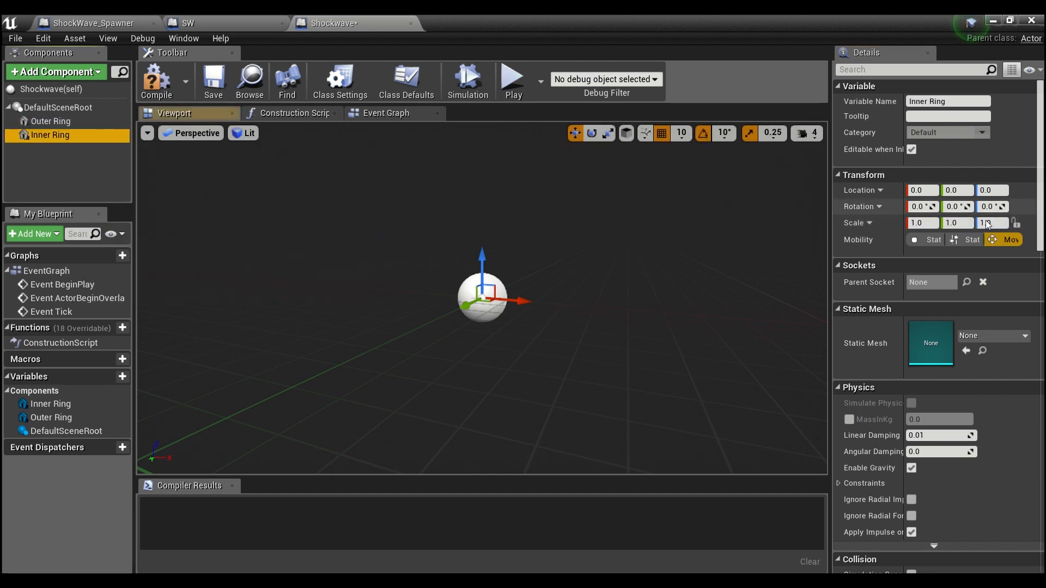
{"action": "mouse_move", "coordinate": [988, 224]}
{"action": "type", "text": "100"}
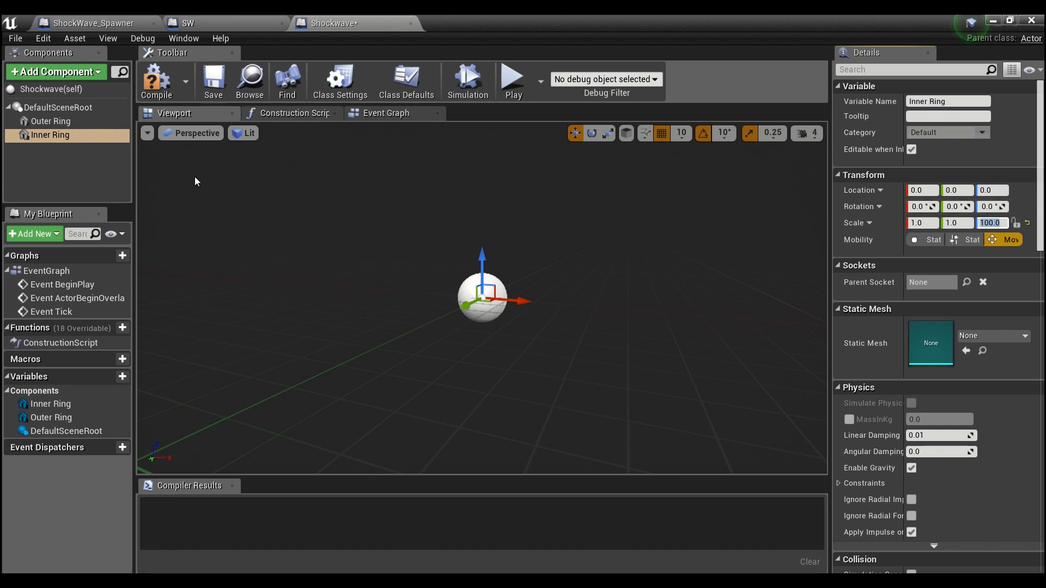
{"action": "mouse_move", "coordinate": [50, 121]}
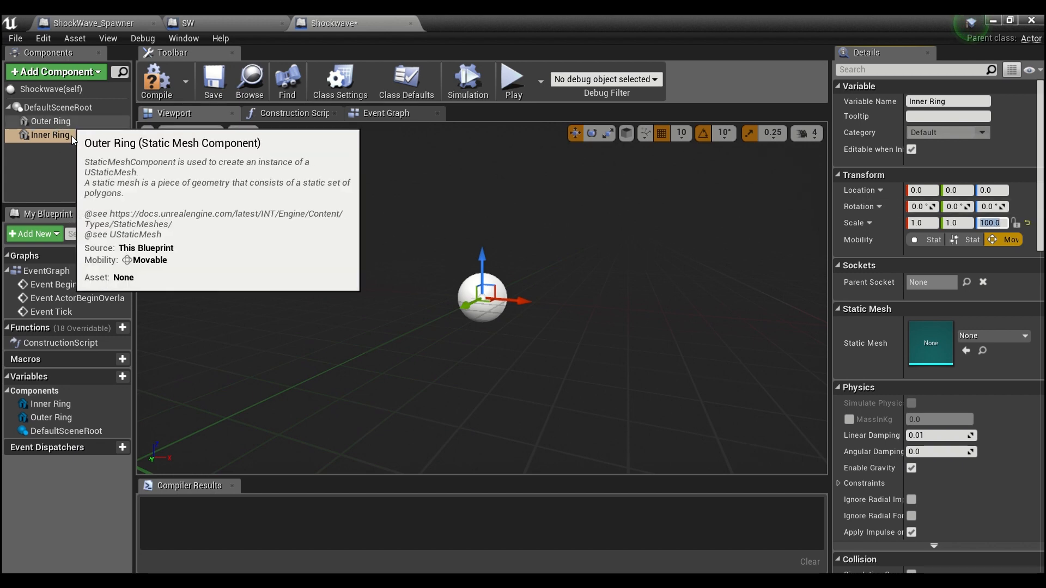
{"action": "mouse_move", "coordinate": [85, 172]}
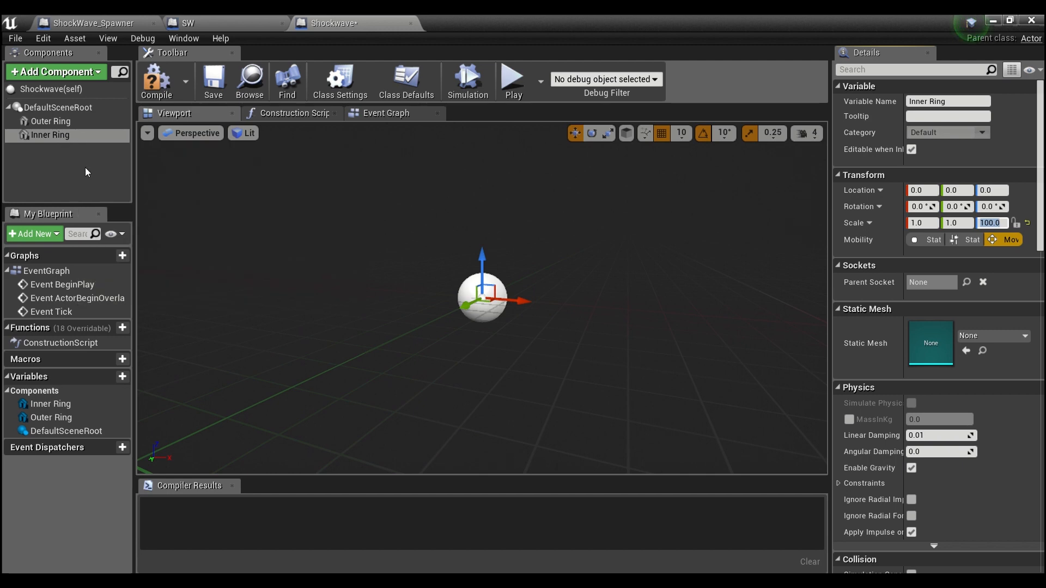
{"action": "mouse_move", "coordinate": [89, 169]}
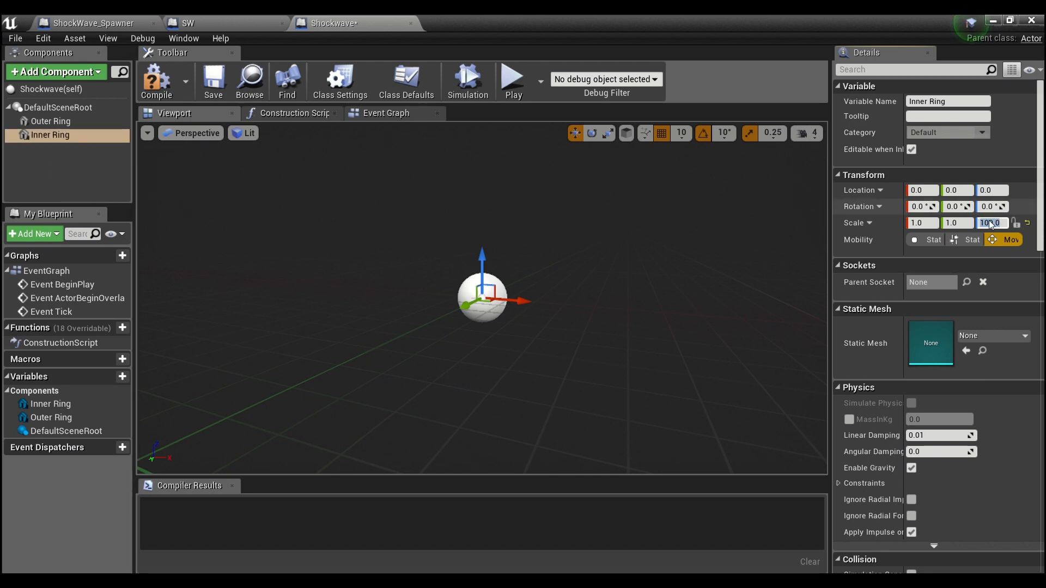
{"action": "type", "text": "100.0"}
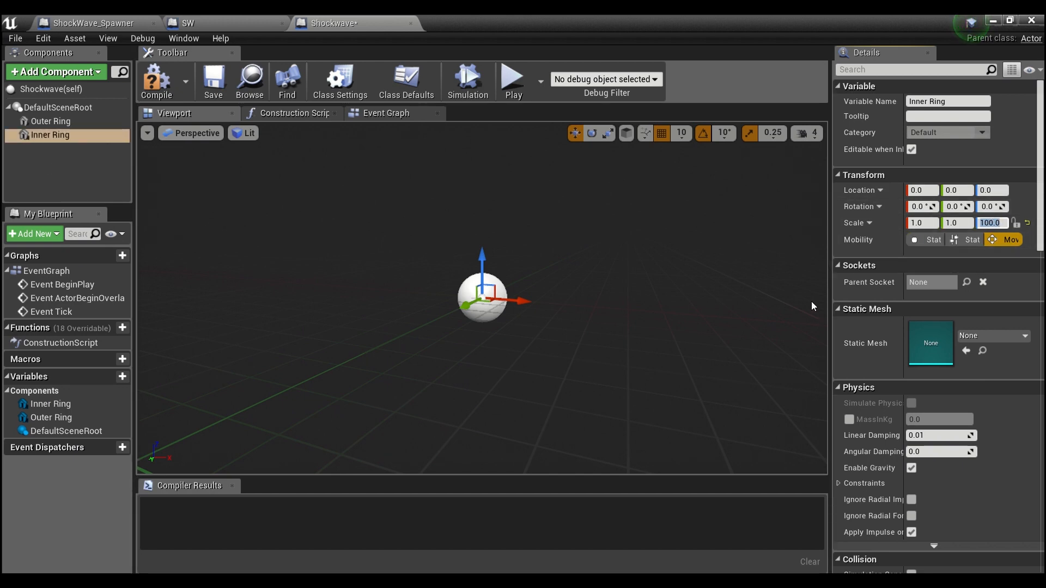
{"action": "mouse_move", "coordinate": [60, 162]}
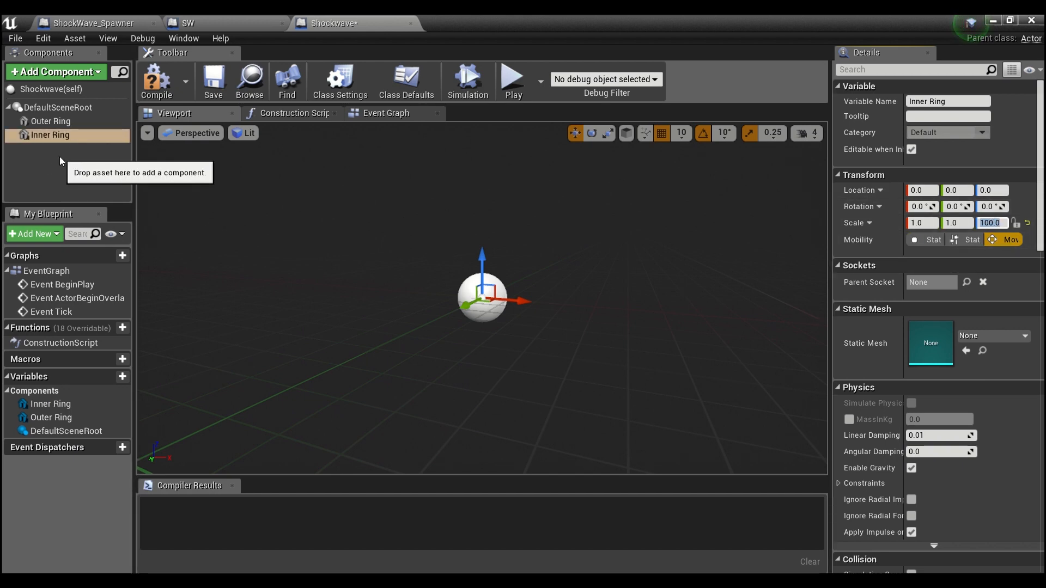
{"action": "mouse_move", "coordinate": [409, 295]}
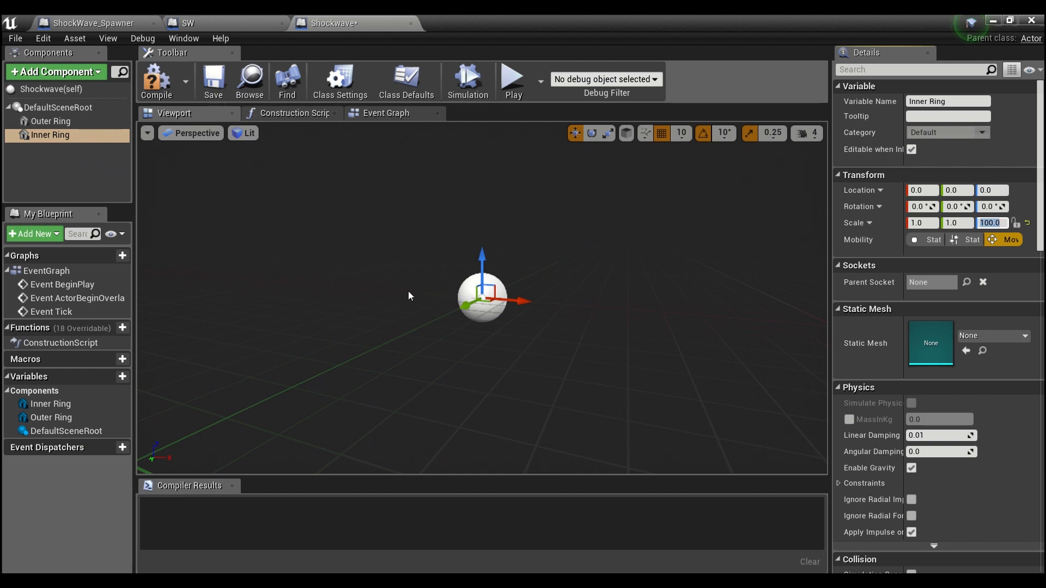
{"action": "mouse_move", "coordinate": [65, 193]}
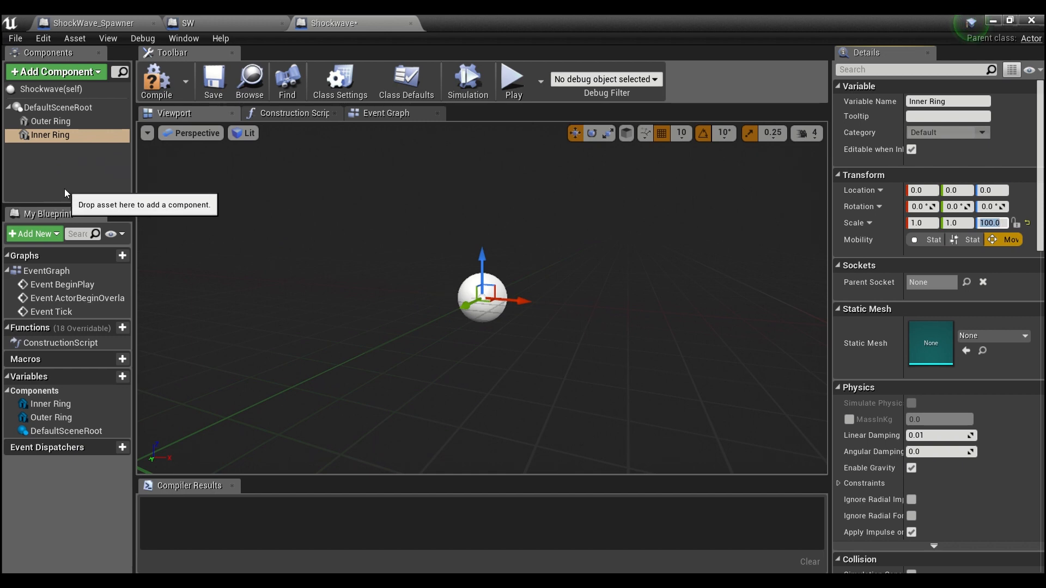
{"action": "mouse_move", "coordinate": [140, 167]}
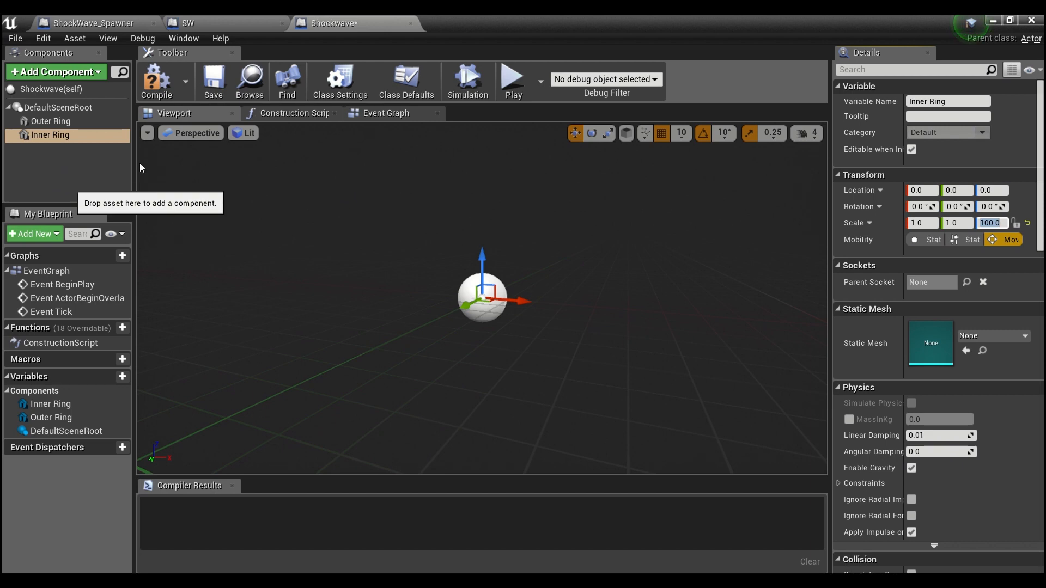
{"action": "mouse_move", "coordinate": [50, 134]}
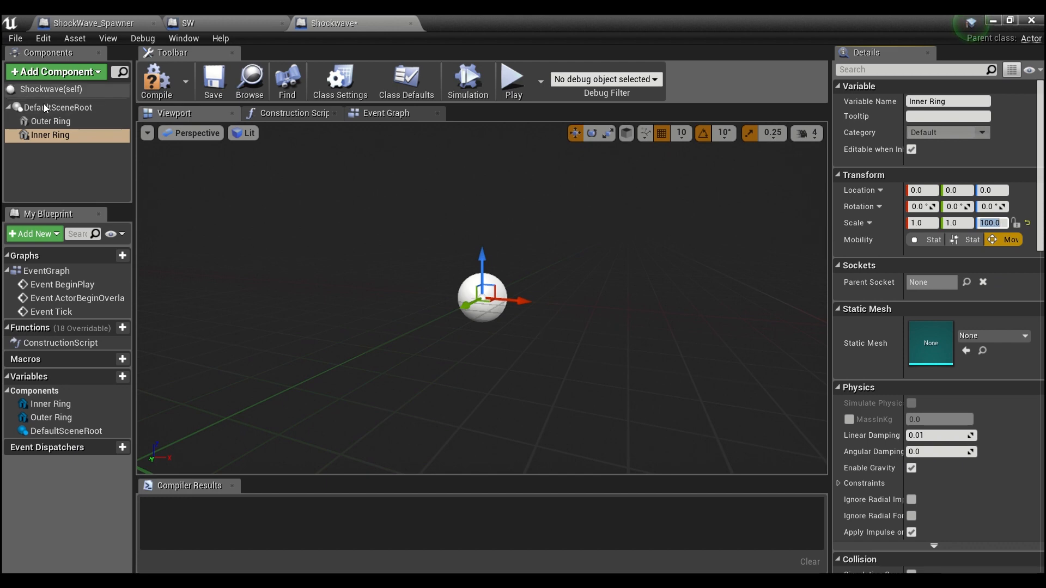
Search 'ring' in the Static Mesh dropdown to assign the Ring2 mesh to the rings.
{"action": "left_click", "coordinate": [385, 113]}
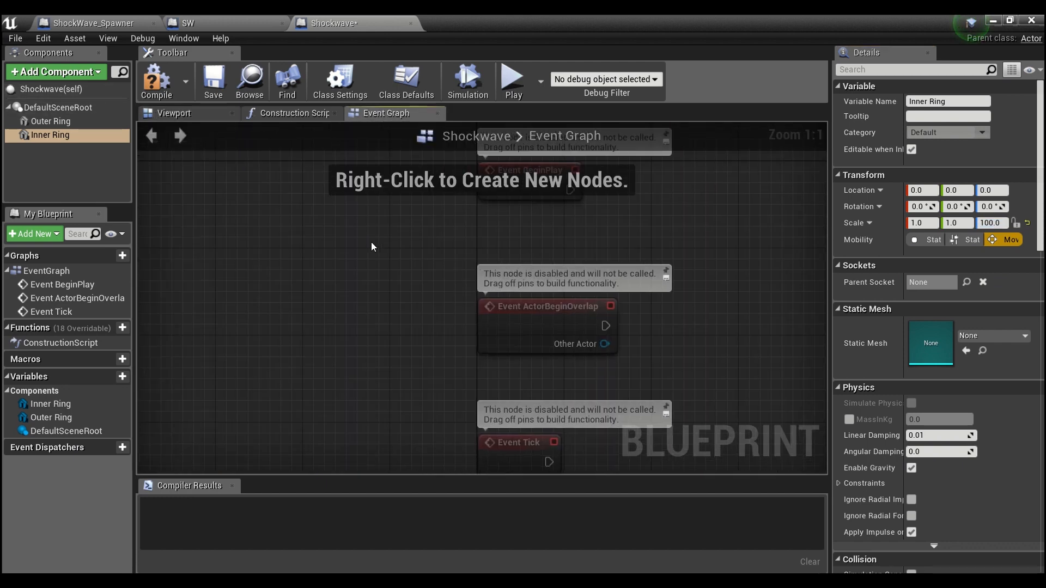
{"action": "scroll", "scroll_direction": "down", "scroll_amount": 3}
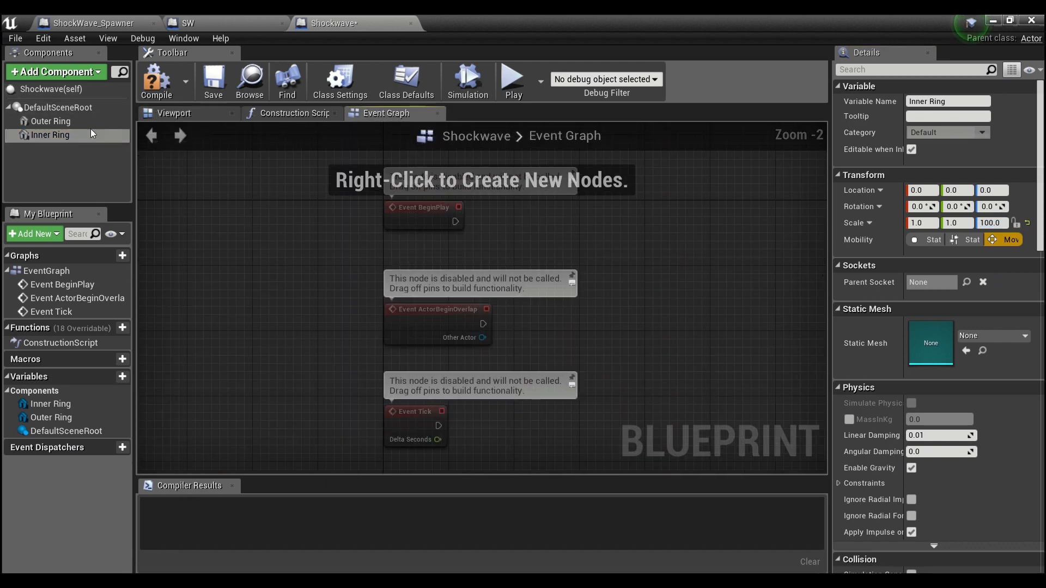
{"action": "left_click", "coordinate": [51, 120]}
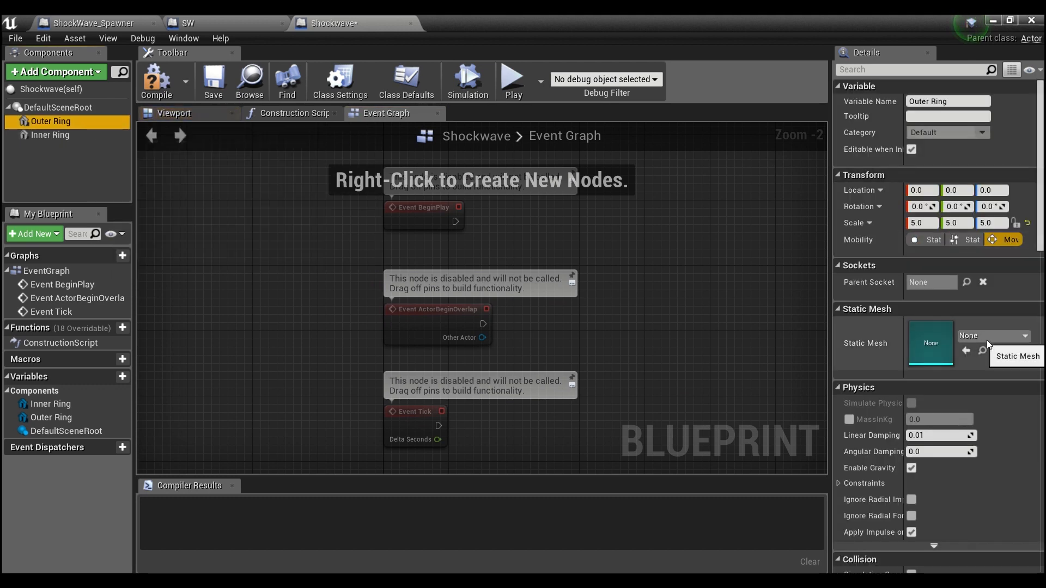
{"action": "left_click", "coordinate": [1019, 336]}
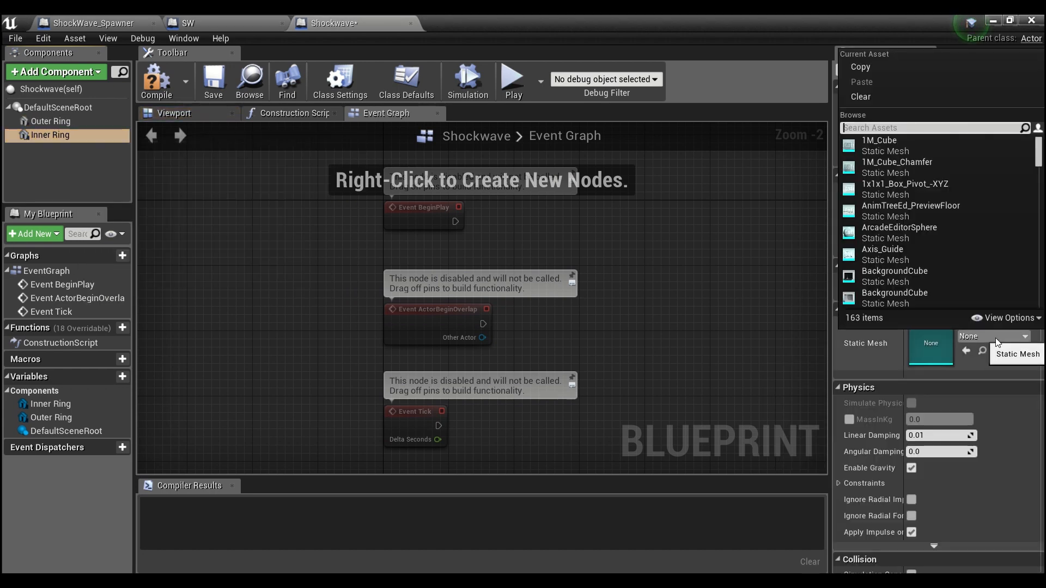
{"action": "type", "text": "ring"}
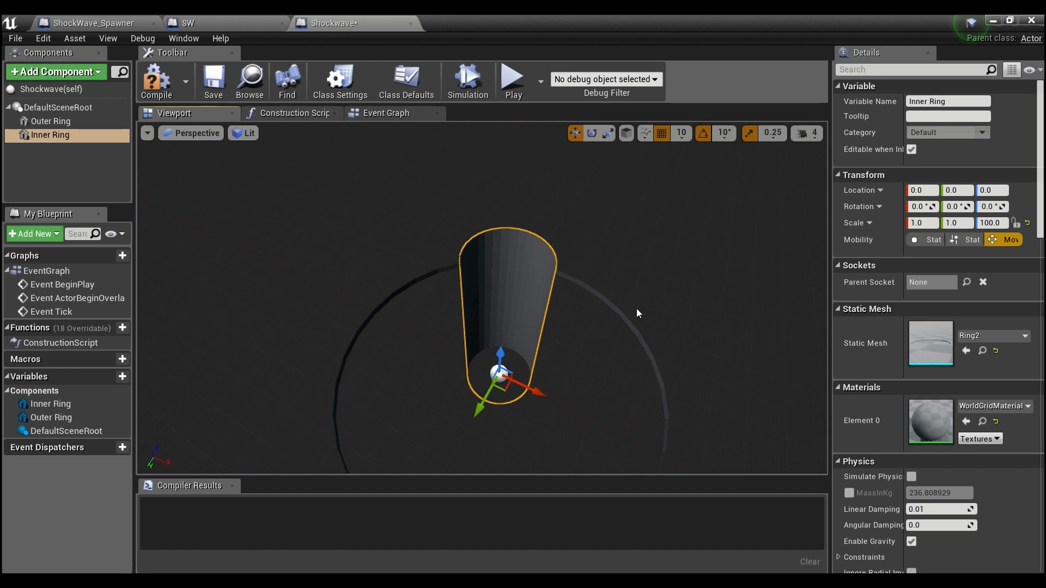
{"action": "mouse_move", "coordinate": [490, 246]}
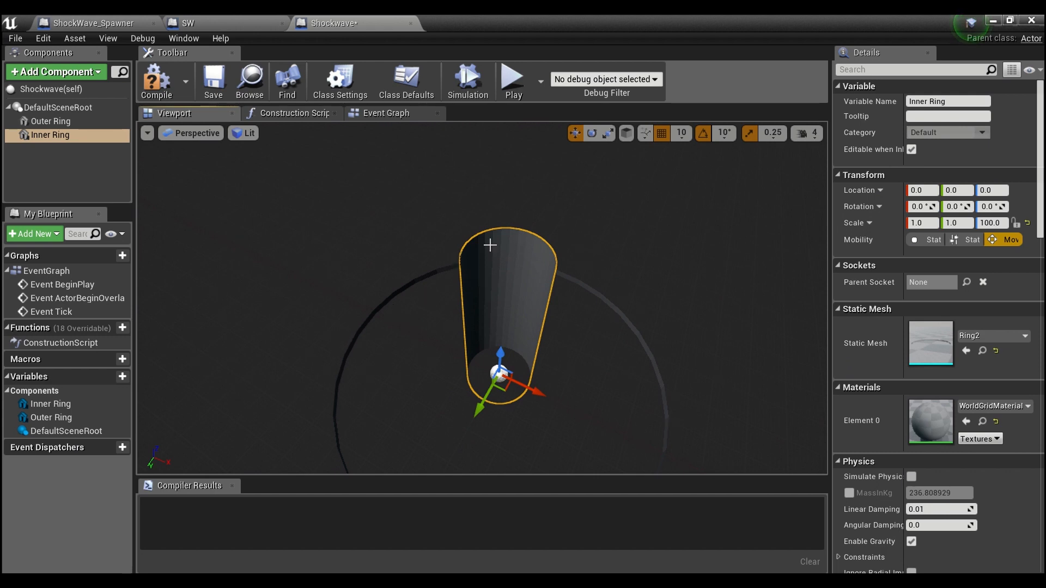
{"action": "mouse_move", "coordinate": [259, 177]}
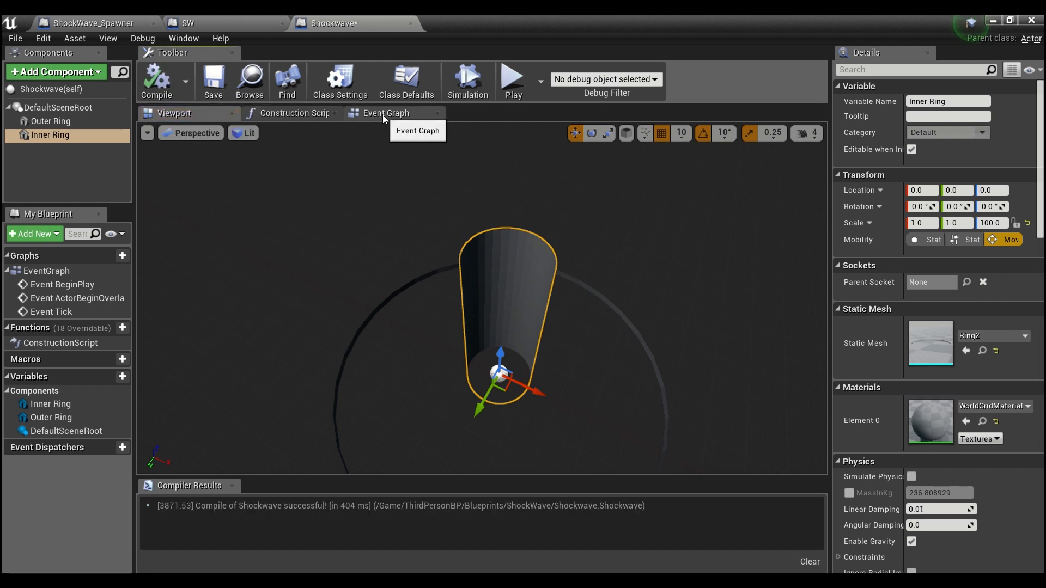
Have BeginPlay start a looping Set Timer by Event bound to a custom Explosion event.
{"action": "left_click", "coordinate": [385, 113]}
{"action": "type", "text": "set imer by"}
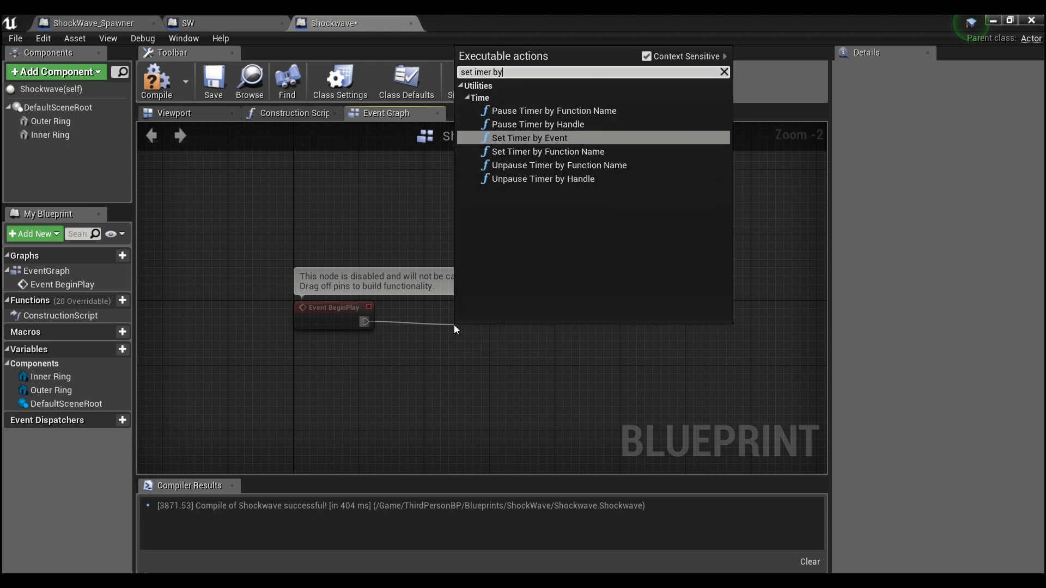
{"action": "left_click", "coordinate": [529, 137]}
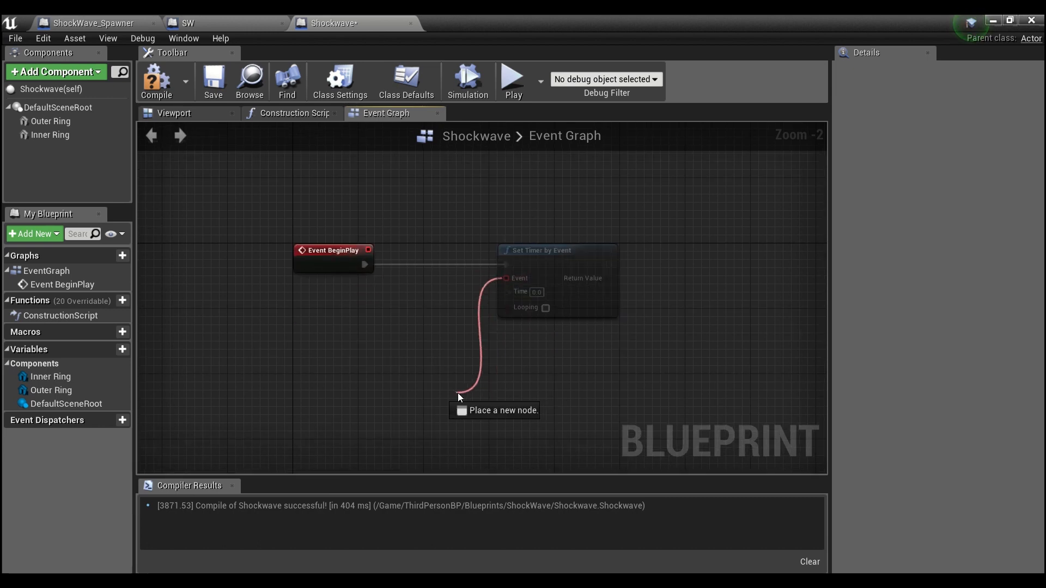
{"action": "left_click", "coordinate": [458, 397]}
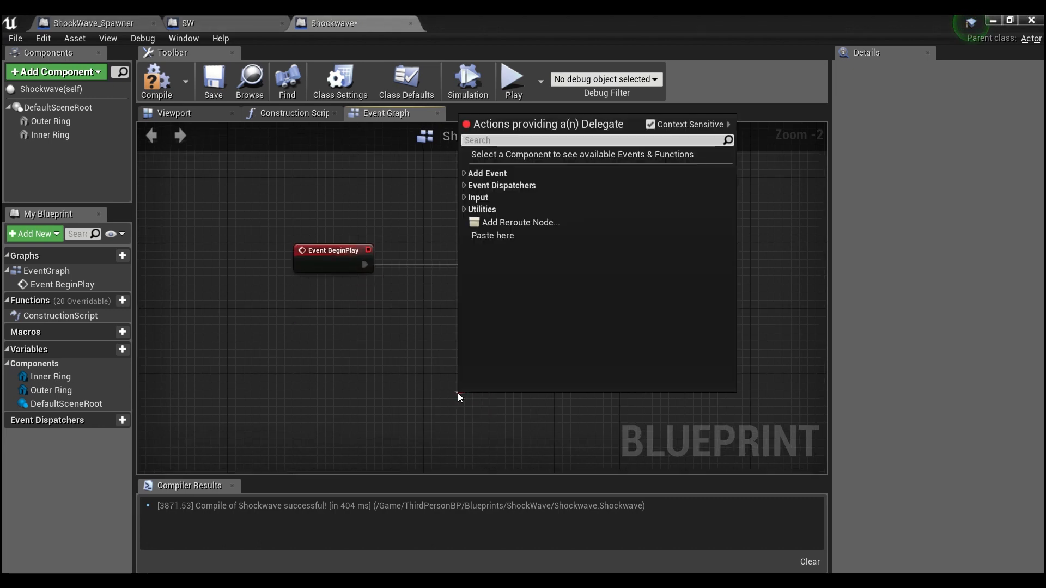
{"action": "type", "text": "custom"}
{"action": "type", "text": "Explosion"}
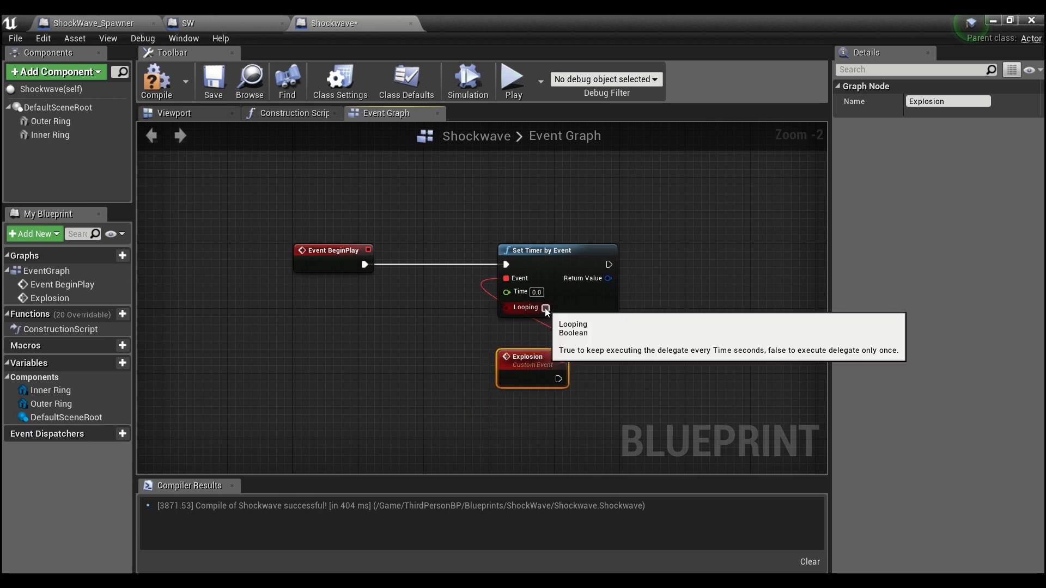
{"action": "left_click", "coordinate": [544, 307]}
{"action": "type", "text": ".05"}
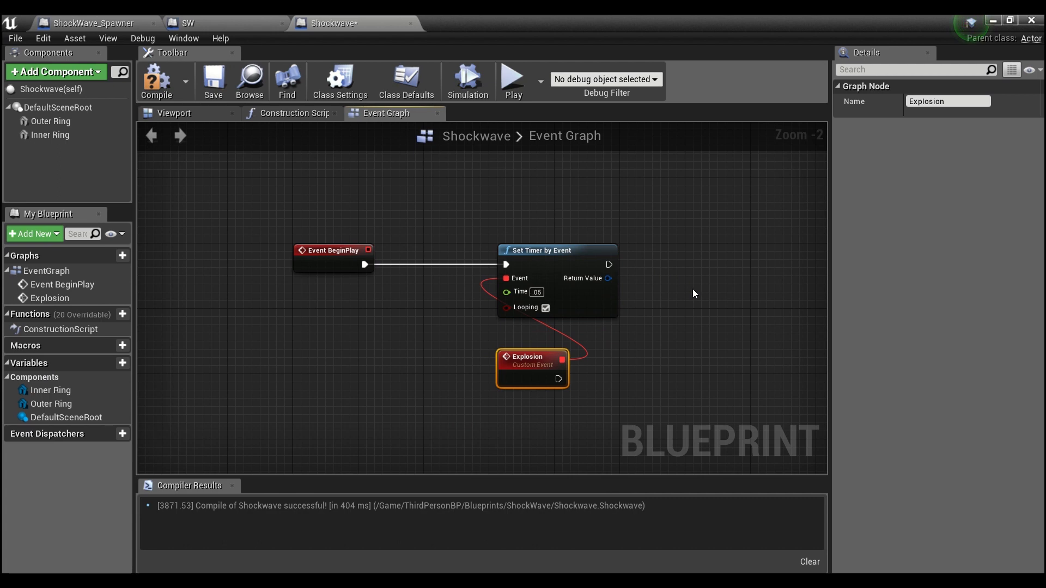
{"action": "mouse_move", "coordinate": [520, 357]}
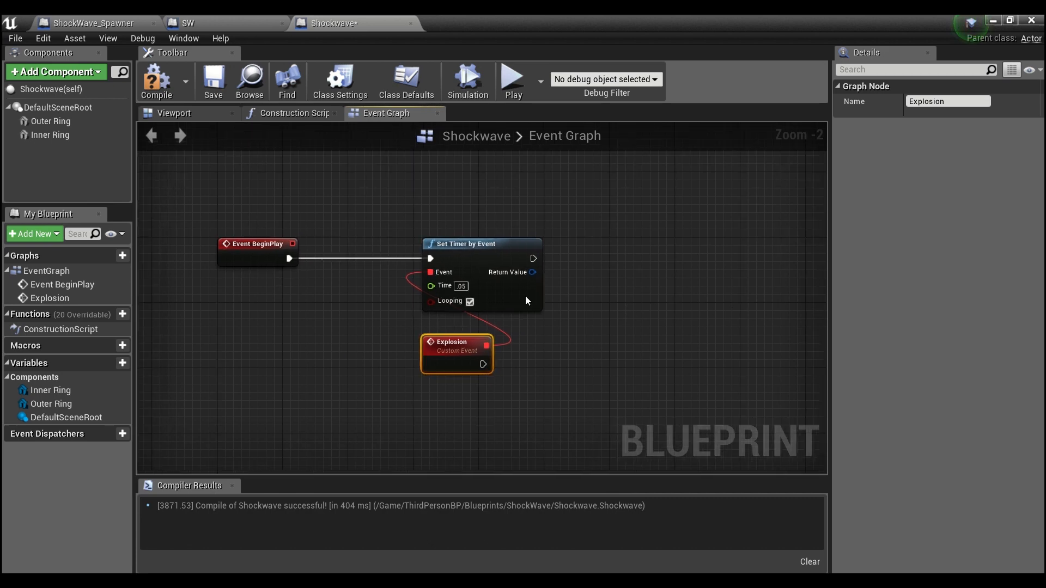
{"action": "mouse_move", "coordinate": [383, 303]}
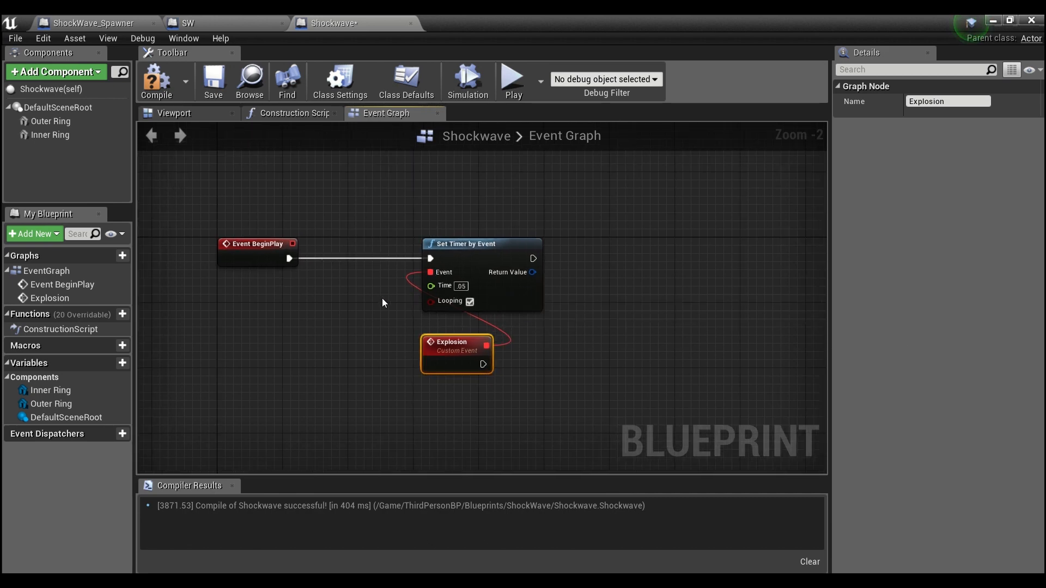
{"action": "mouse_move", "coordinate": [374, 267]}
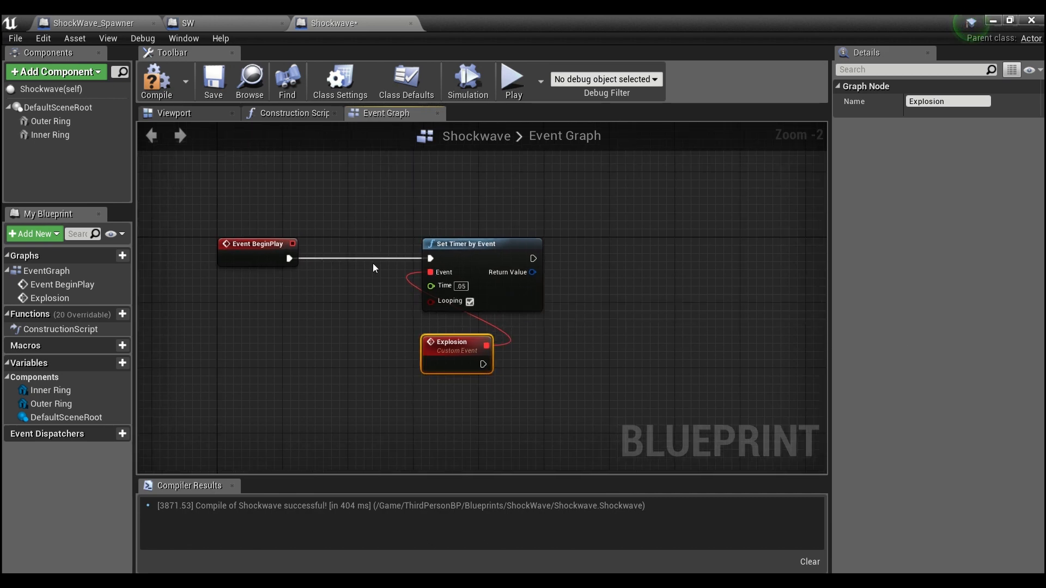
{"action": "mouse_move", "coordinate": [597, 306]}
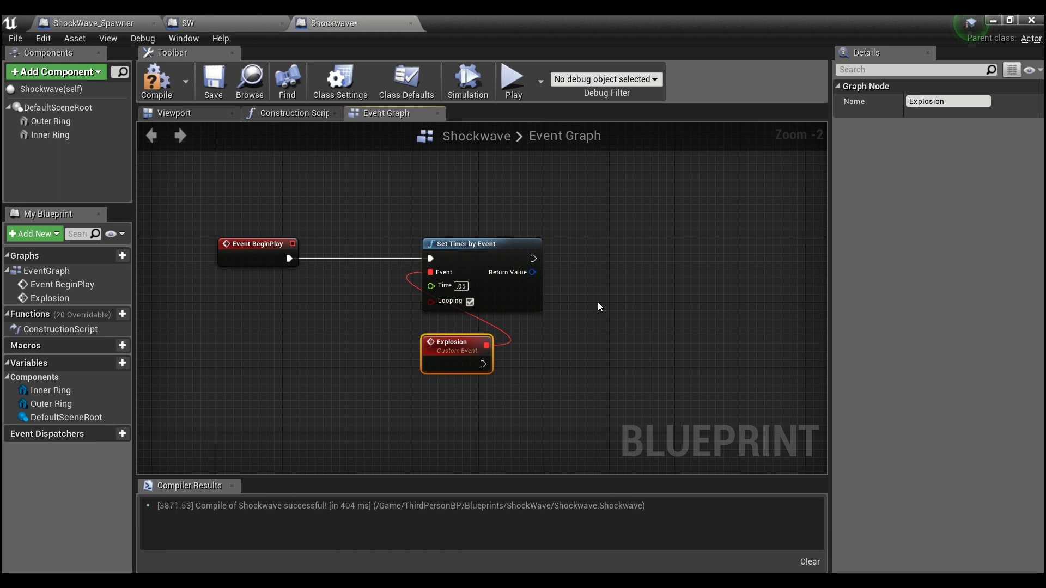
{"action": "mouse_move", "coordinate": [434, 424]}
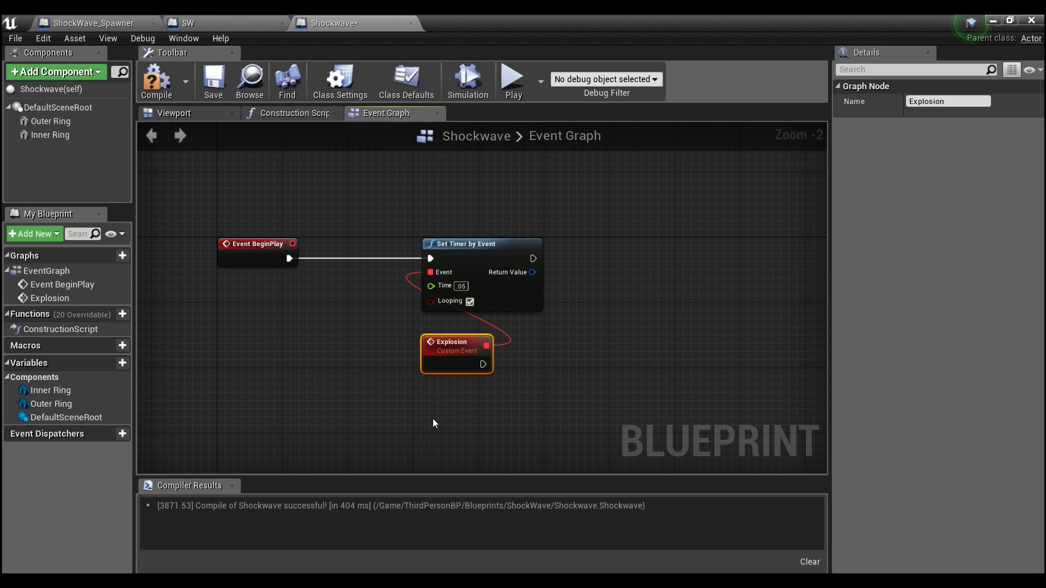
{"action": "mouse_move", "coordinate": [452, 342]}
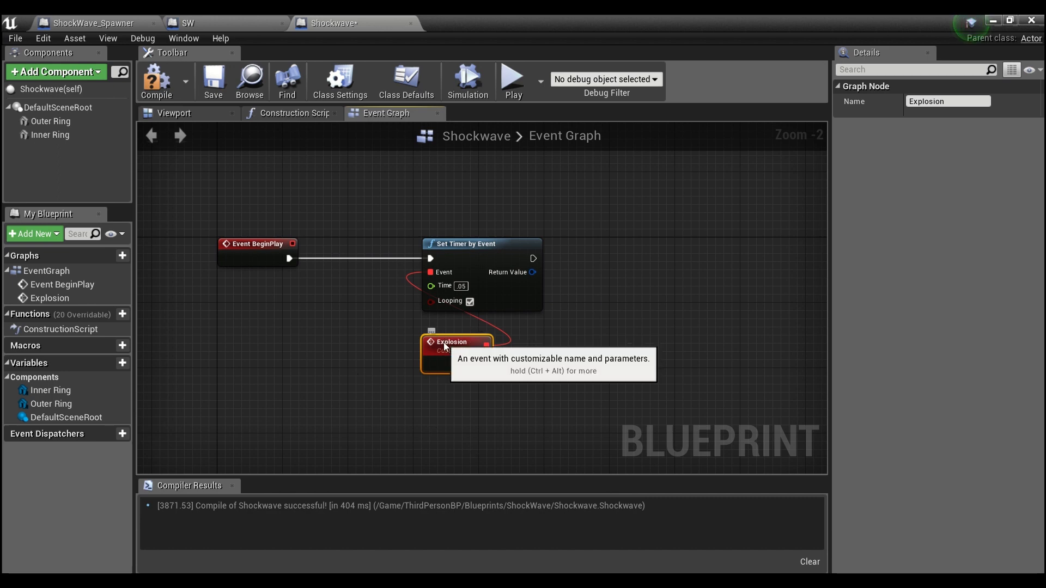
Chain a 2-second Delay after the timer, followed by DestroyActor on self.
{"action": "left_click", "coordinate": [393, 267]}
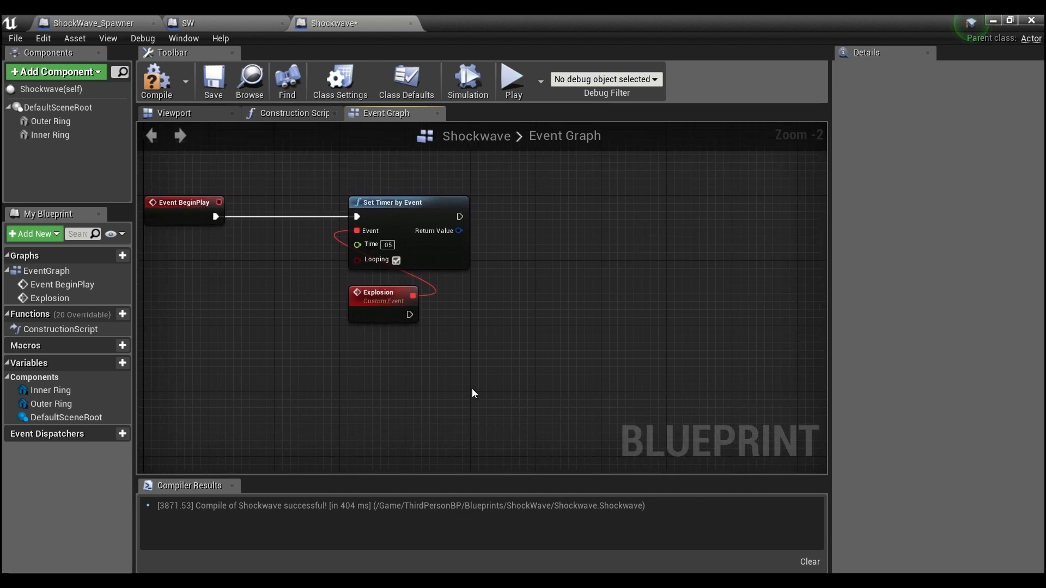
{"action": "mouse_move", "coordinate": [418, 397]}
{"action": "type", "text": "delay"}
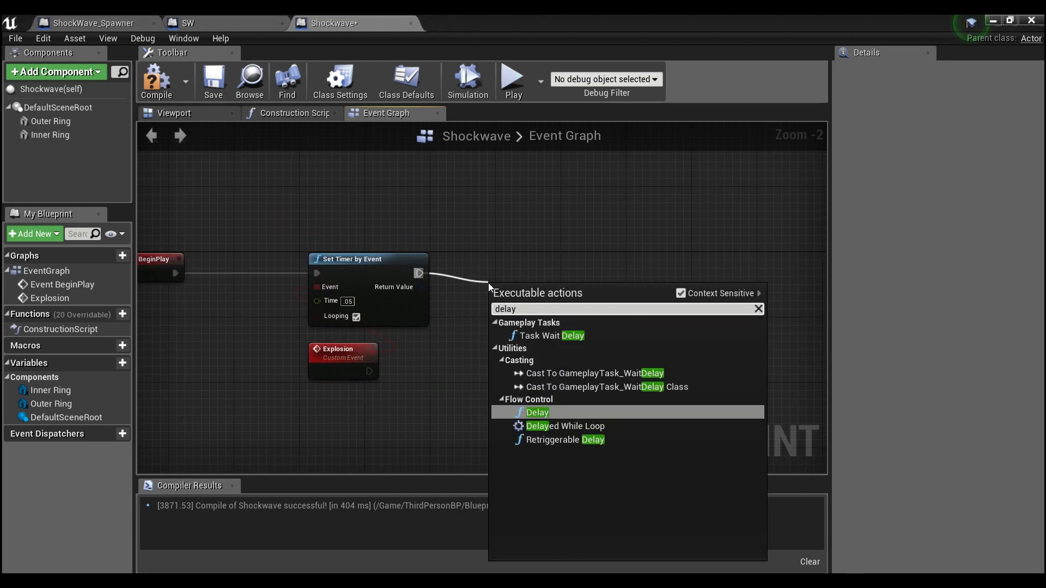
{"action": "left_click", "coordinate": [537, 412]}
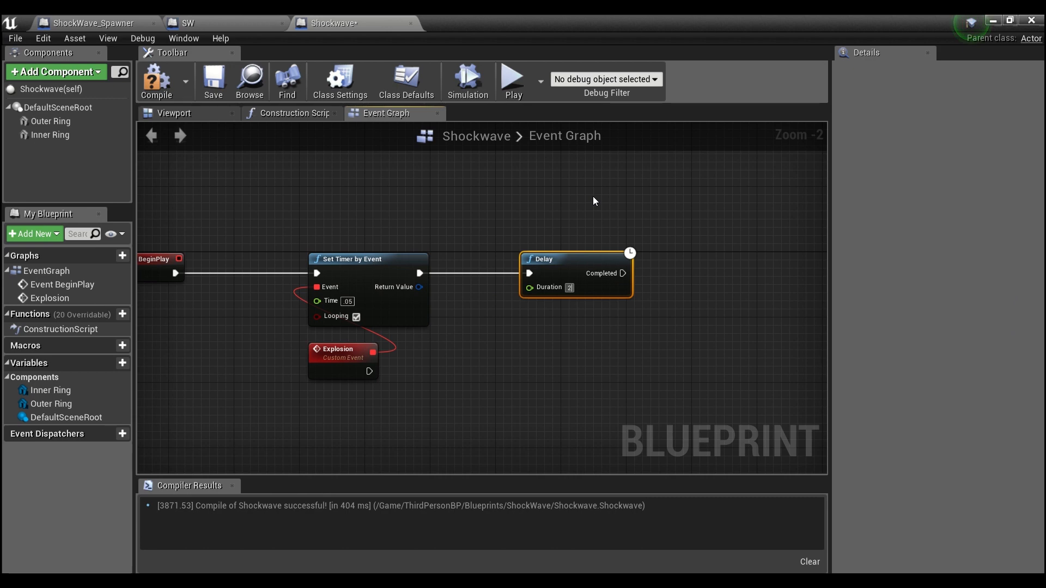
{"action": "mouse_move", "coordinate": [621, 274]}
{"action": "type", "text": "destroy"}
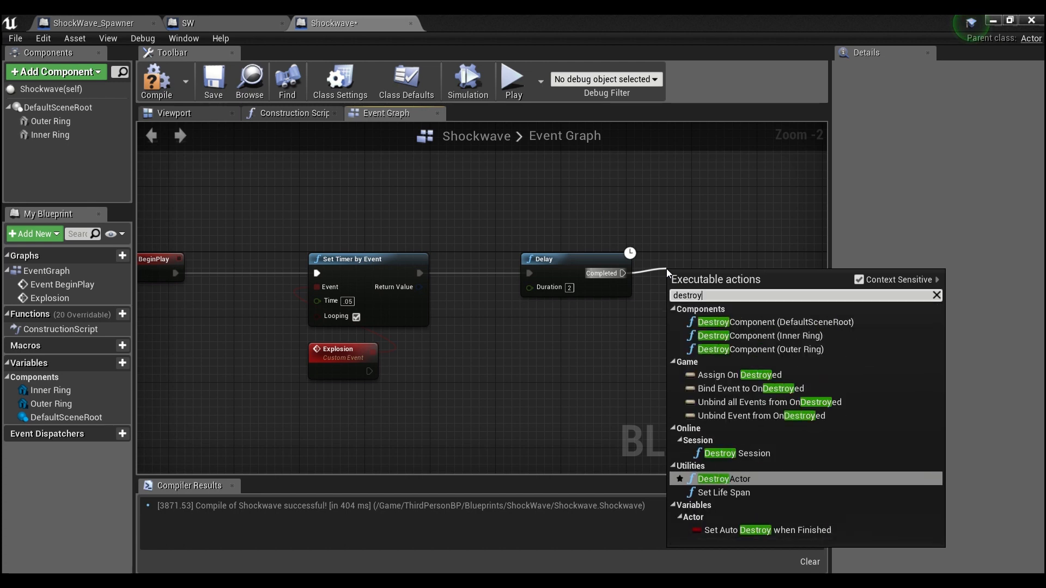
{"action": "left_click", "coordinate": [722, 479]}
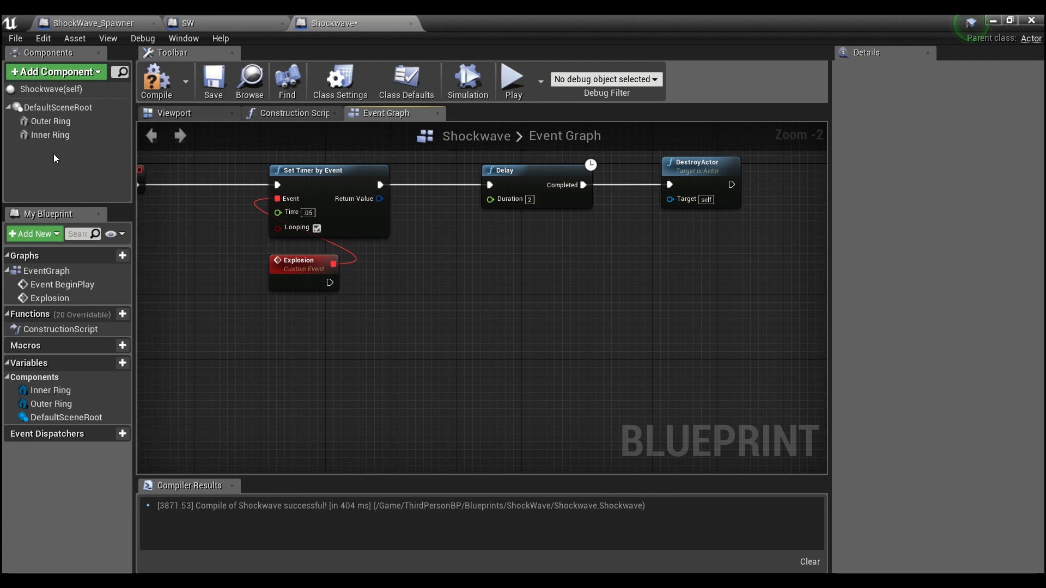
Break both rings' world scales and feed Inner Ring X plus 1.0 into a Make Vector.
{"action": "left_click", "coordinate": [50, 134]}
{"action": "type", "text": "get world"}
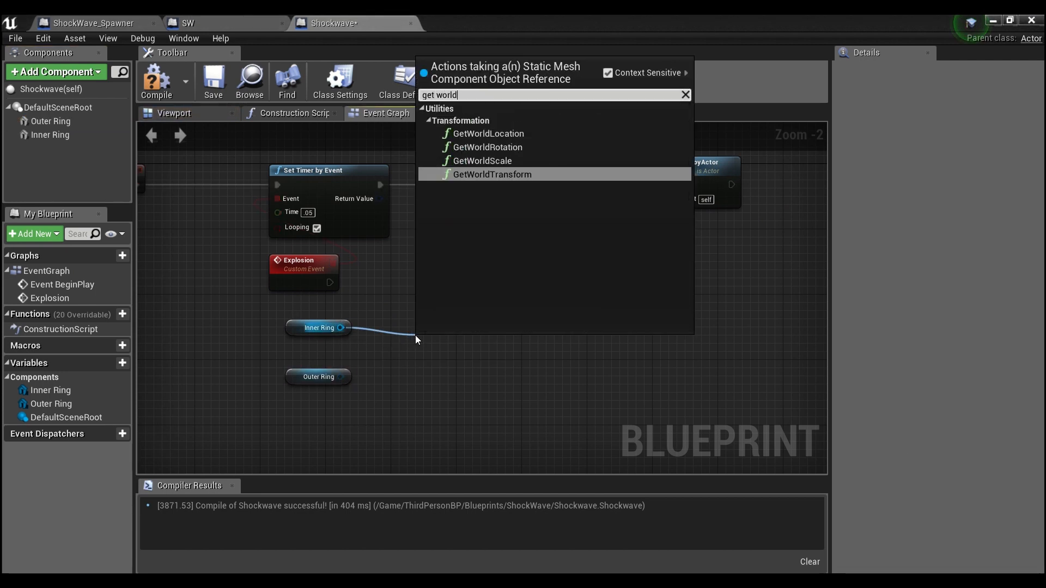
{"action": "left_click", "coordinate": [480, 160]}
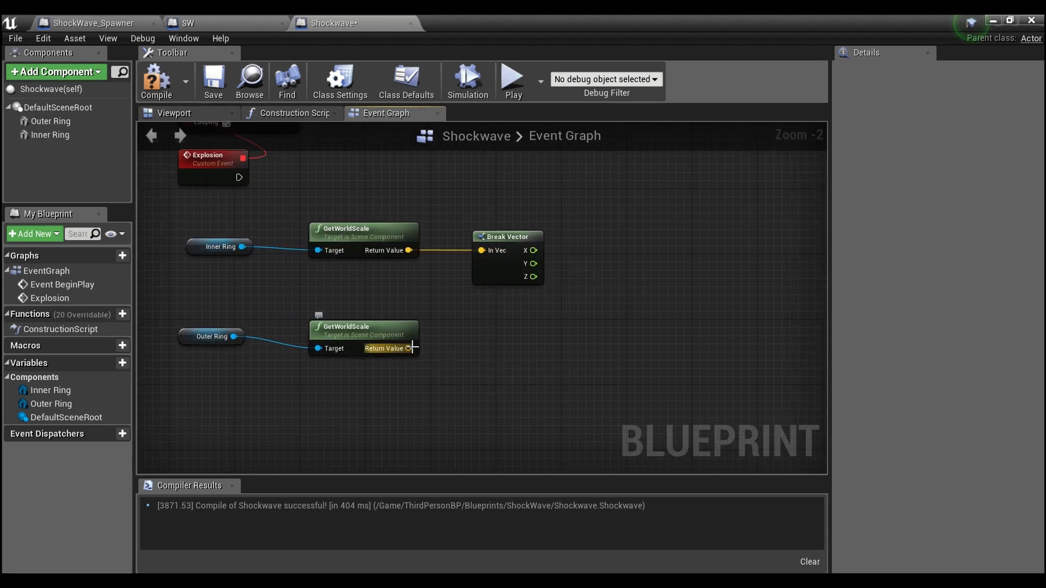
{"action": "type", "text": "break ve"}
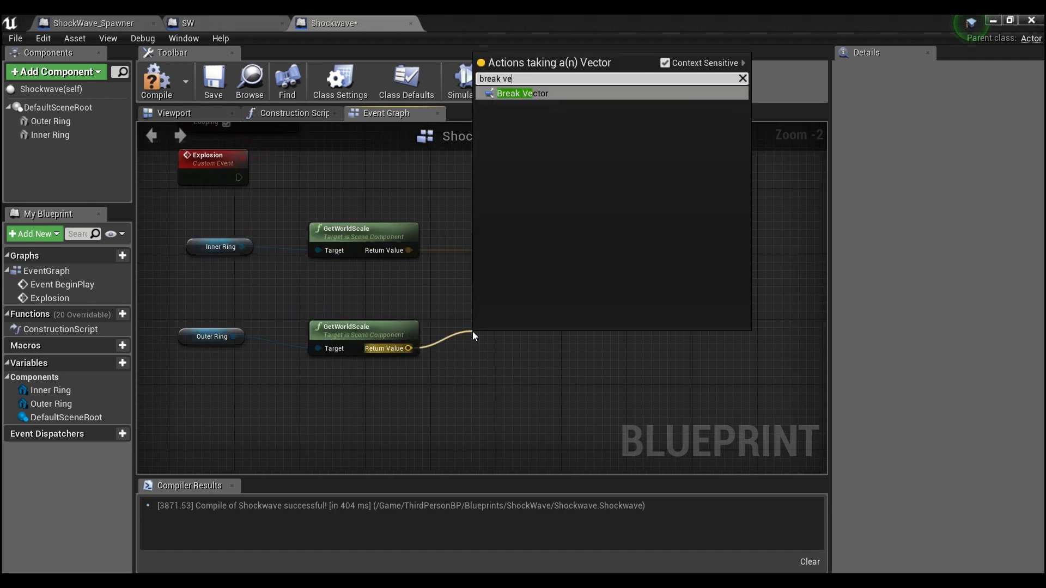
{"action": "left_click", "coordinate": [522, 93]}
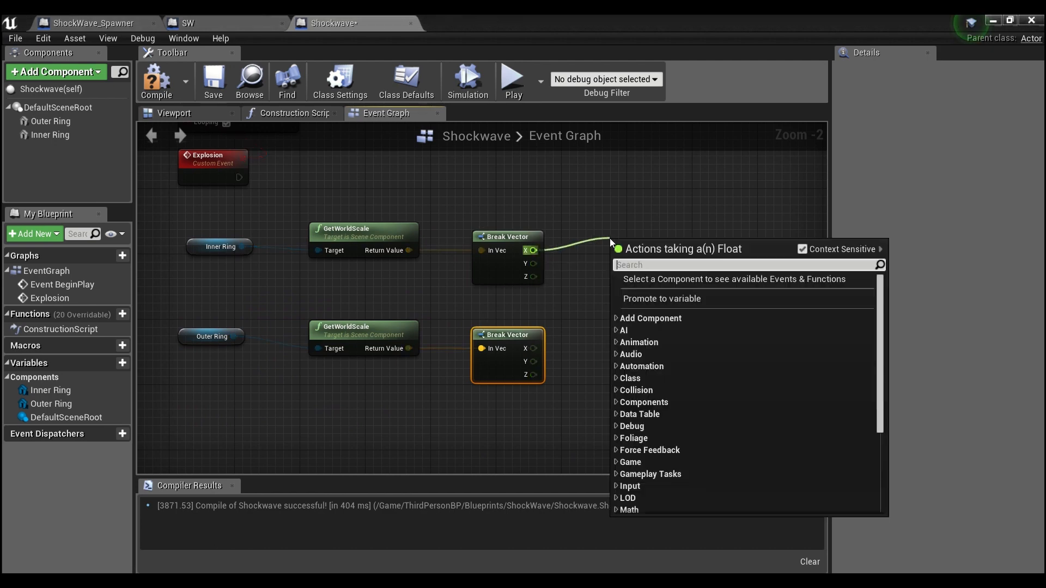
{"action": "left_click", "coordinate": [661, 298]}
{"action": "type", "text": "make"}
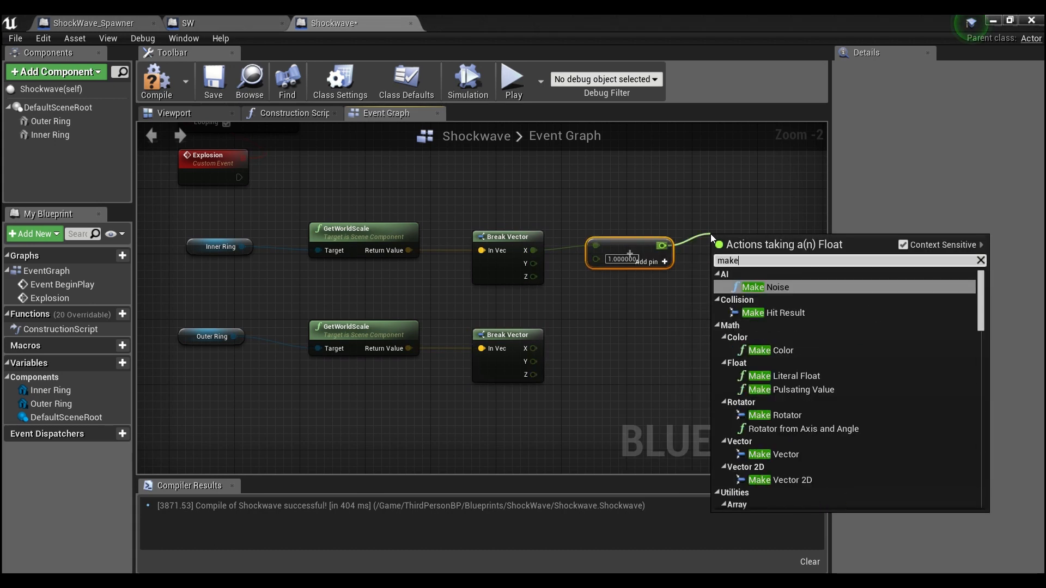
{"action": "left_click", "coordinate": [774, 454]}
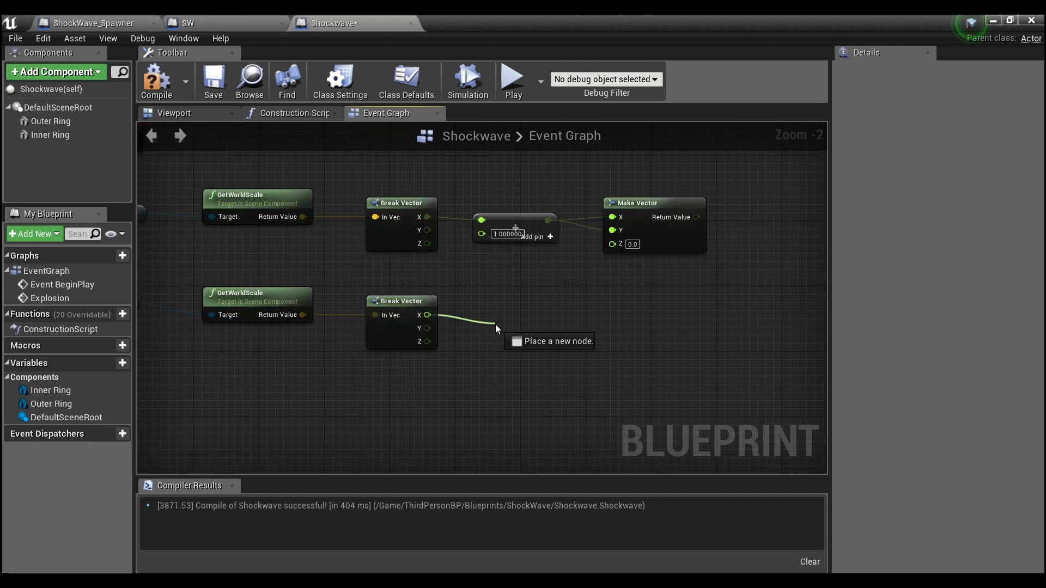
Add a subtraction from Outer Ring X, multiply its scale by 1.05, and break it into a Make Vector.
{"action": "left_click", "coordinate": [496, 328]}
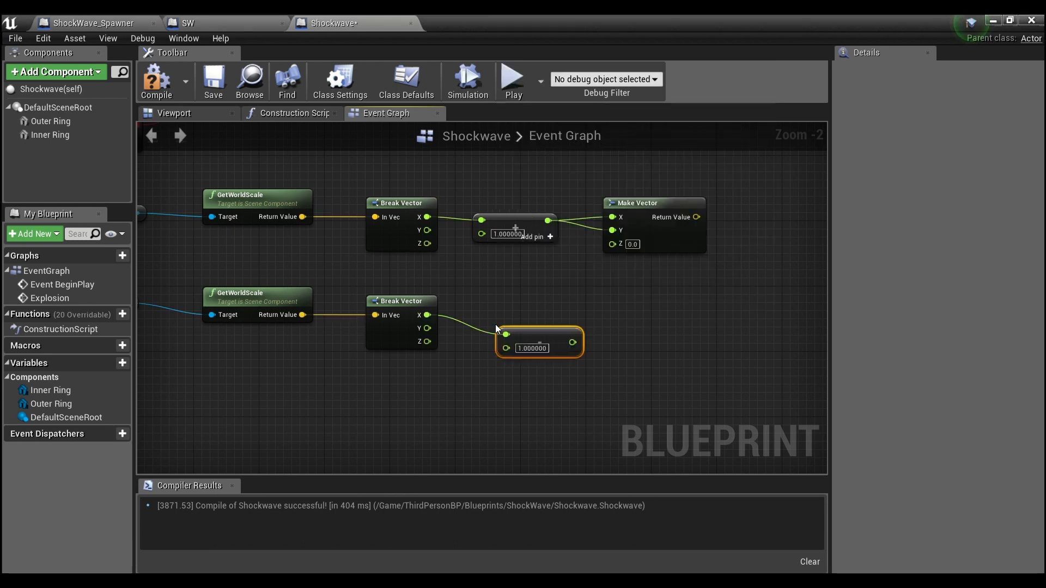
{"action": "mouse_move", "coordinate": [517, 333]}
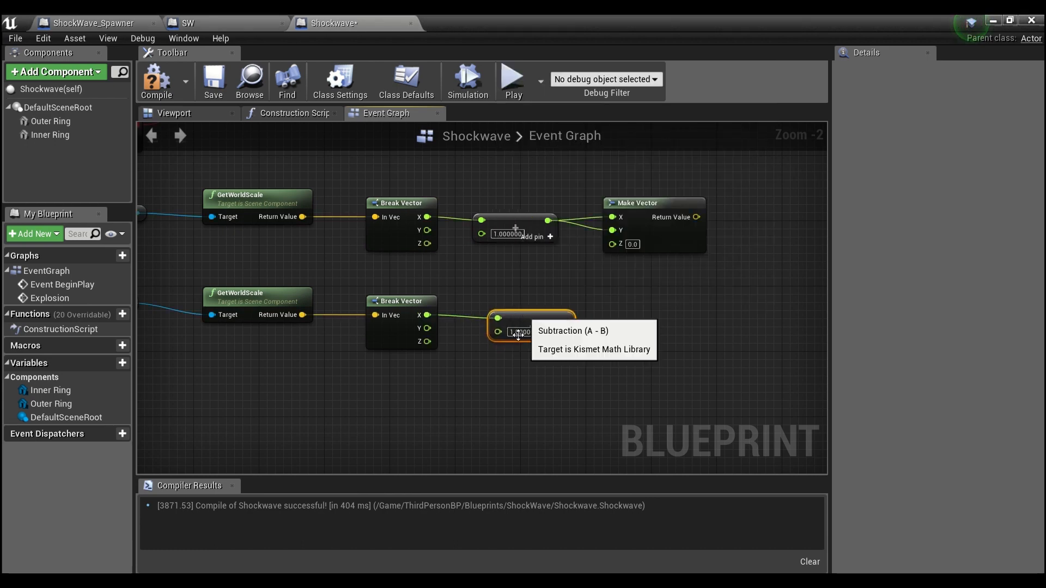
{"action": "mouse_move", "coordinate": [427, 315]}
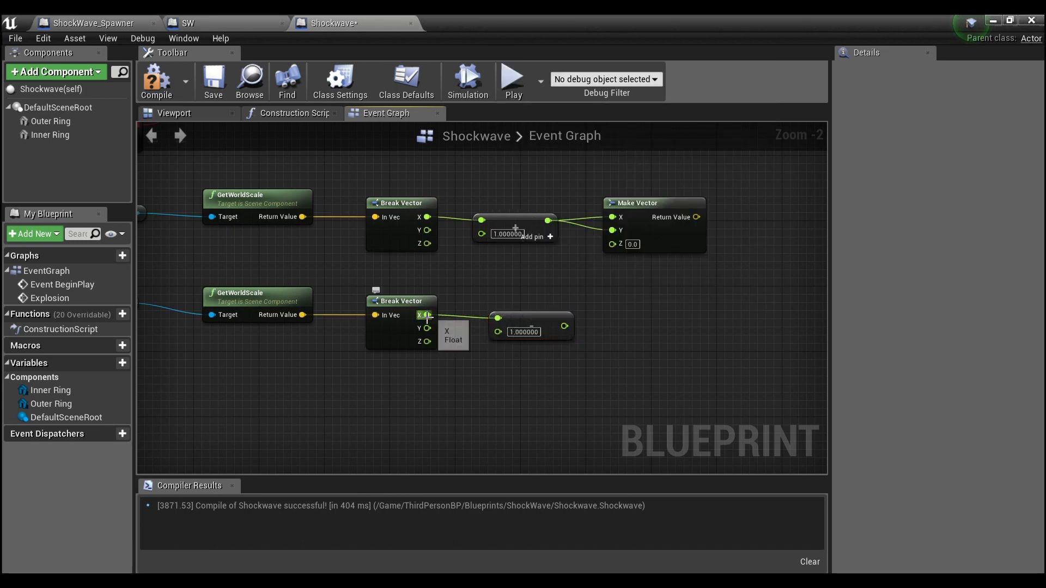
{"action": "left_click", "coordinate": [523, 332]}
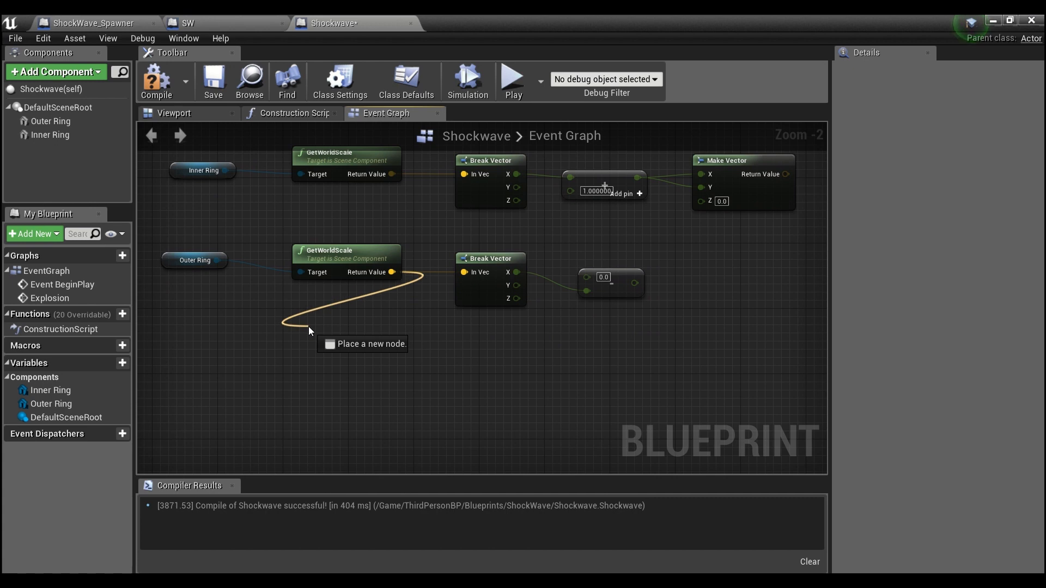
{"action": "left_click", "coordinate": [309, 327]}
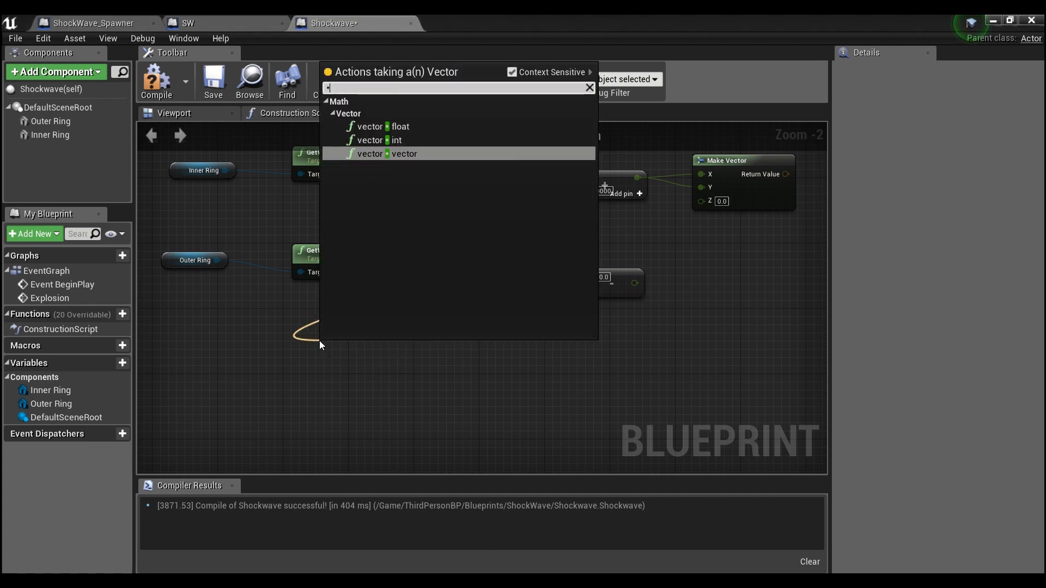
{"action": "left_click", "coordinate": [385, 154]}
{"action": "type", "text": "1.05"}
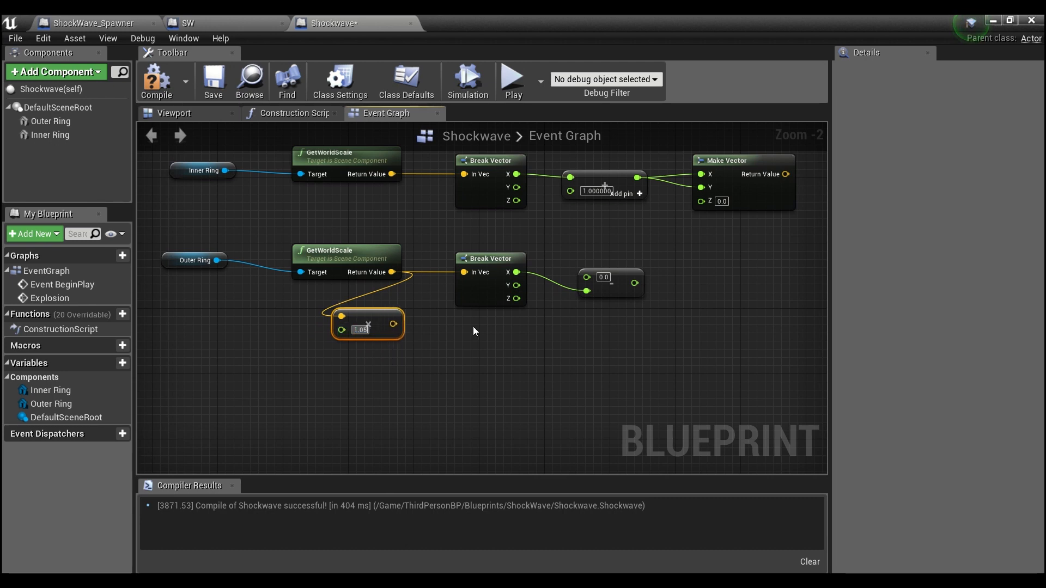
{"action": "mouse_move", "coordinate": [378, 351]}
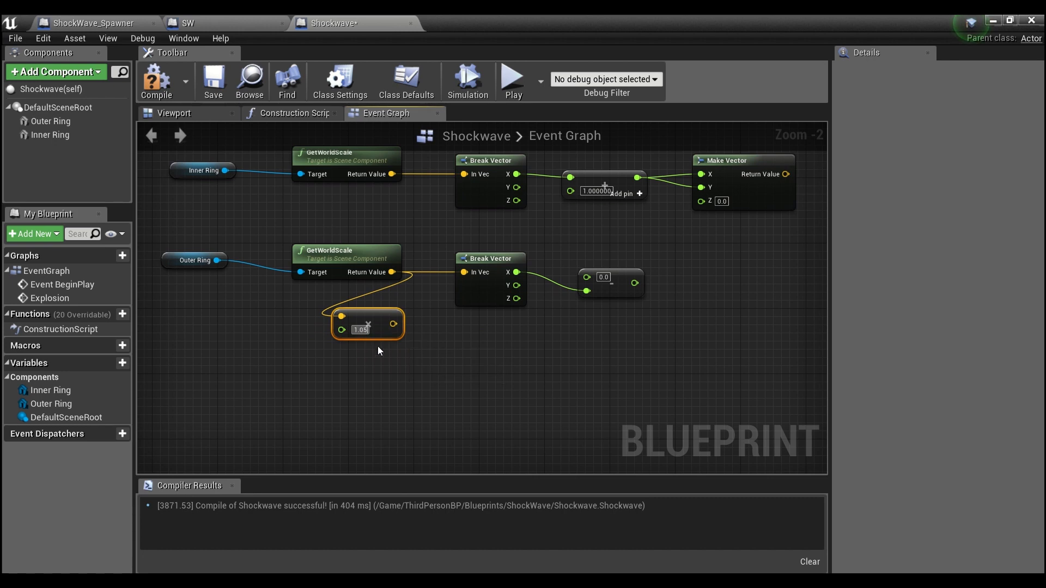
{"action": "mouse_move", "coordinate": [369, 317]}
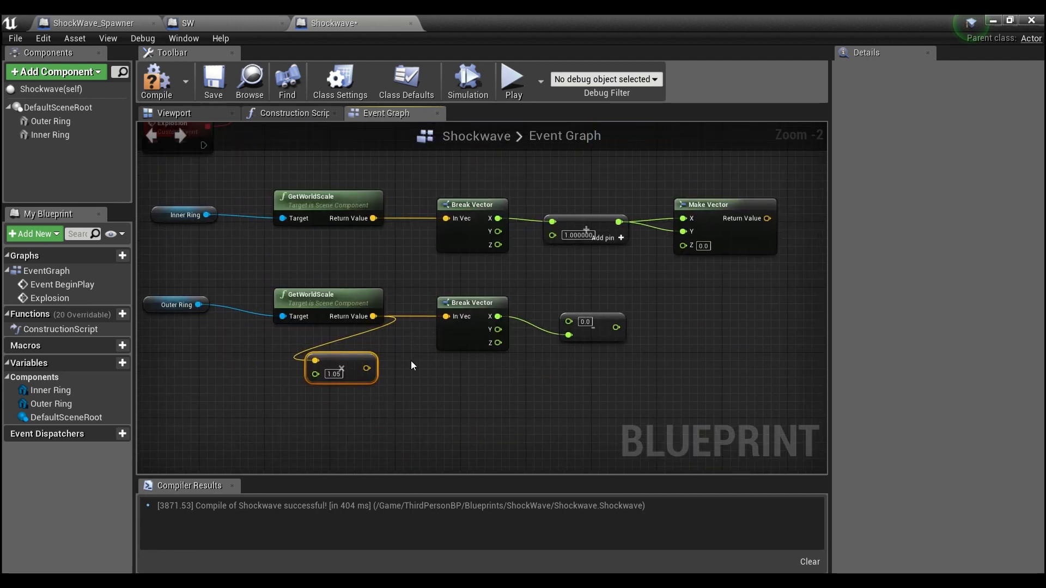
{"action": "mouse_move", "coordinate": [366, 368]}
{"action": "type", "text": "break"}
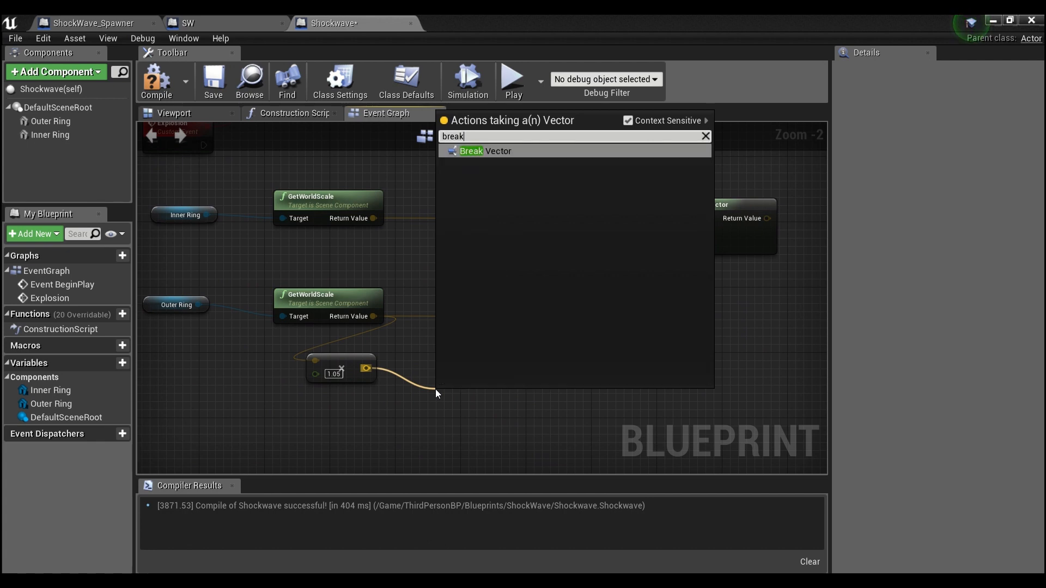
{"action": "left_click", "coordinate": [470, 151]}
{"action": "type", "text": "make vect"}
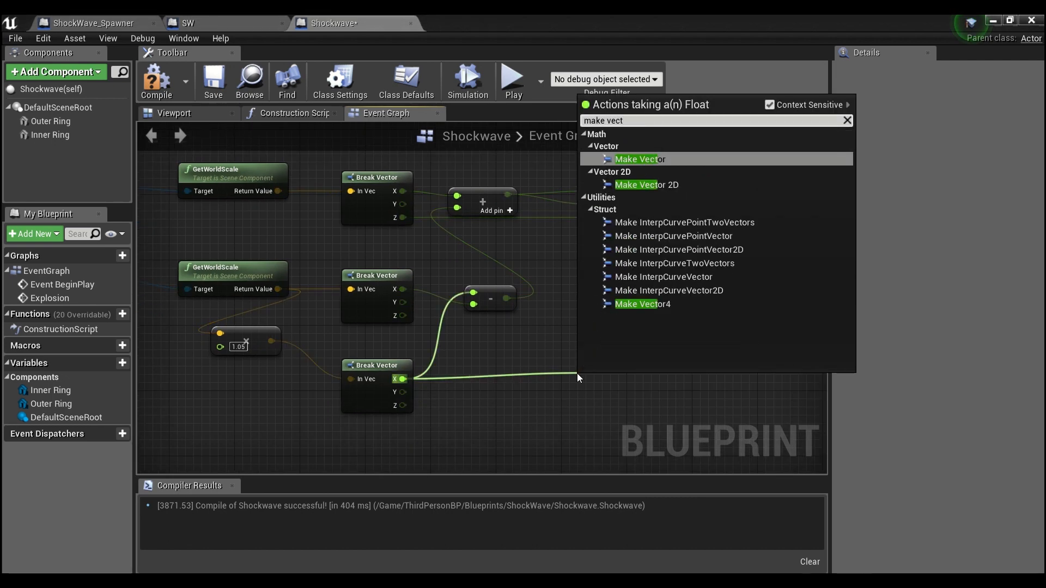
{"action": "left_click", "coordinate": [638, 159]}
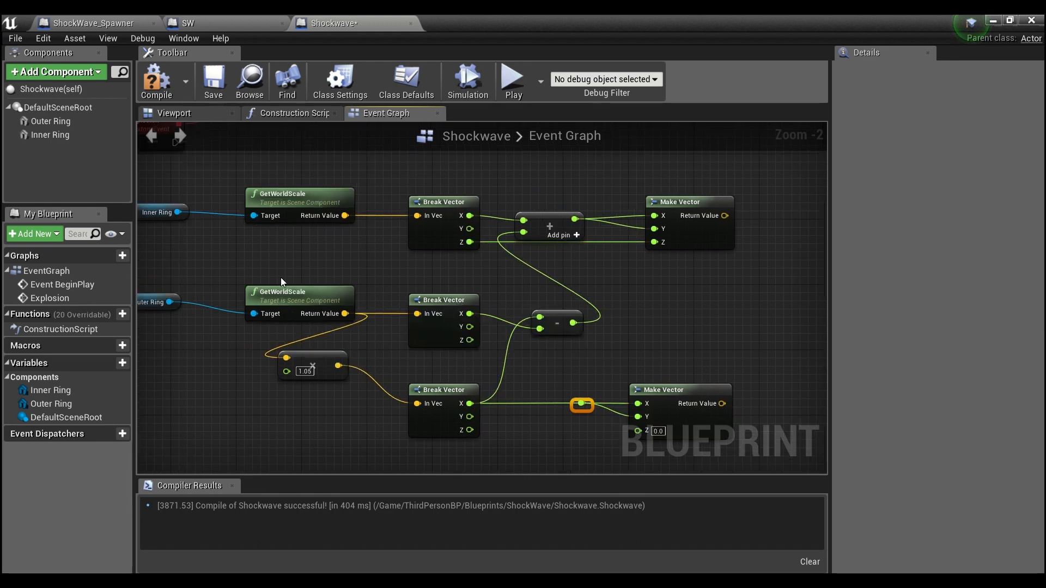
{"action": "mouse_move", "coordinate": [277, 364]}
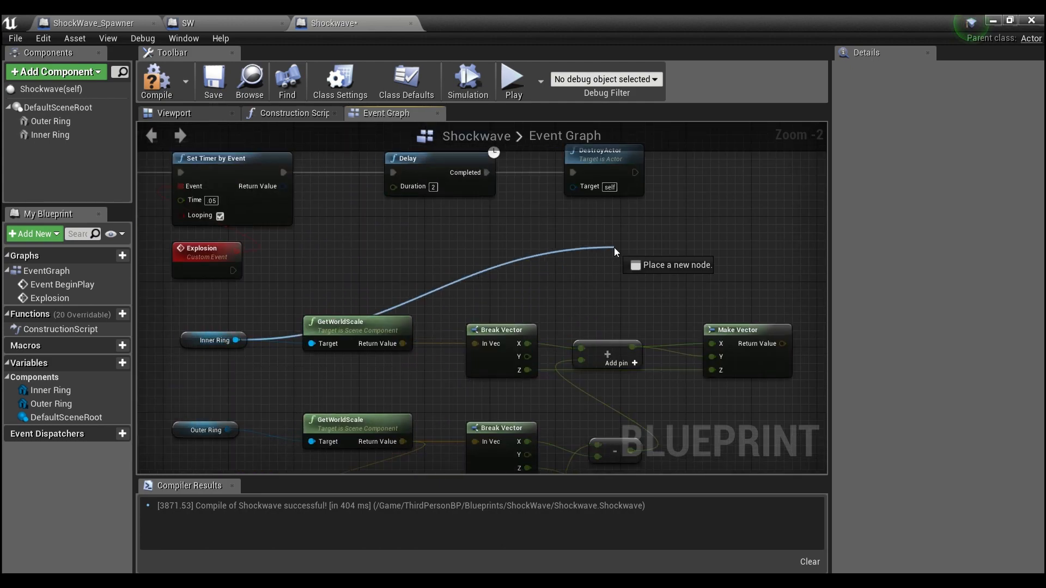
On Explosion, set both rings' world scale from the Make Vectors, compile, and save.
{"action": "type", "text": "set worl"}
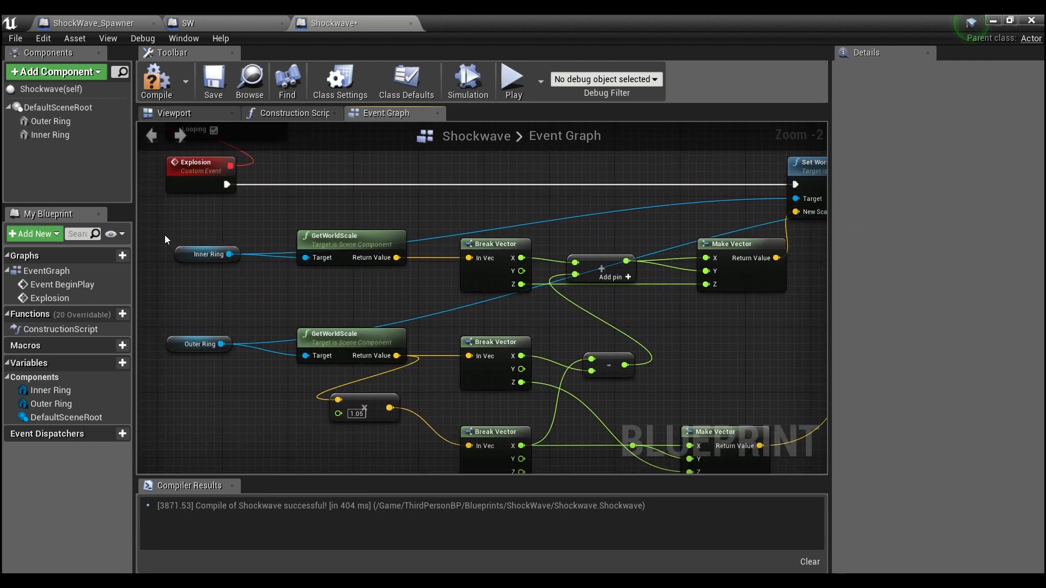
{"action": "left_click", "coordinate": [203, 344]}
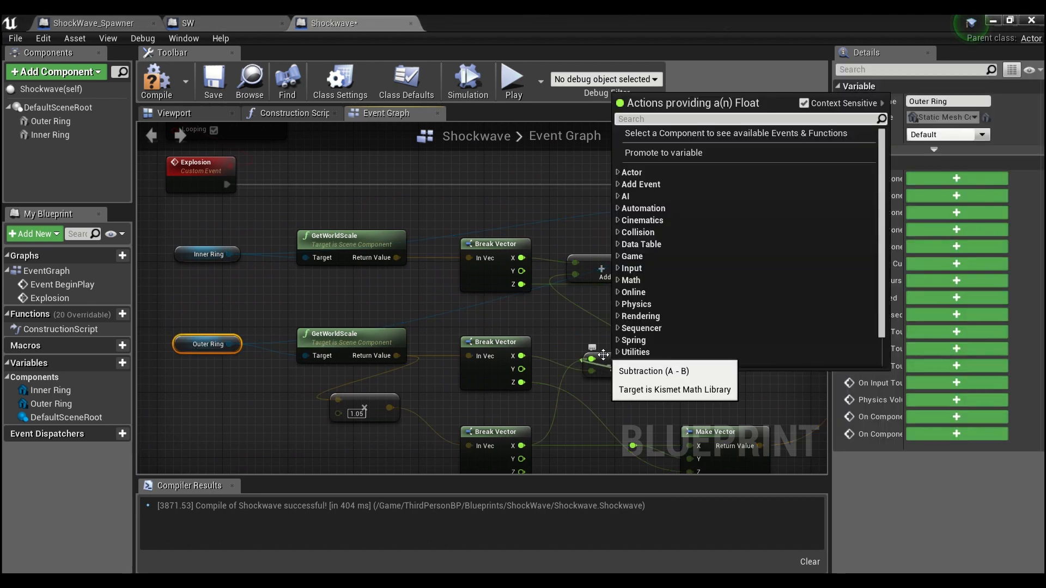
{"action": "left_click", "coordinate": [690, 360]}
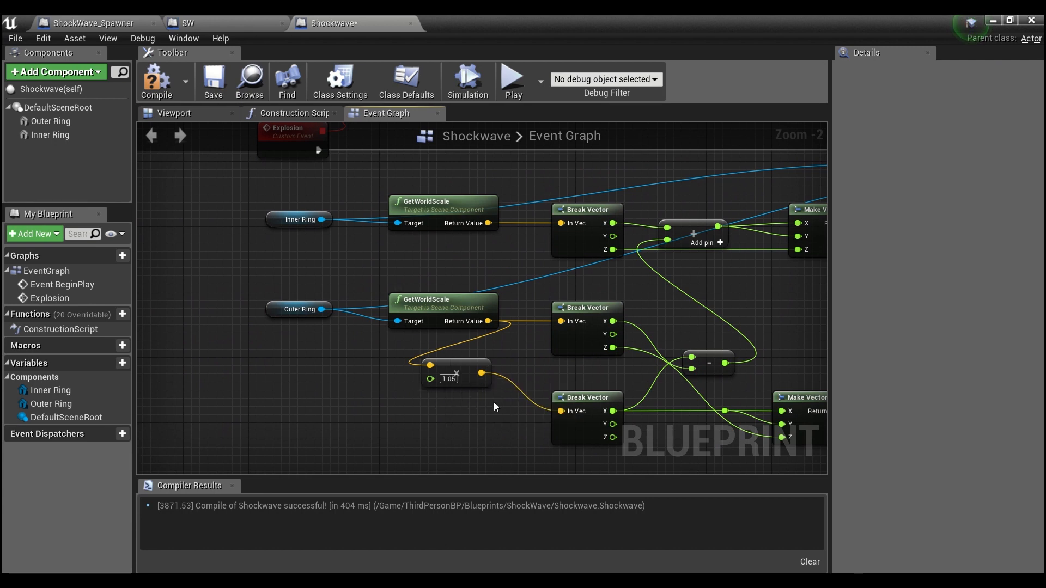
{"action": "left_click", "coordinate": [300, 220]}
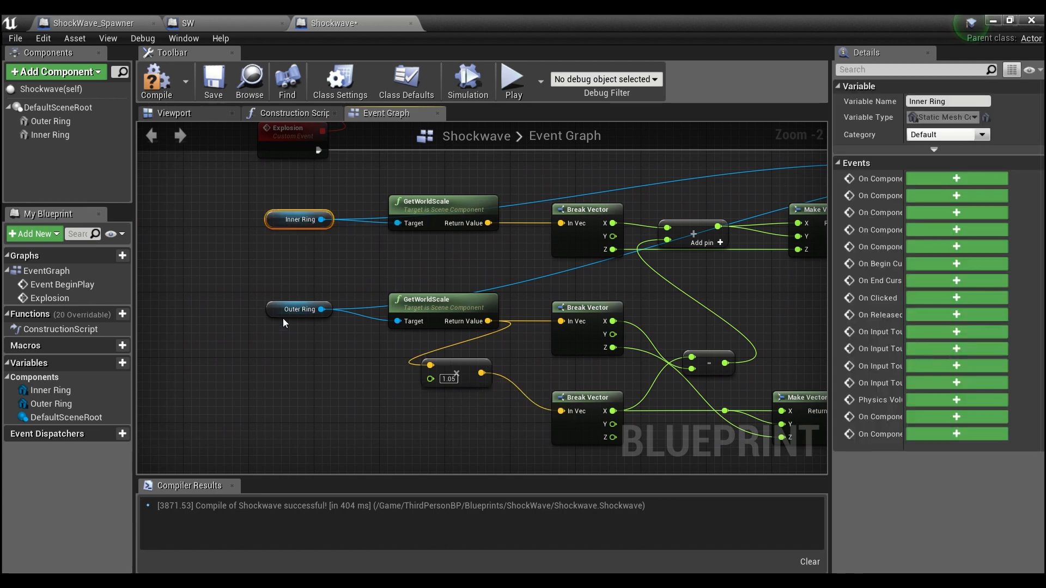
{"action": "mouse_move", "coordinate": [433, 408]}
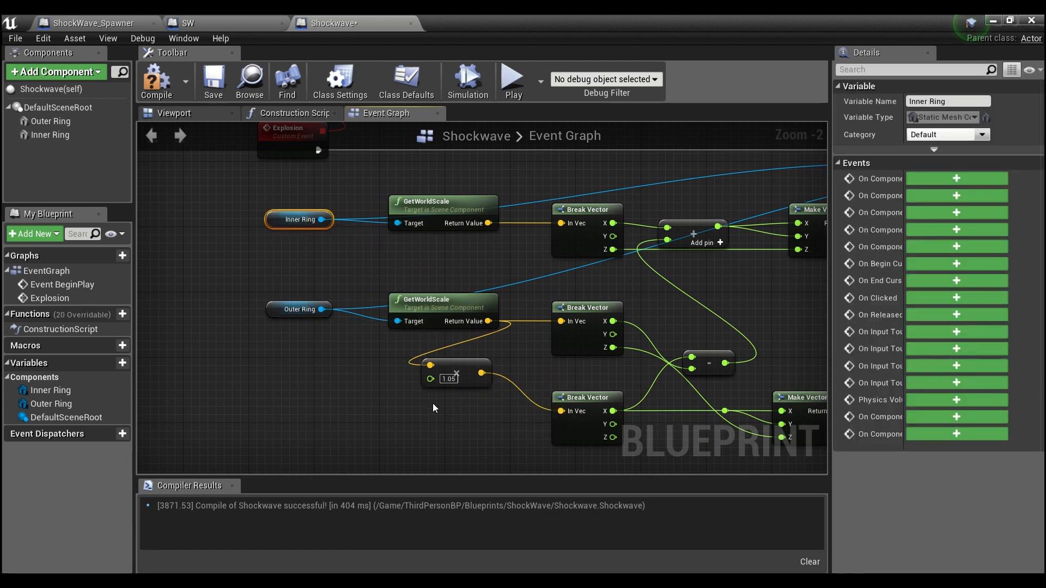
{"action": "mouse_move", "coordinate": [279, 219]}
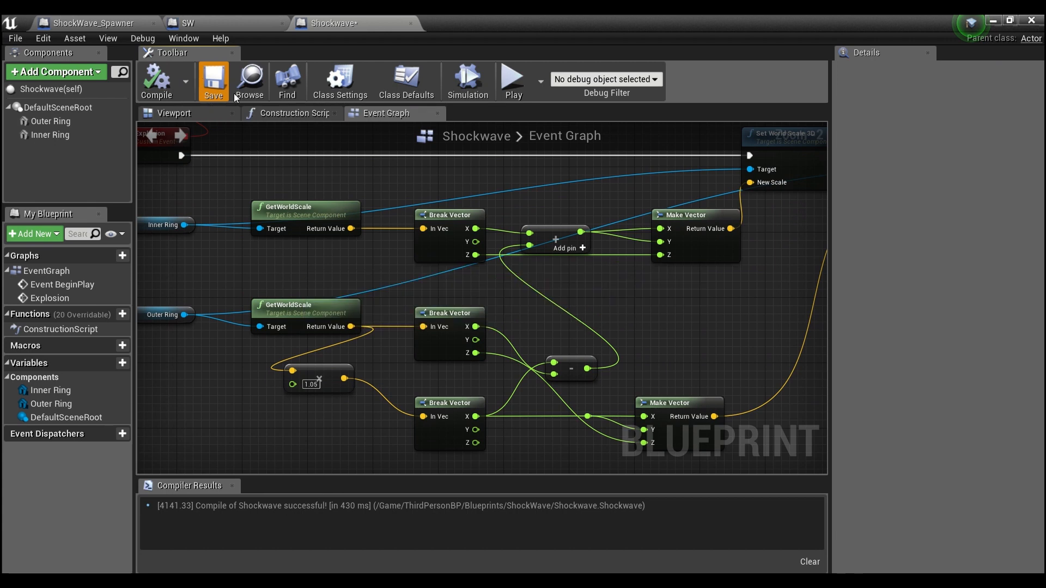
{"action": "left_click", "coordinate": [214, 80]}
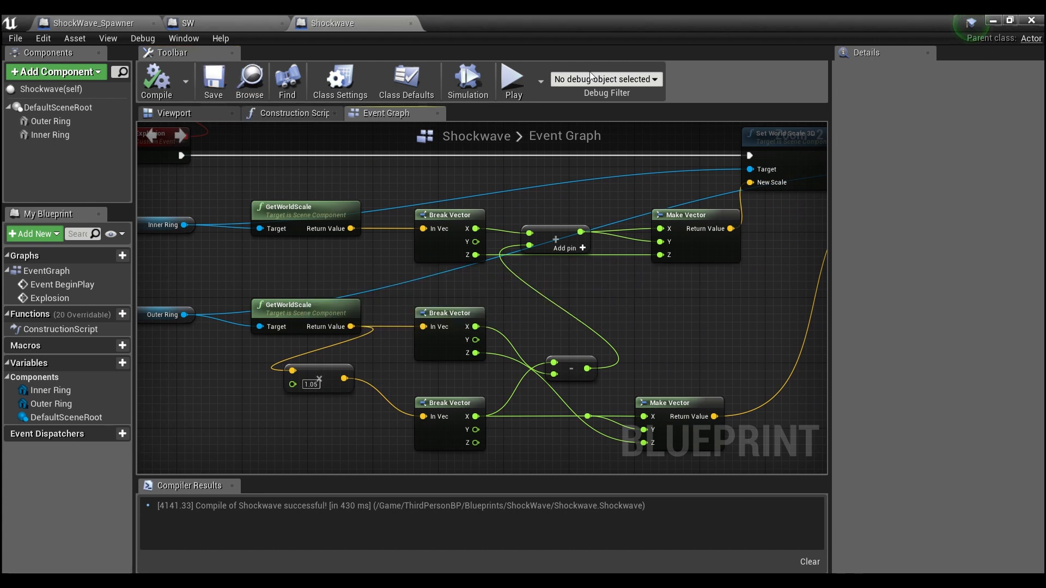
In ShockWave_Spawner, set the SpawnActor node's Class to Shockwave.
{"action": "left_click", "coordinate": [93, 22]}
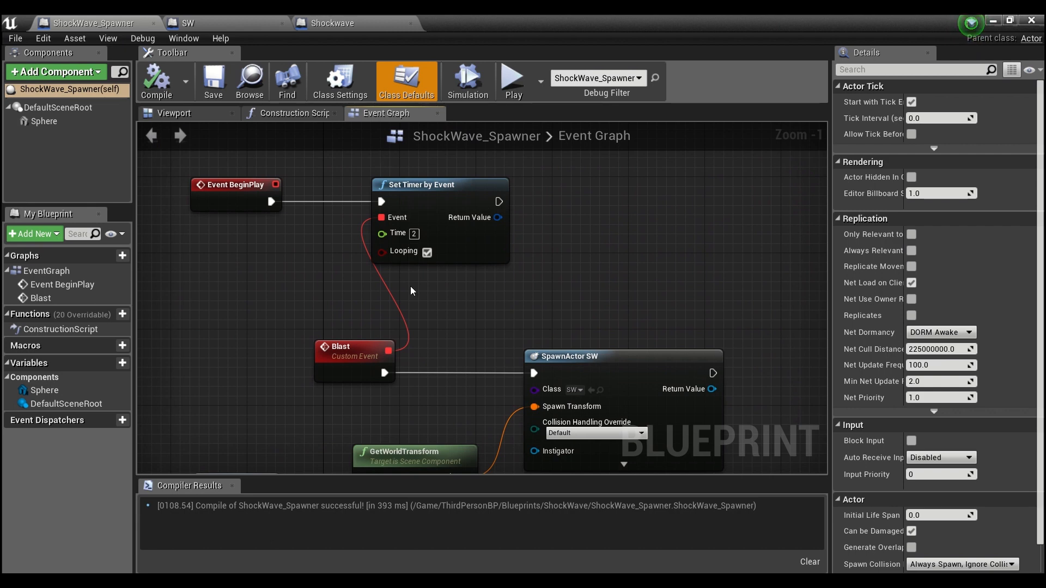
{"action": "mouse_move", "coordinate": [219, 206]}
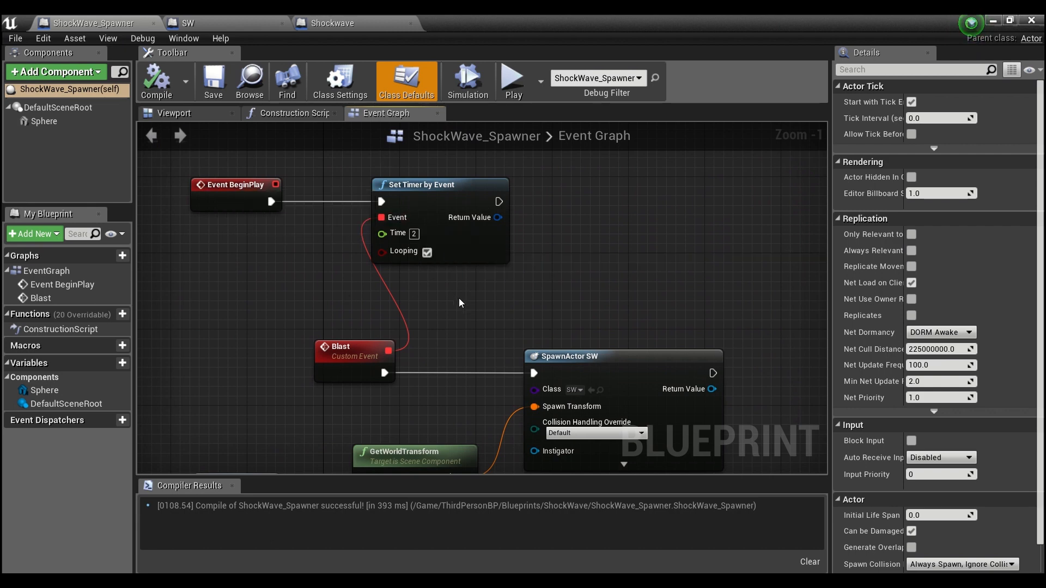
{"action": "mouse_move", "coordinate": [497, 318]}
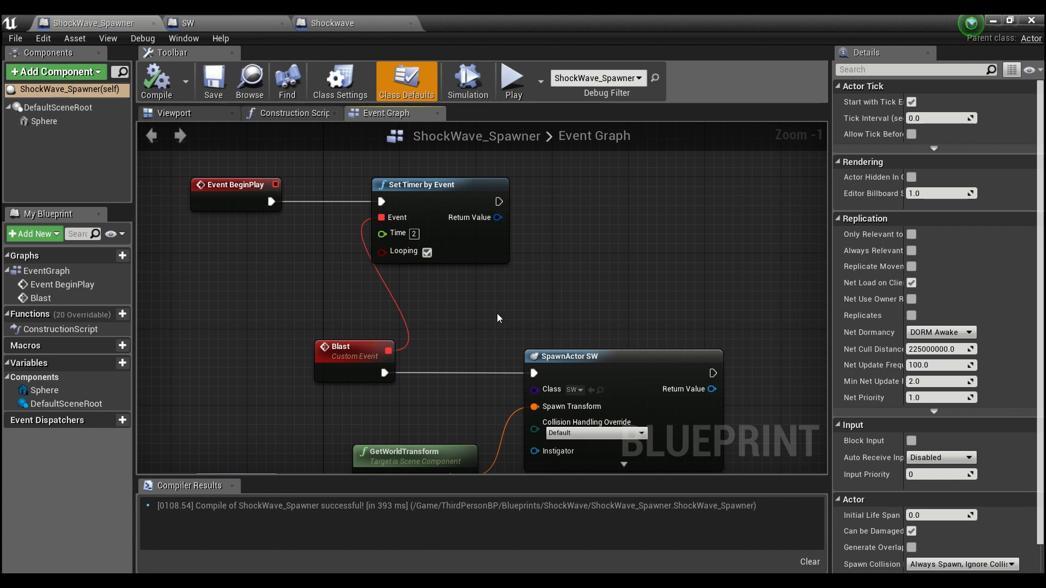
{"action": "mouse_move", "coordinate": [581, 315]}
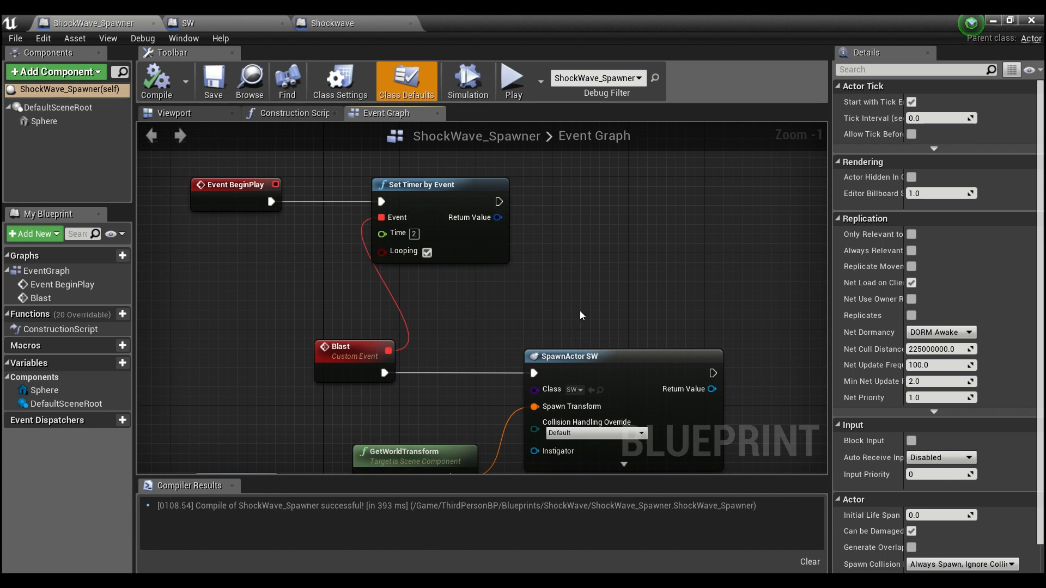
{"action": "mouse_move", "coordinate": [549, 301]}
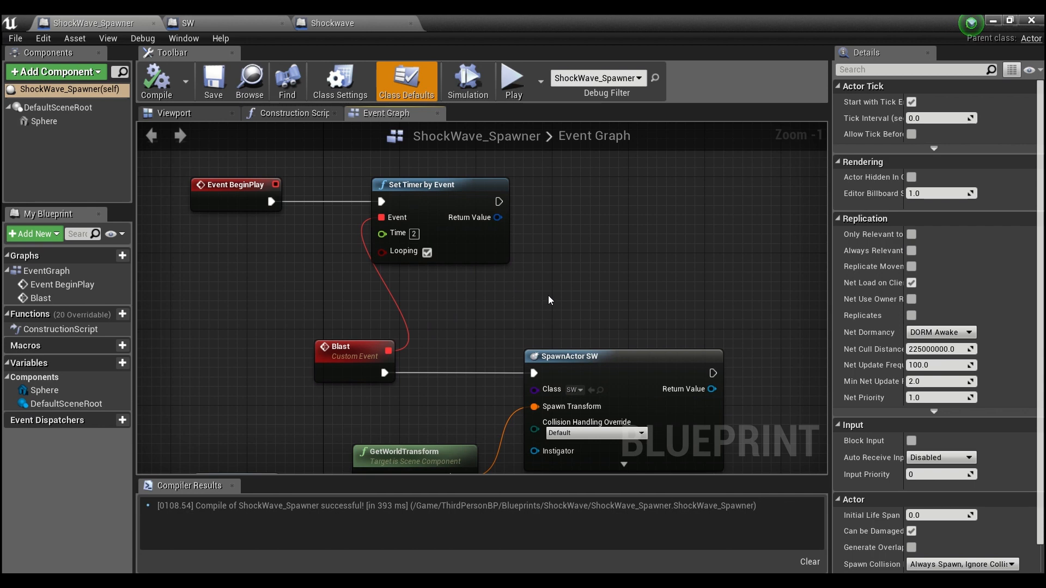
{"action": "mouse_move", "coordinate": [580, 392]}
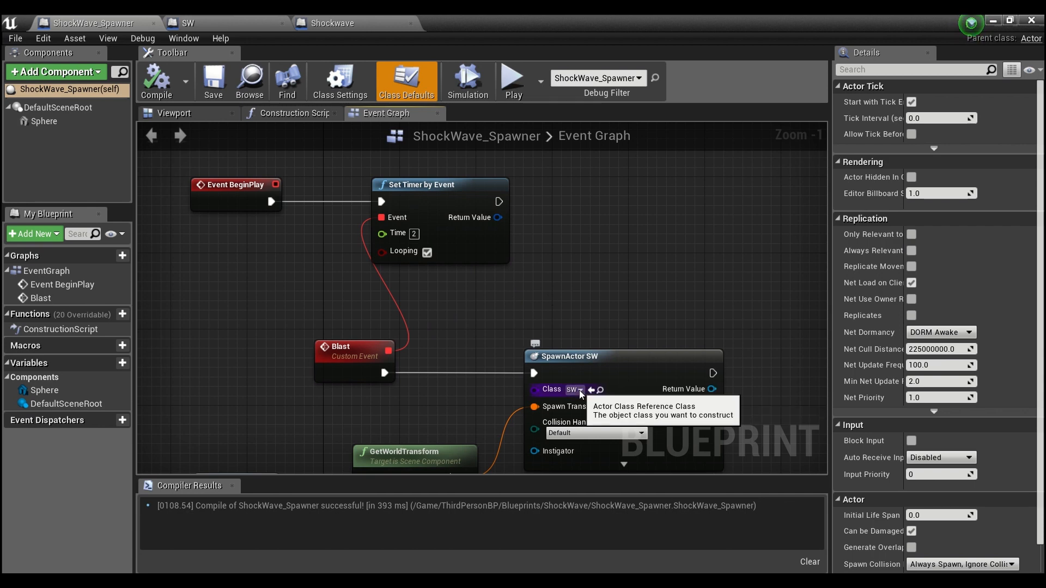
{"action": "mouse_move", "coordinate": [383, 223]}
{"action": "type", "text": "s"}
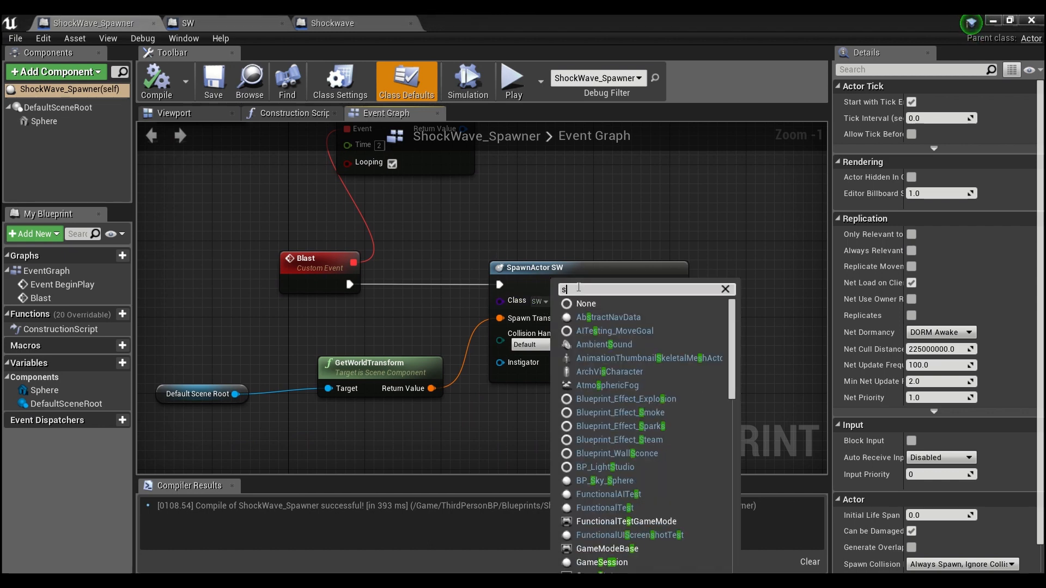
{"action": "type", "text": "ho"}
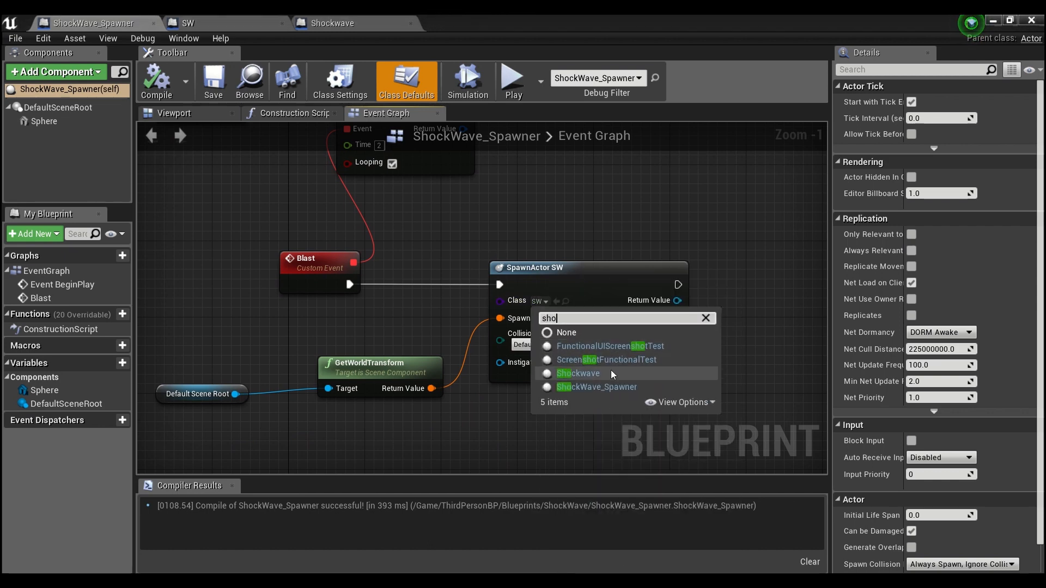
{"action": "left_click", "coordinate": [577, 372]}
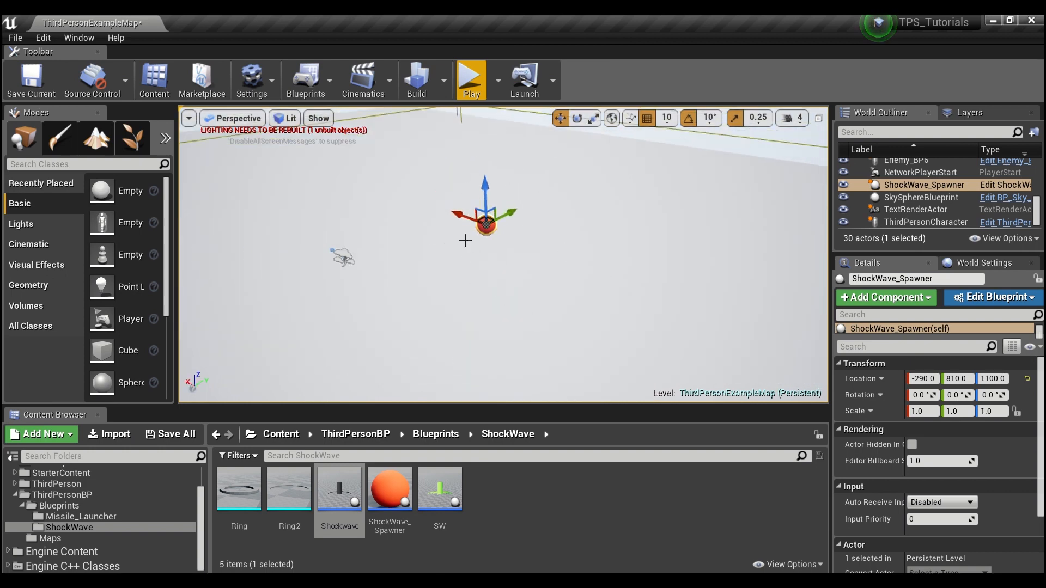
{"action": "mouse_move", "coordinate": [471, 76]}
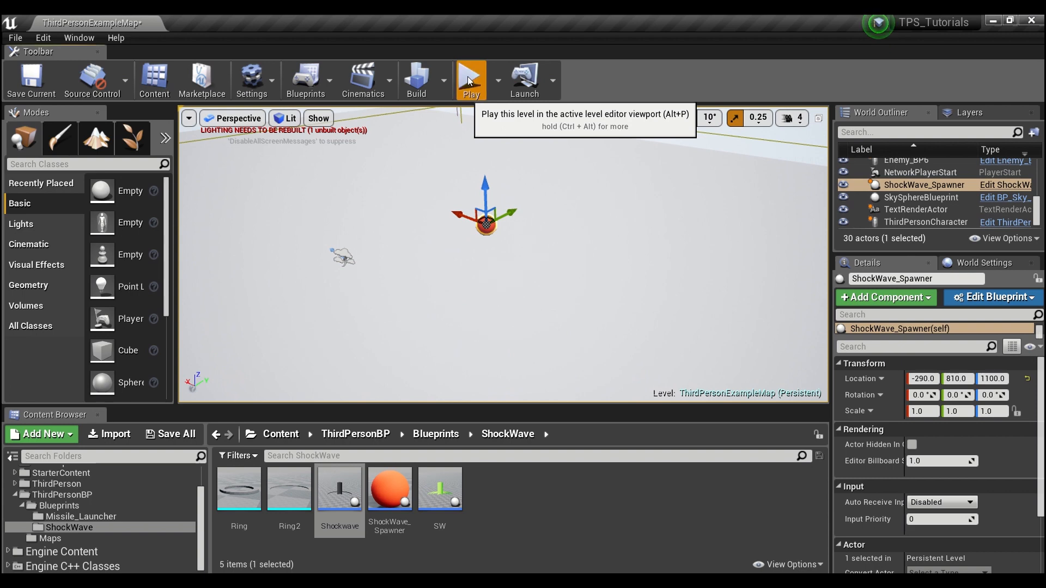
{"action": "left_click", "coordinate": [470, 77]}
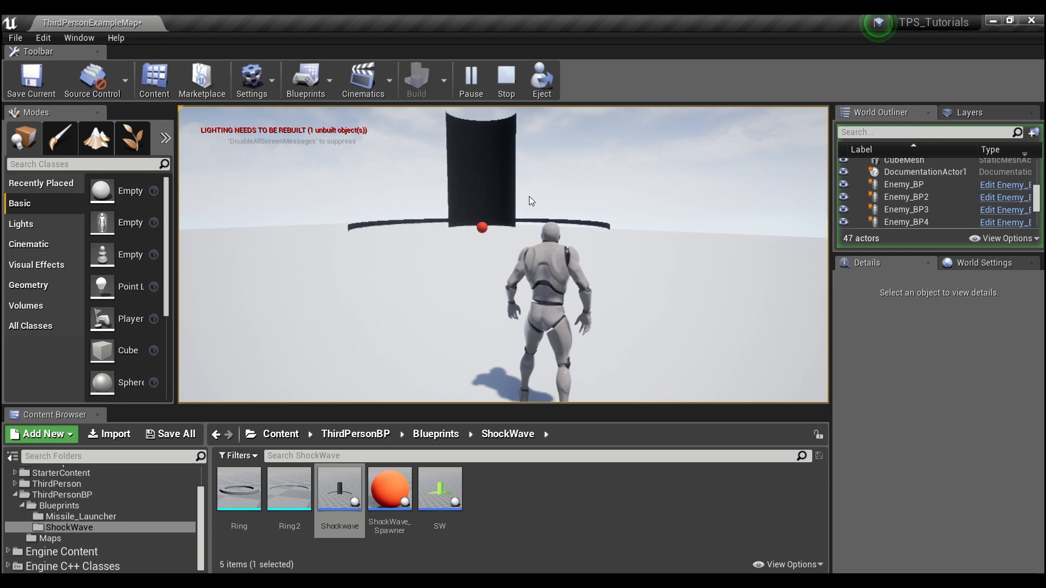
{"action": "mouse_move", "coordinate": [506, 75]}
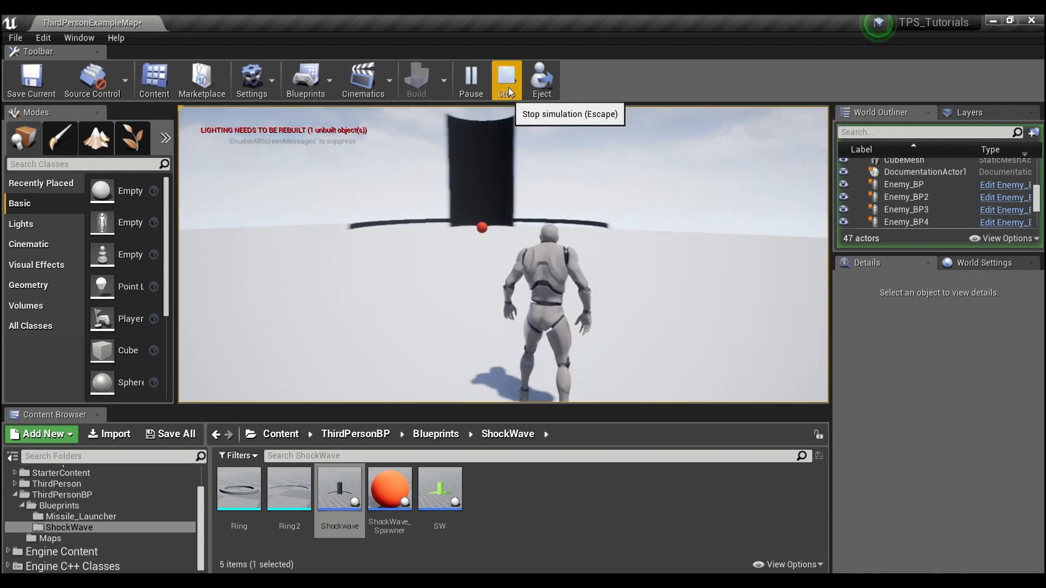
{"action": "left_click", "coordinate": [506, 76]}
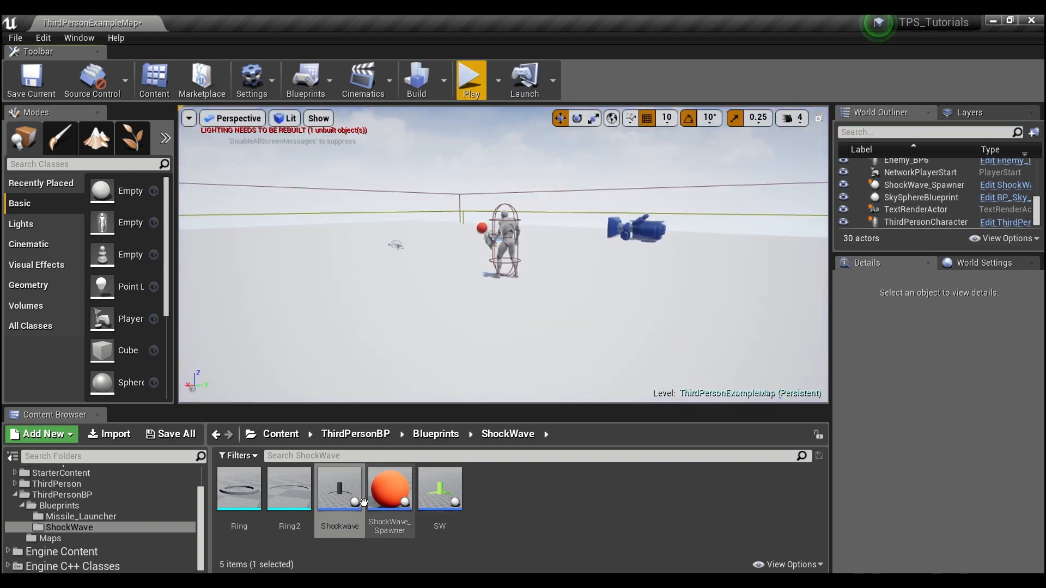
Open the Shockwave blueprint and set Outer Ring's collision preset to OverlapAllDynamic.
{"action": "double_click", "coordinate": [339, 489]}
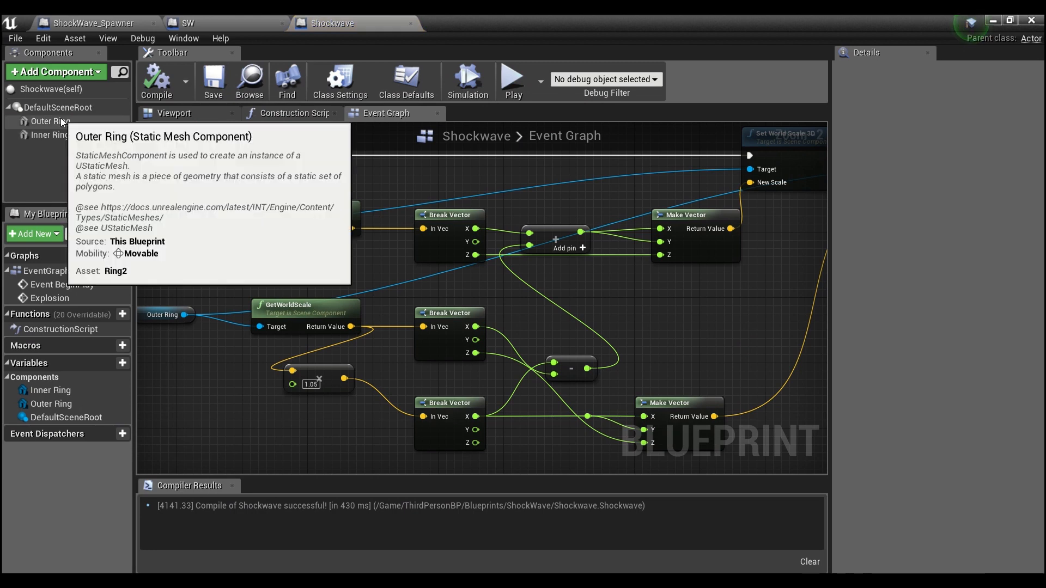
{"action": "left_click", "coordinate": [50, 121]}
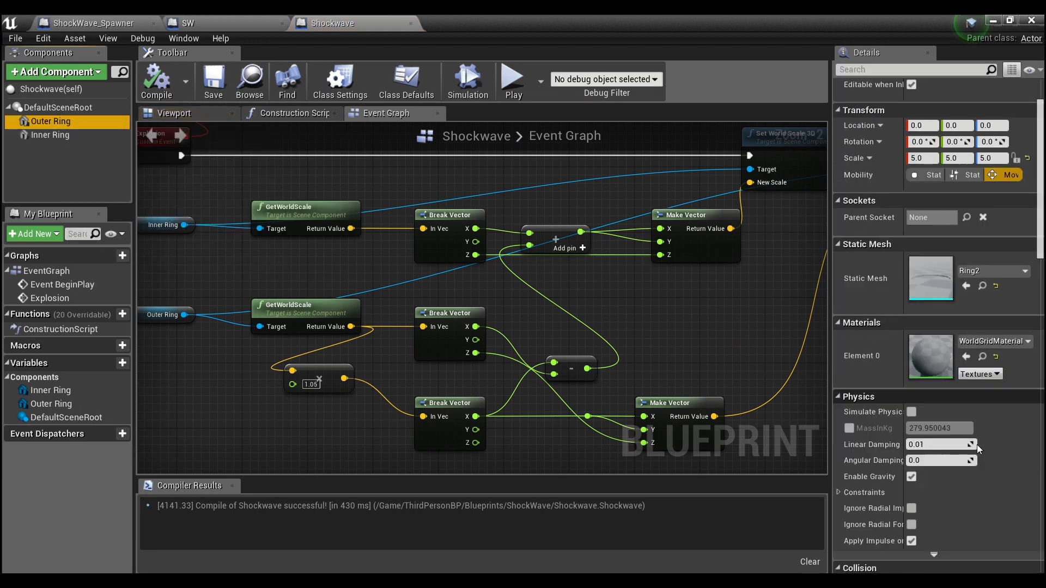
{"action": "left_click", "coordinate": [941, 405]}
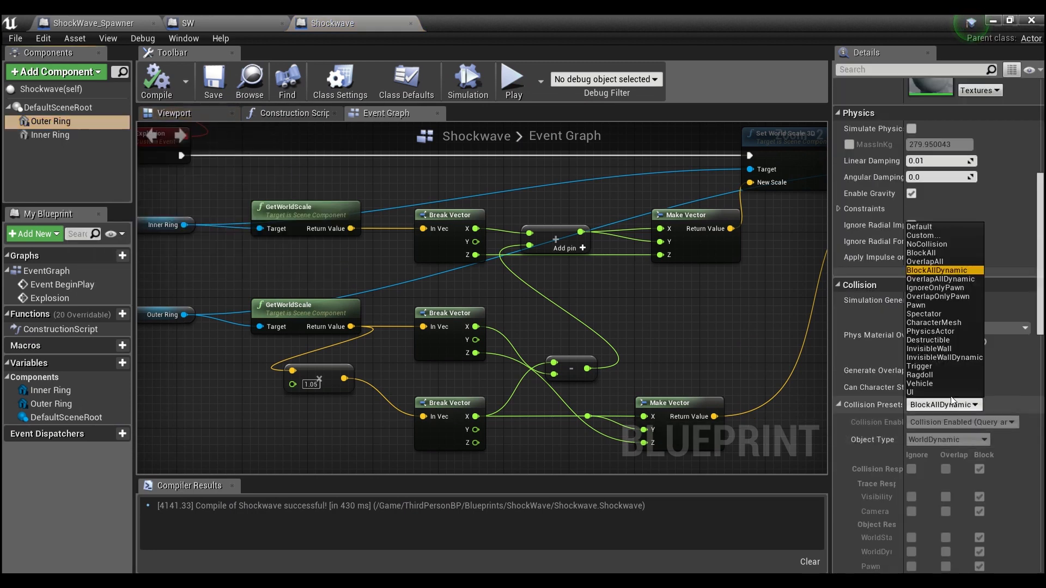
{"action": "left_click", "coordinate": [939, 279]}
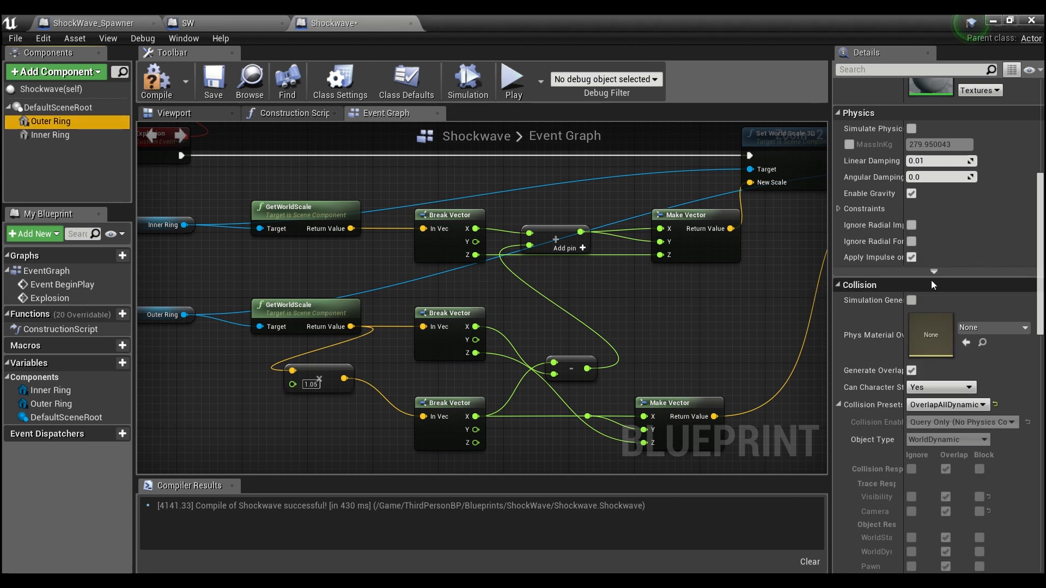
Give the rings the green BasicAsset03 material.
{"action": "left_click", "coordinate": [974, 405]}
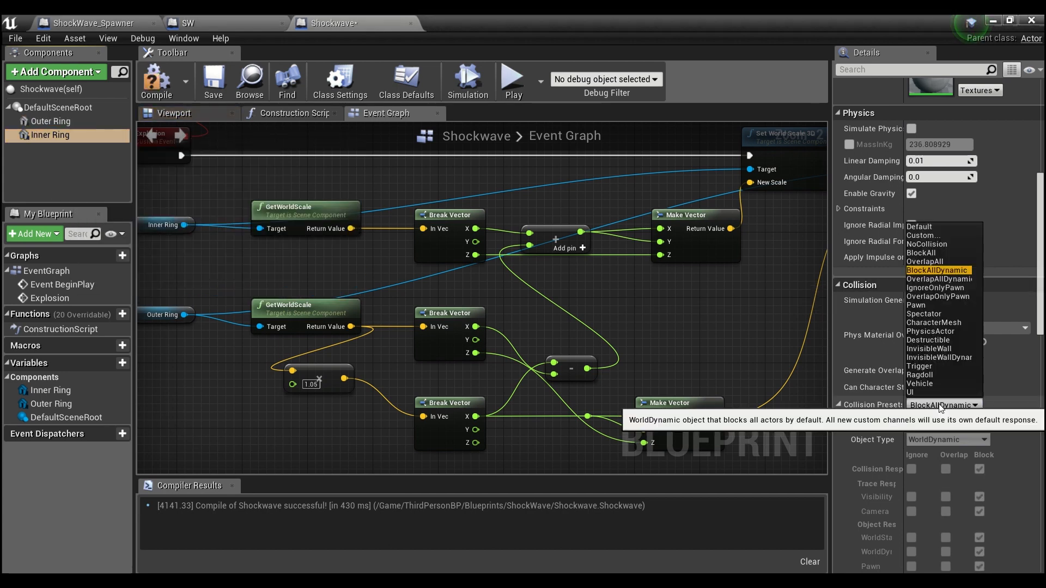
{"action": "left_click", "coordinate": [928, 279]}
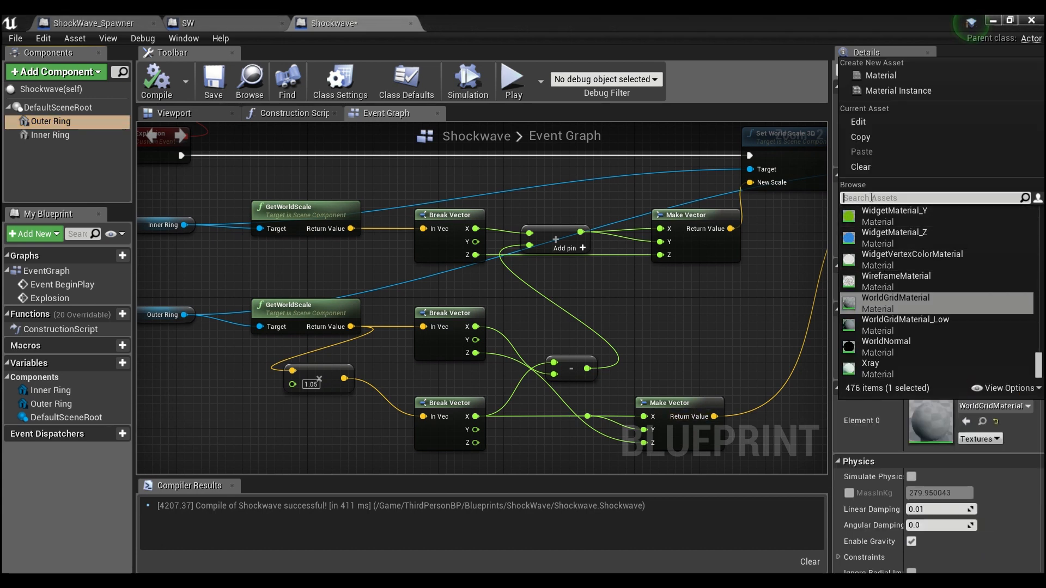
{"action": "type", "text": "basic"}
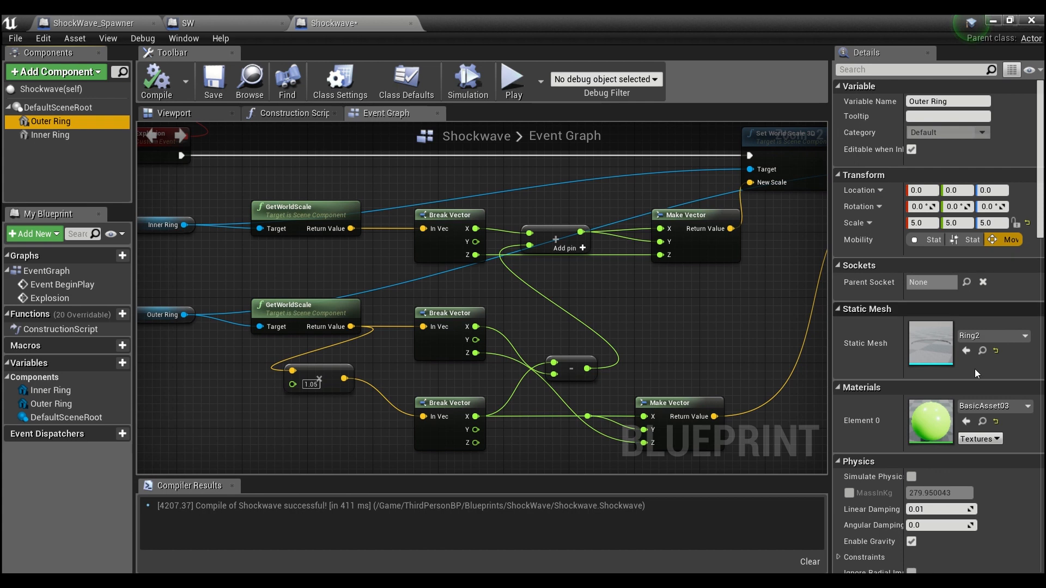
{"action": "mouse_move", "coordinate": [50, 135]}
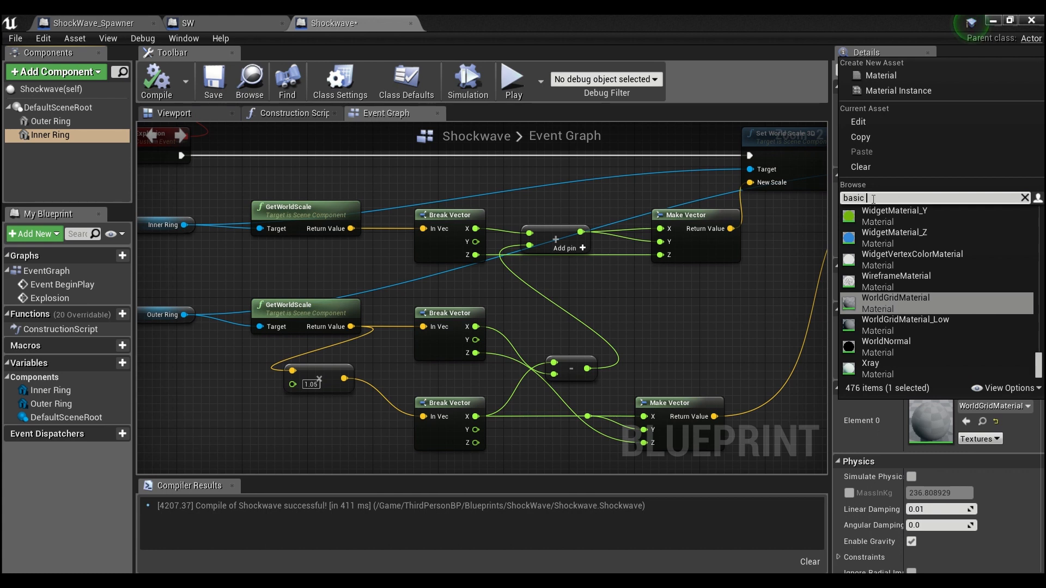
{"action": "left_click", "coordinate": [50, 134]}
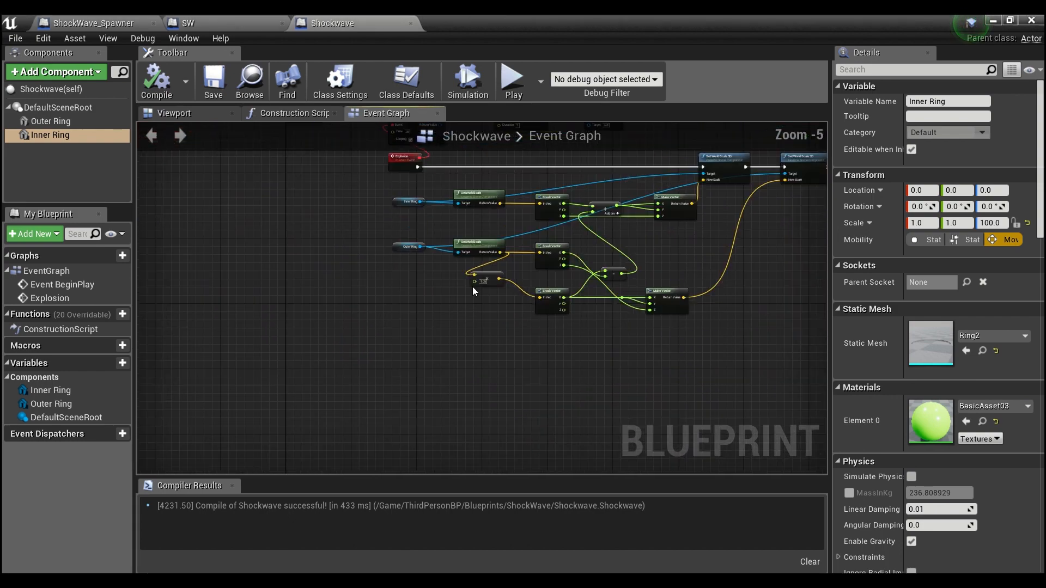
Select Outer Ring, check Inner Ring, and scroll the Details panel down to Events.
{"action": "left_click", "coordinate": [50, 121]}
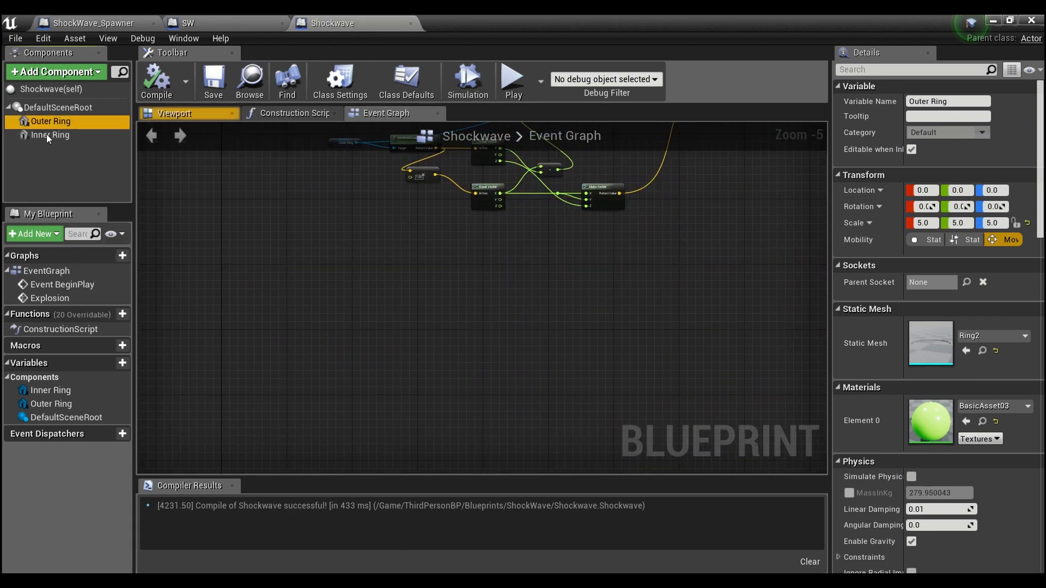
{"action": "left_click", "coordinate": [50, 135]}
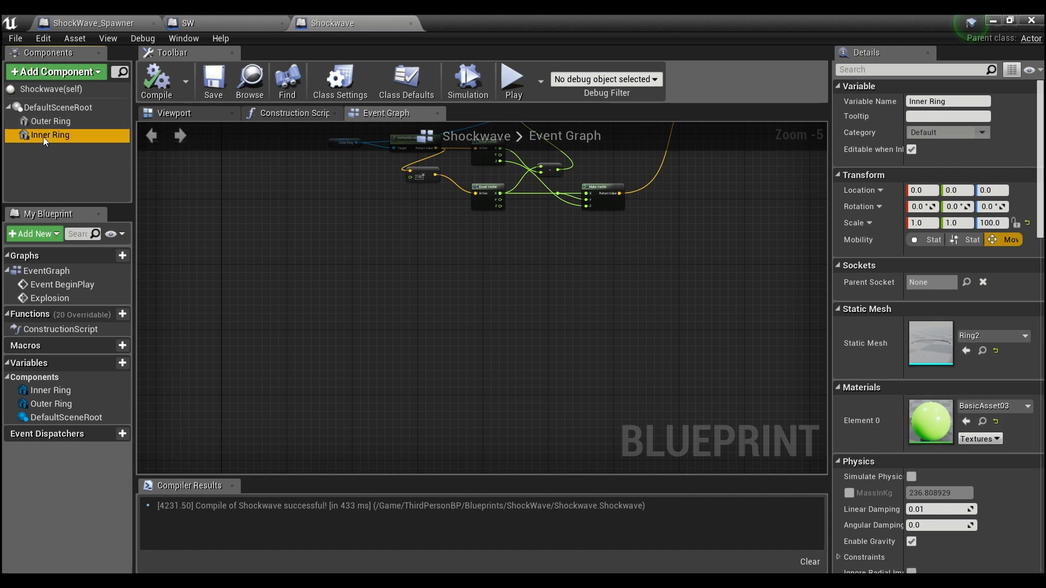
{"action": "mouse_move", "coordinate": [50, 121]}
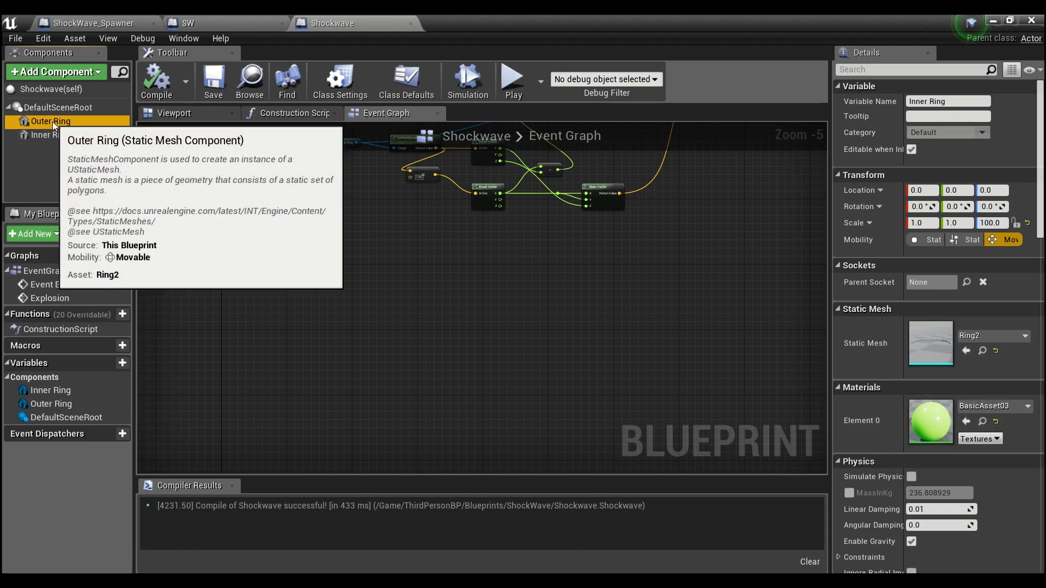
{"action": "scroll", "scroll_direction": "down", "scroll_amount": 3}
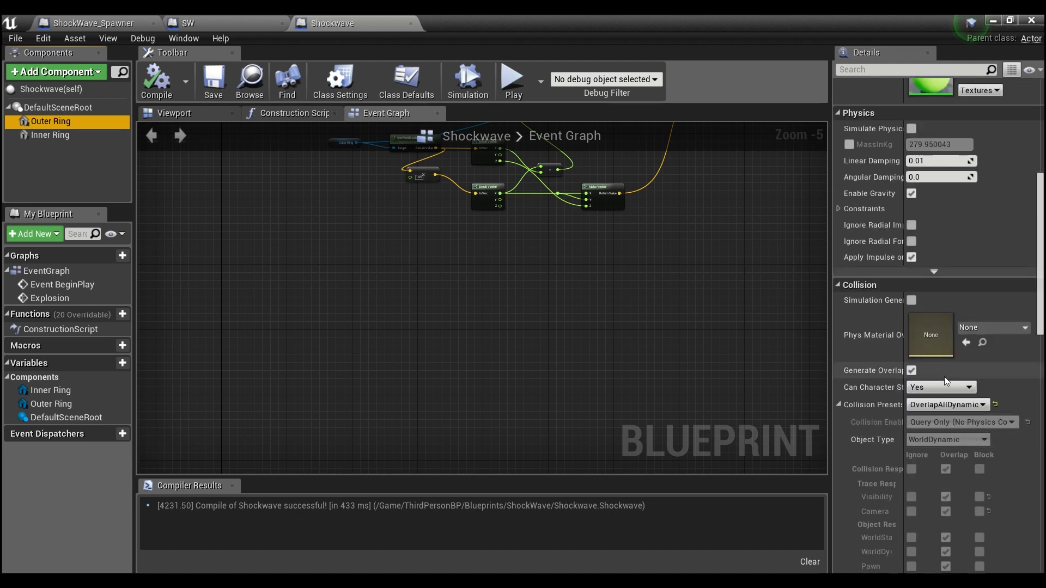
{"action": "mouse_move", "coordinate": [944, 387]}
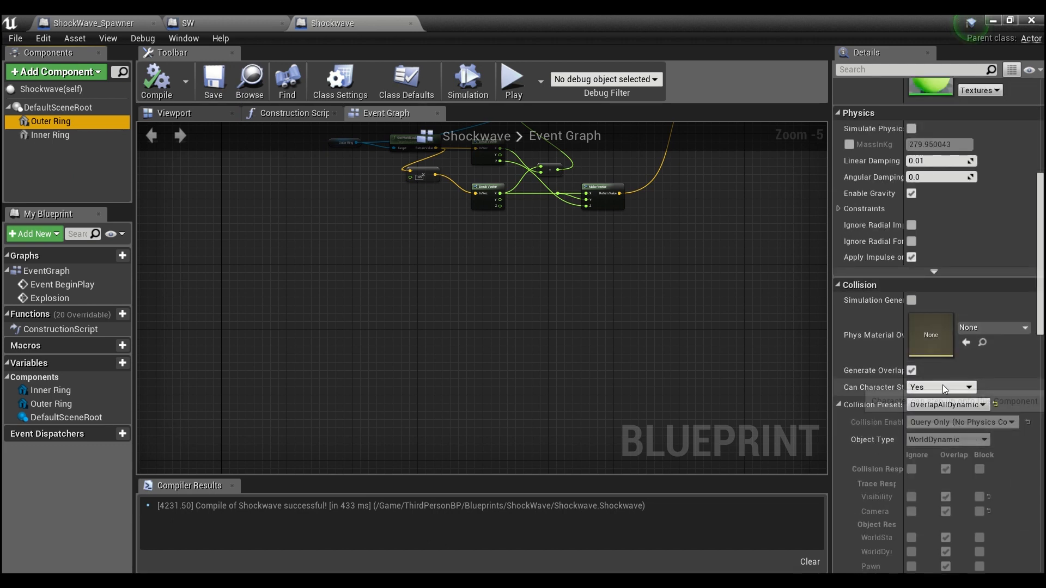
{"action": "scroll", "scroll_direction": "down", "scroll_amount": 3}
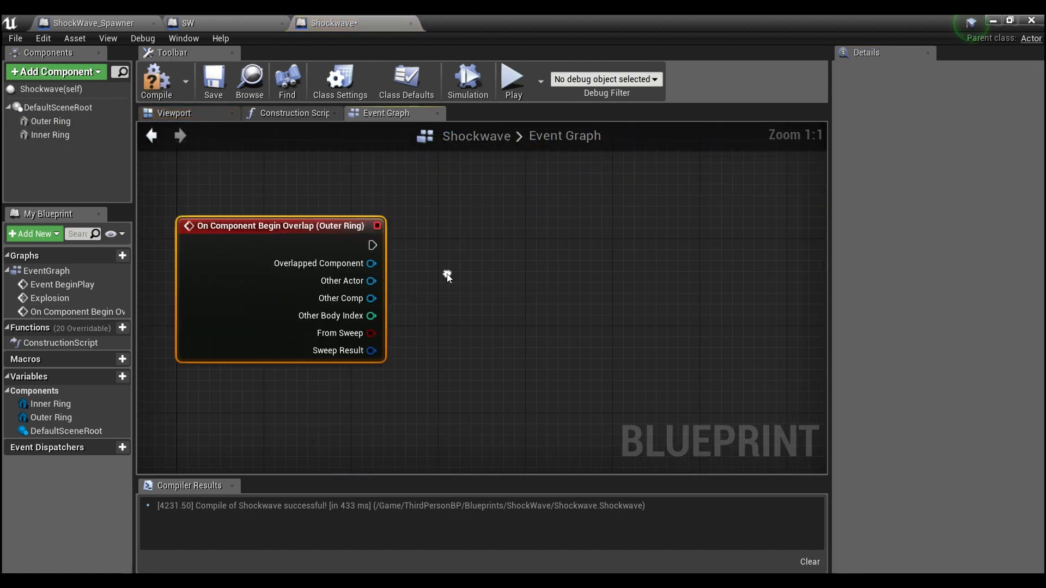
Add Inner Ring's begin-overlap event, cast Other Actor to ThirdPersonCharacter, and get its Mesh.
{"action": "left_click", "coordinate": [50, 134]}
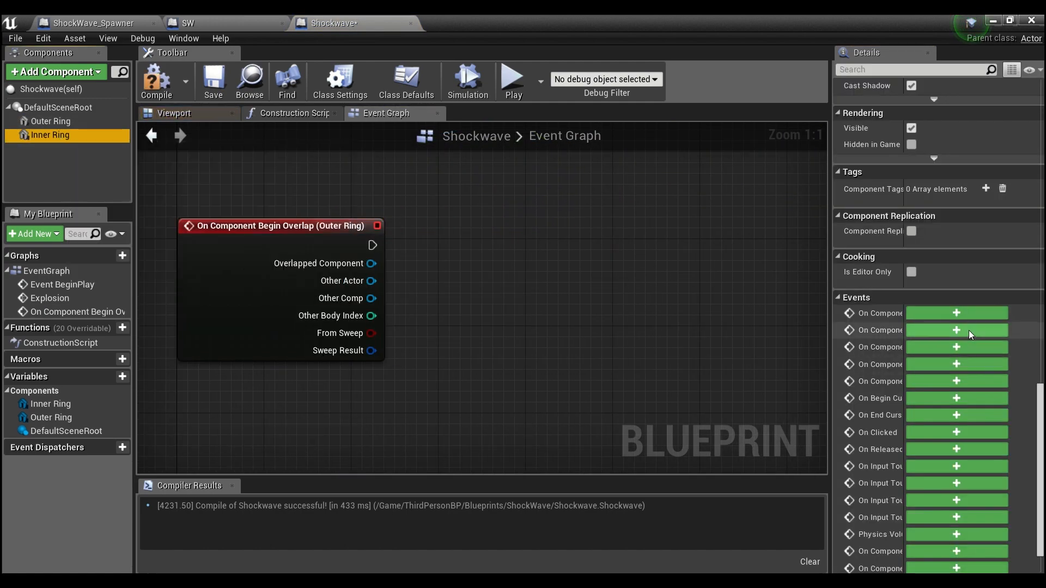
{"action": "left_click", "coordinate": [955, 330]}
{"action": "type", "text": "c"}
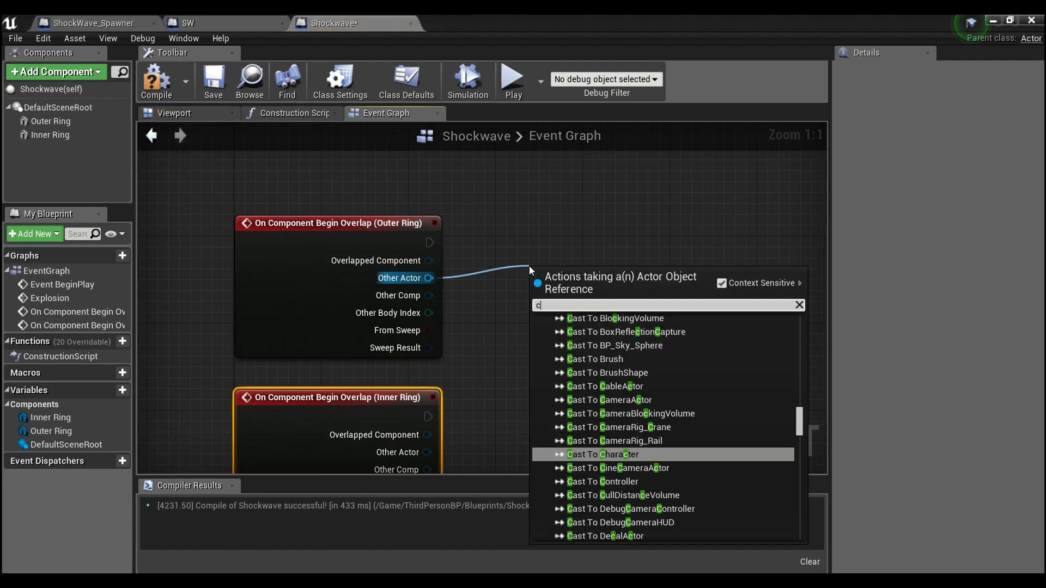
{"action": "type", "text": "sa"}
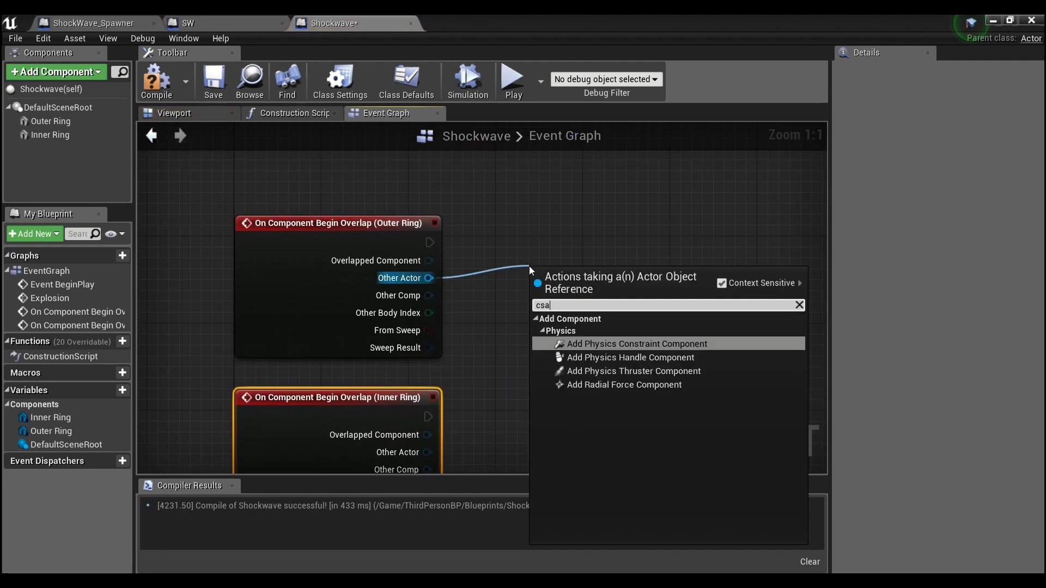
{"action": "type", "text": "cast to thir"}
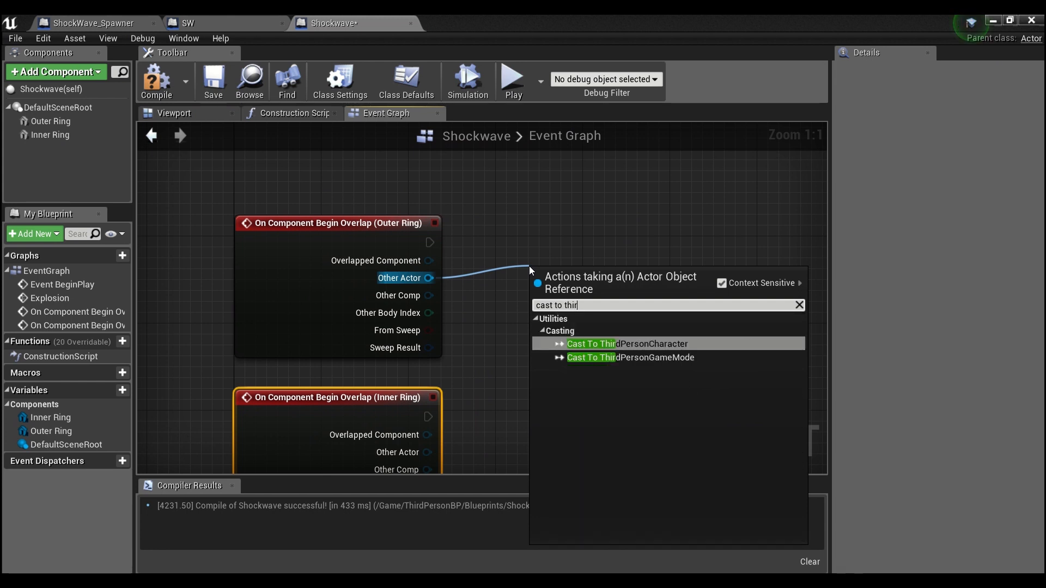
{"action": "left_click", "coordinate": [627, 343]}
{"action": "type", "text": "get mesh"}
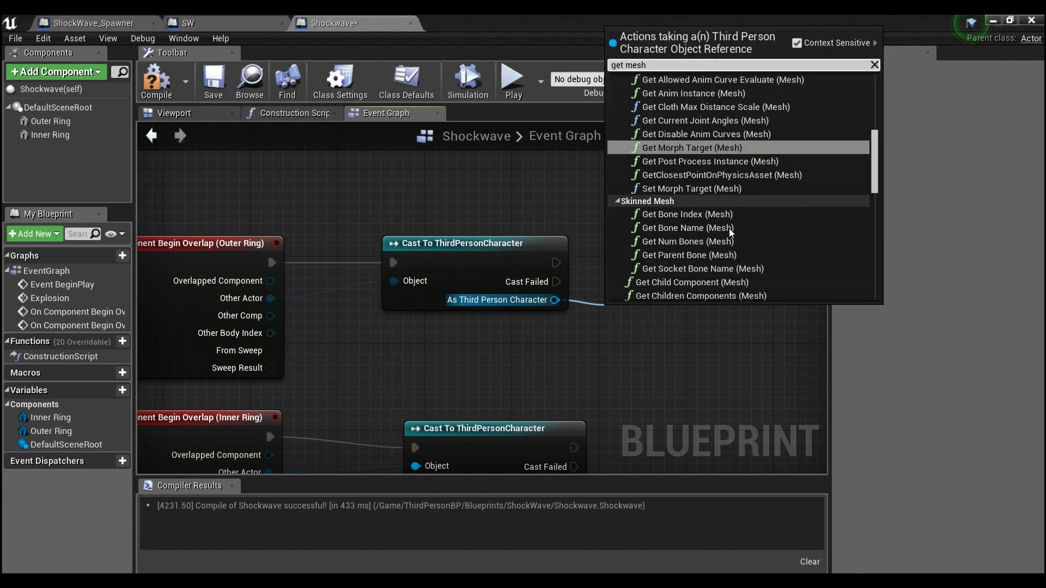
{"action": "left_click", "coordinate": [691, 148]}
{"action": "type", "text": "set mater"}
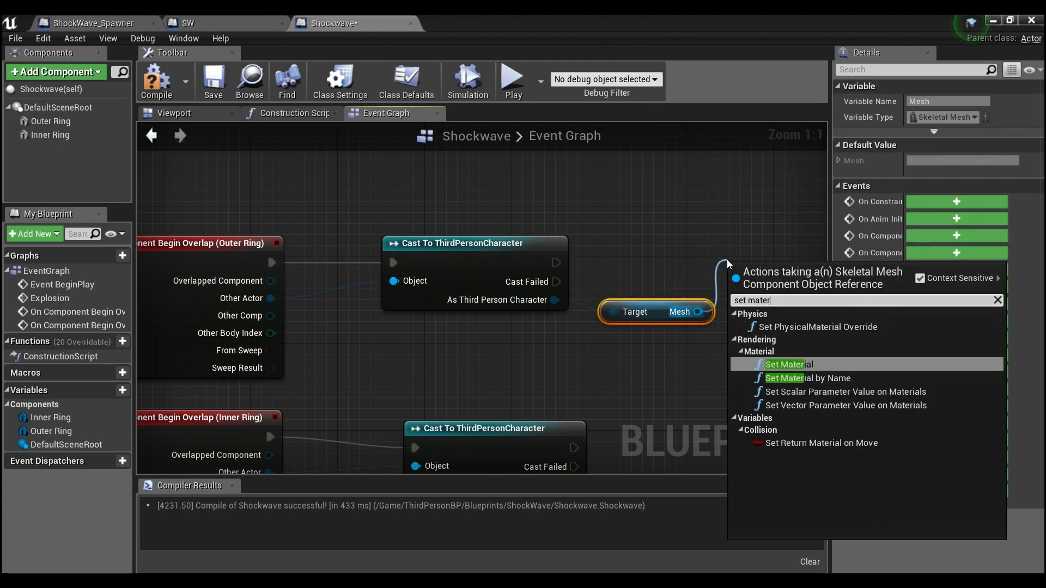
Add a Set Material node on the character's Mesh using BasicAsset01.
{"action": "left_click", "coordinate": [788, 364]}
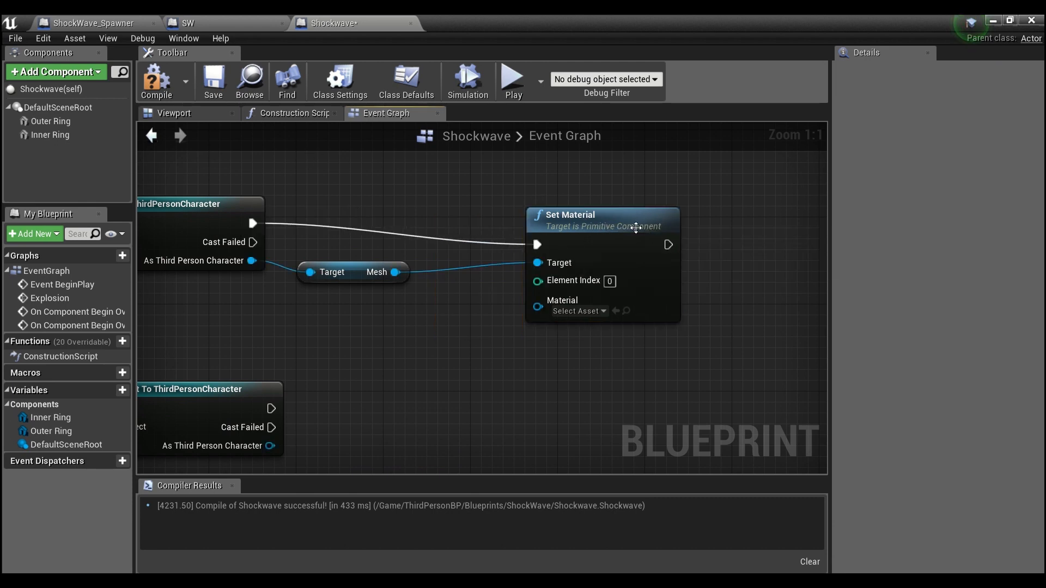
{"action": "left_click", "coordinate": [578, 310]}
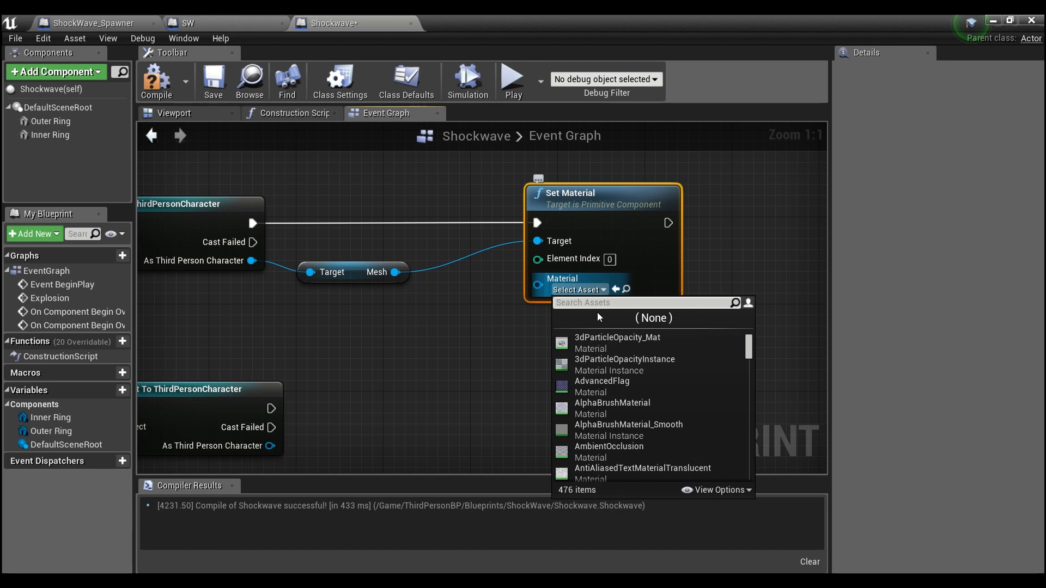
{"action": "type", "text": "basic"}
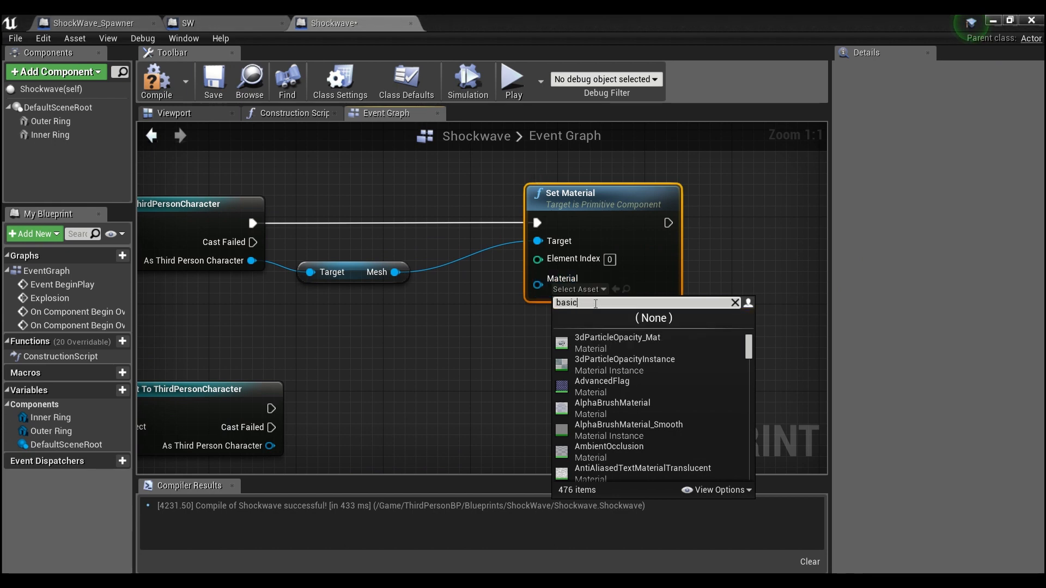
{"action": "type", "text": "ass"}
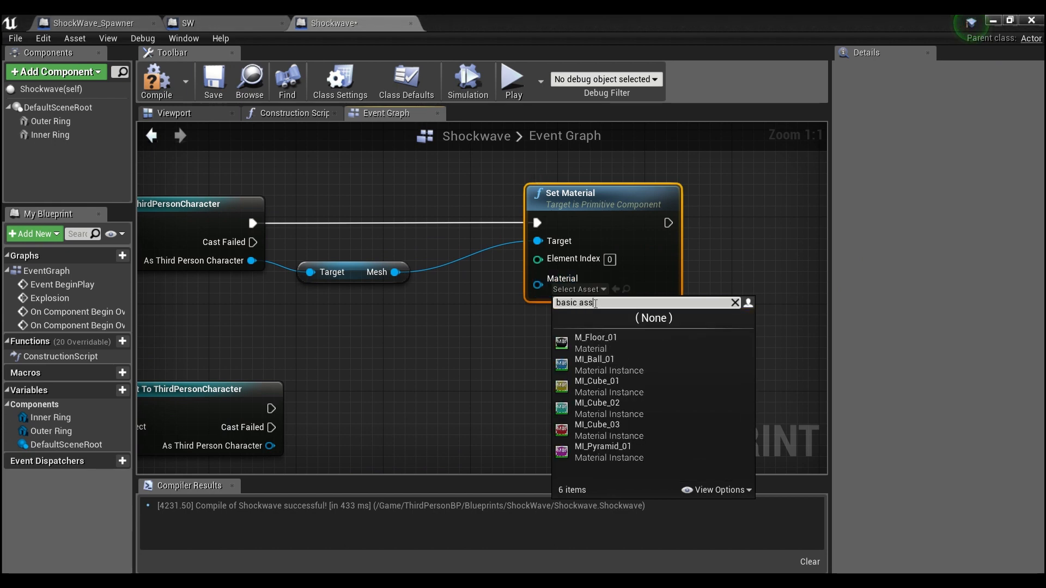
{"action": "type", "text": "et"}
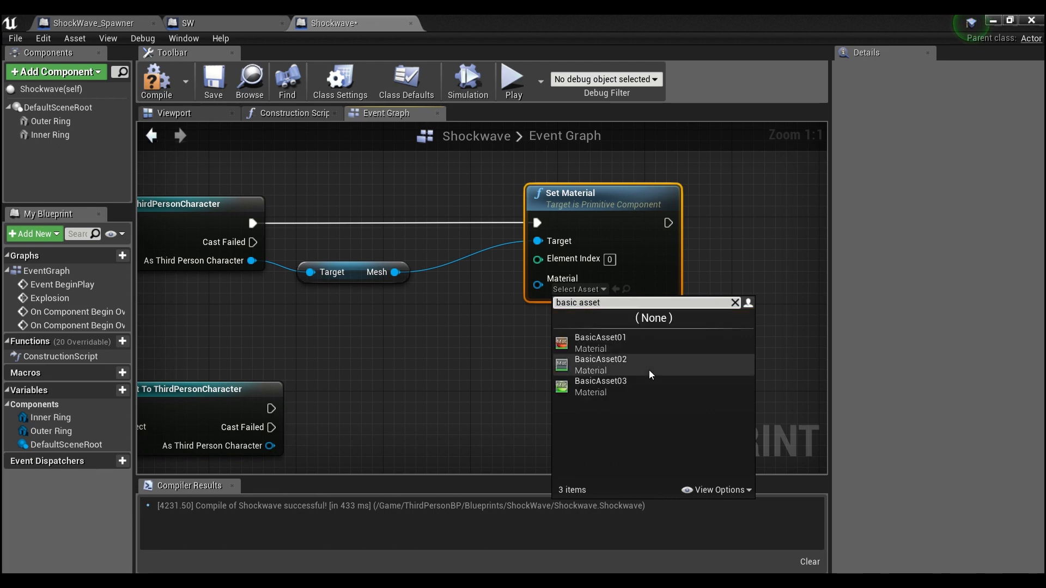
{"action": "left_click", "coordinate": [600, 337]}
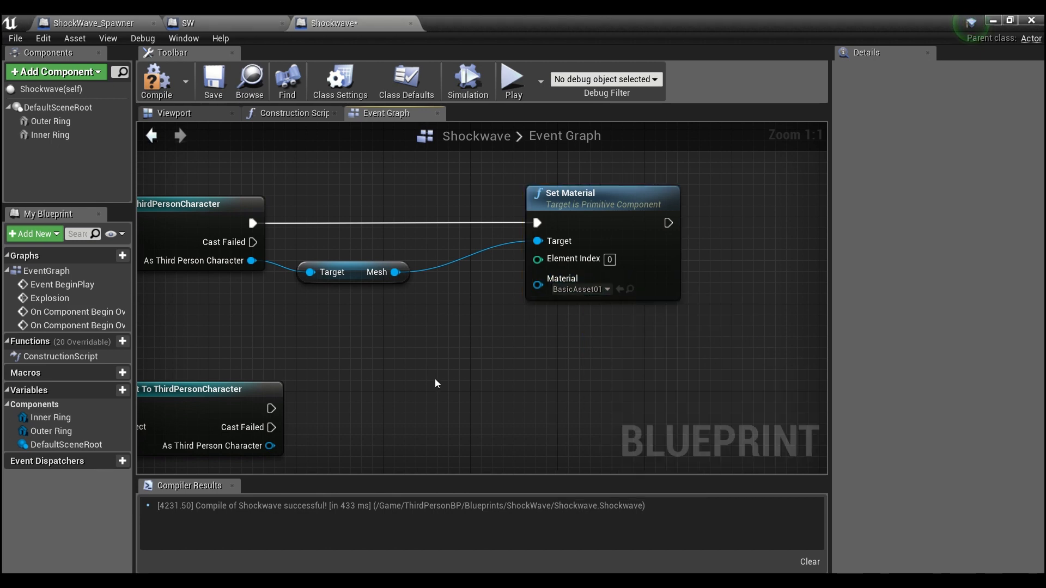
{"action": "scroll", "scroll_direction": "down", "scroll_amount": 3}
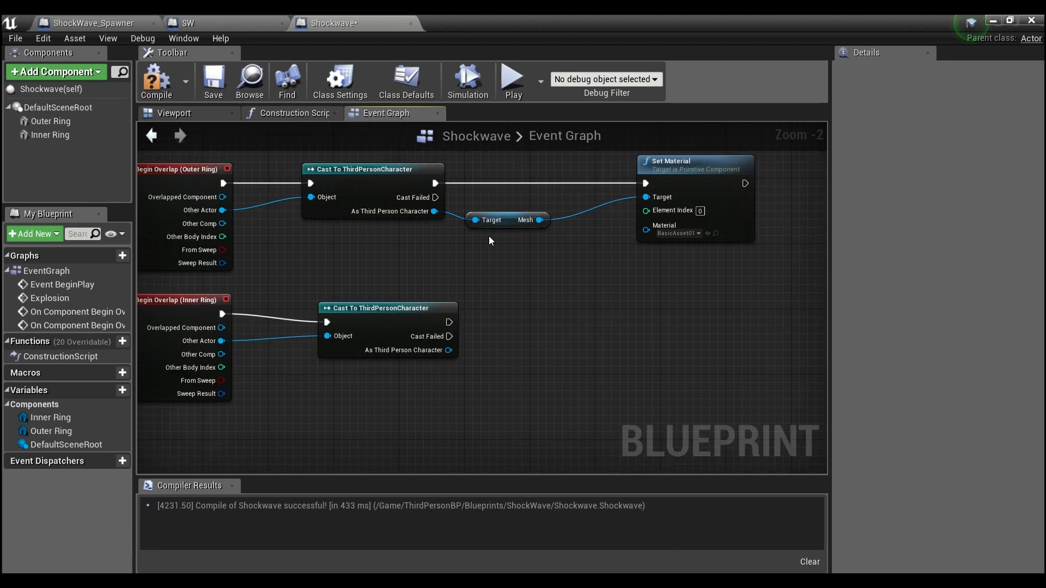
Set the copied Inner Ring Set Material node to M_UE4Man_Body and compile.
{"action": "left_click", "coordinate": [580, 342]}
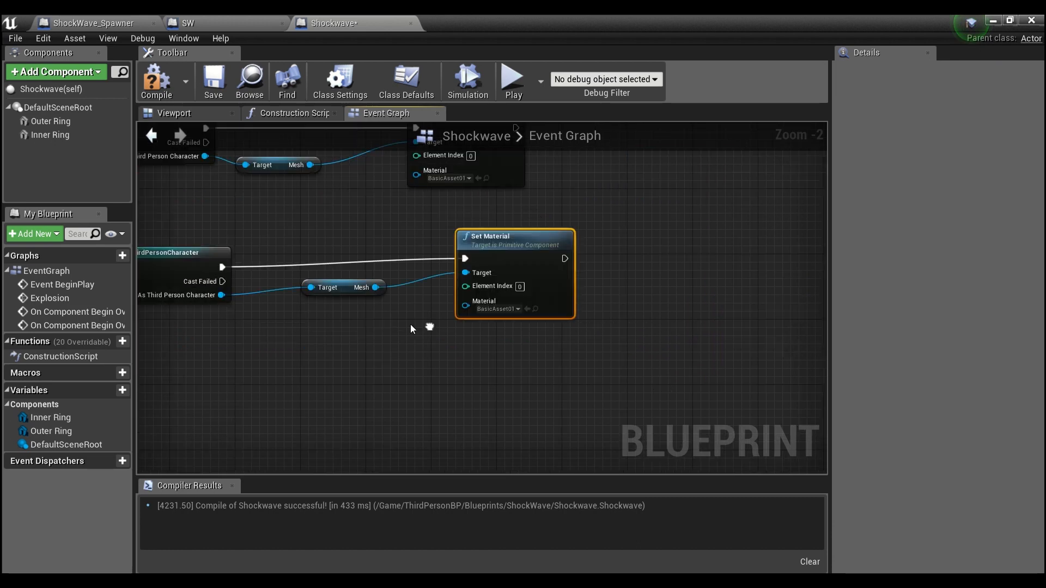
{"action": "left_click", "coordinate": [497, 307]}
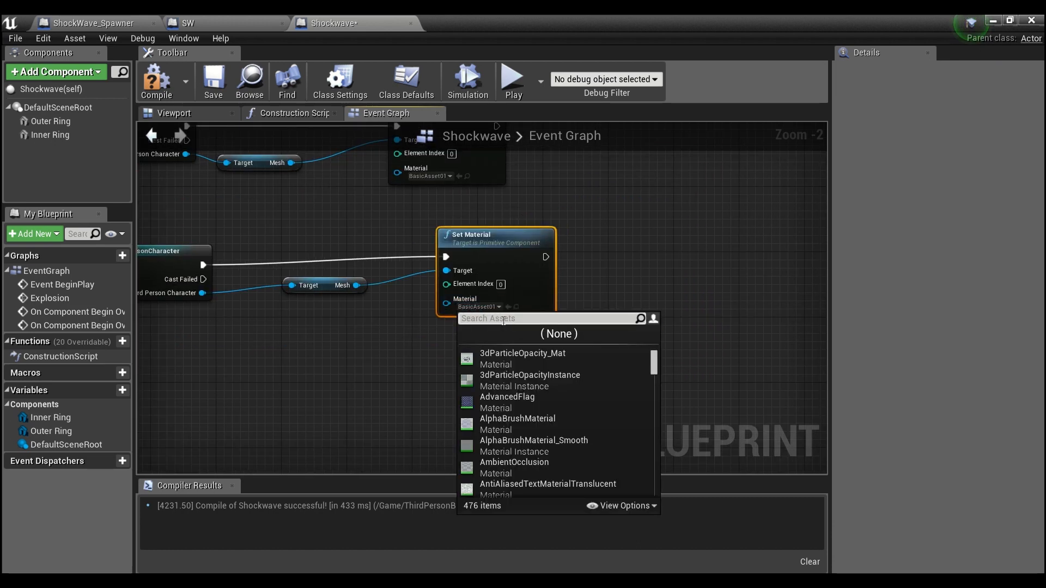
{"action": "type", "text": "body"}
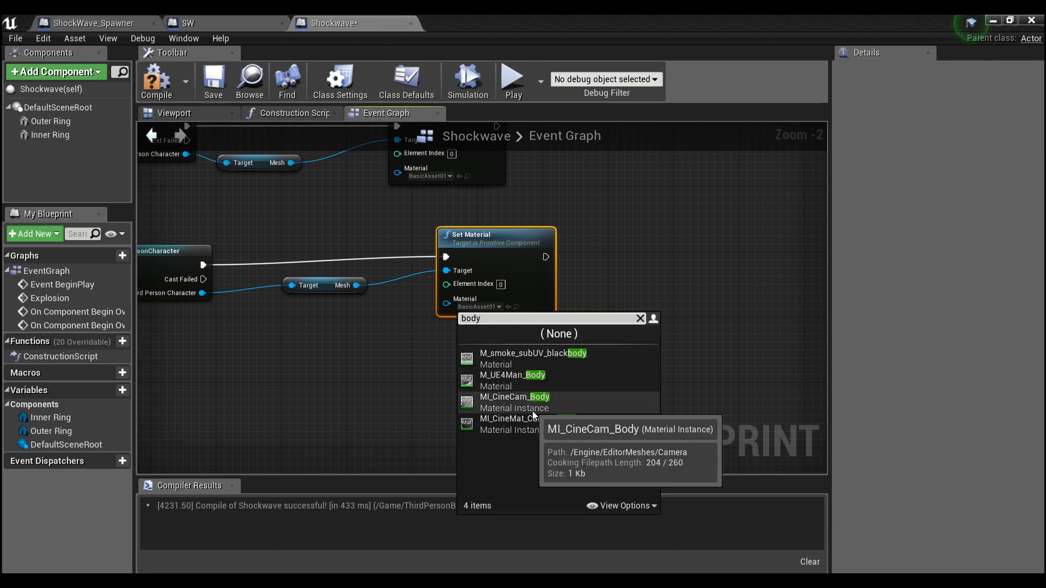
{"action": "mouse_move", "coordinate": [535, 387]}
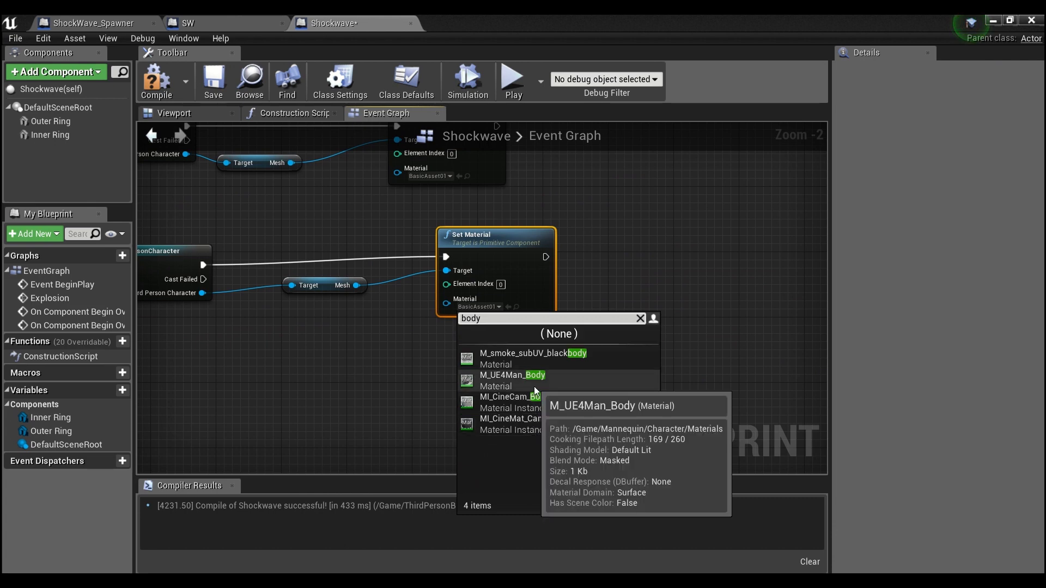
{"action": "left_click", "coordinate": [511, 375]}
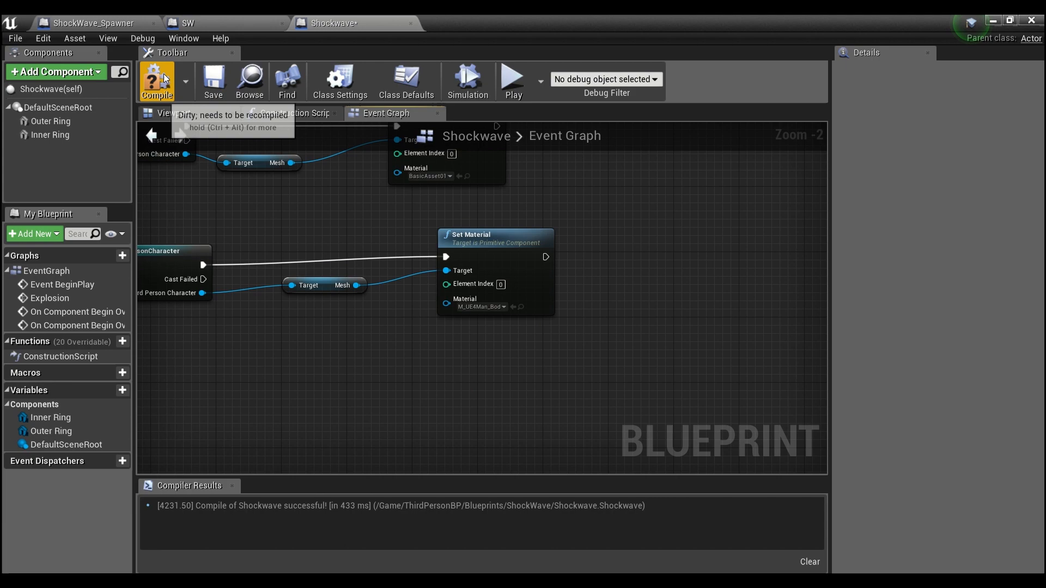
{"action": "left_click", "coordinate": [157, 79]}
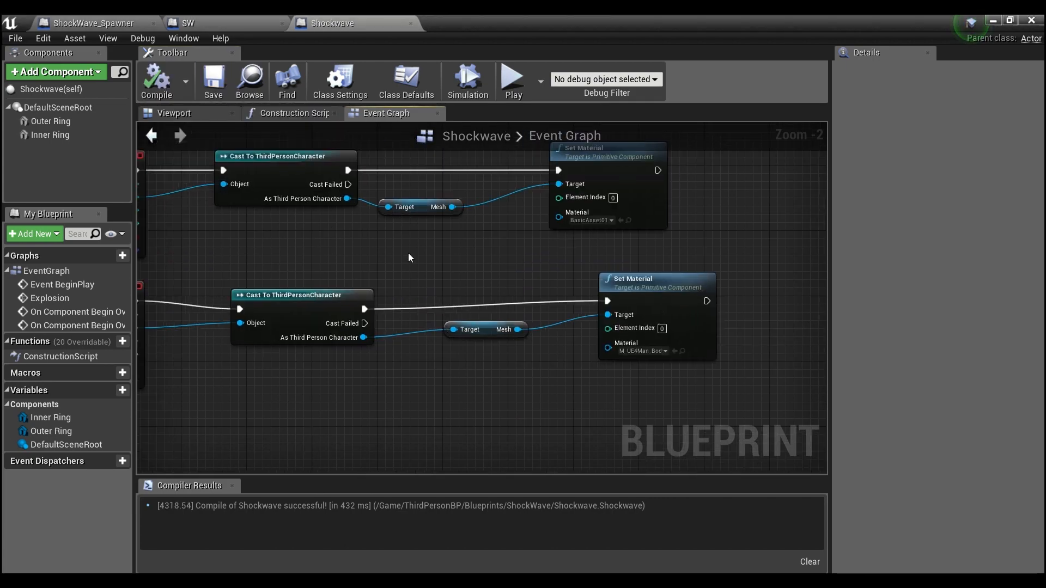
Play-test until the character turns red, pause, eject, and reopen the Shockwave blueprint.
{"action": "scroll", "scroll_direction": "down", "scroll_amount": 3}
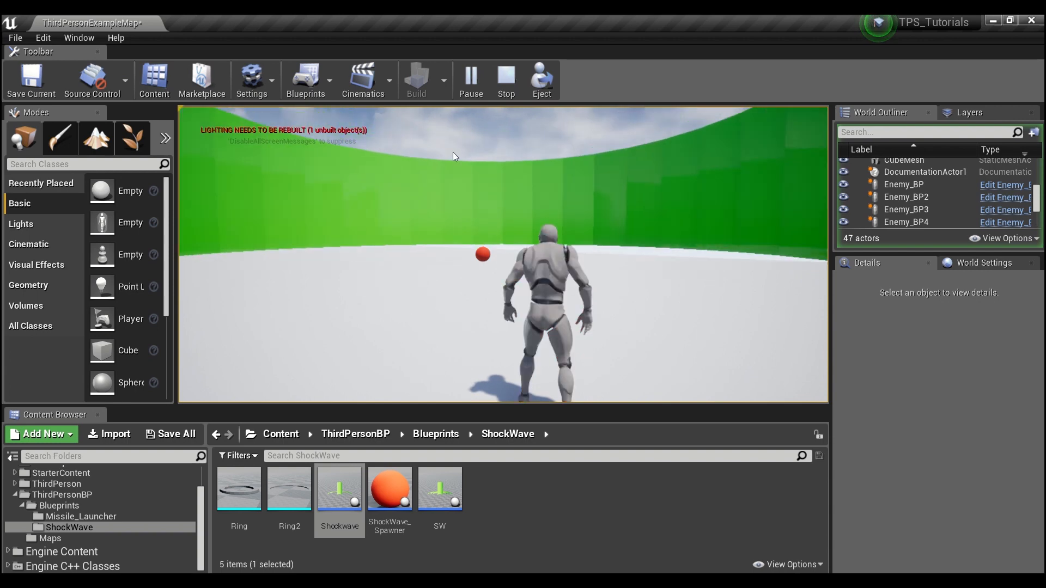
{"action": "left_click", "coordinate": [470, 76]}
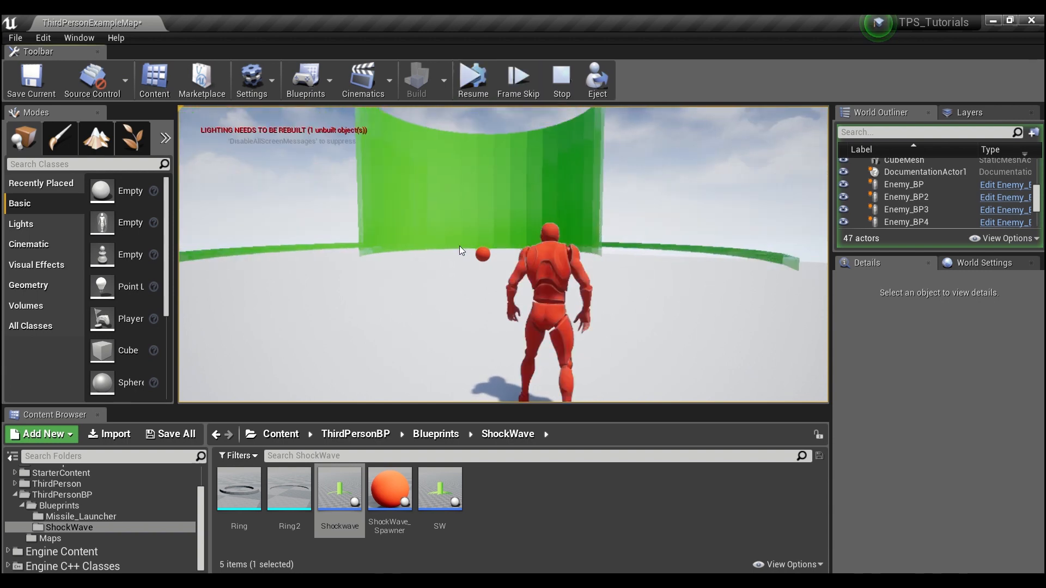
{"action": "left_click", "coordinate": [561, 79]}
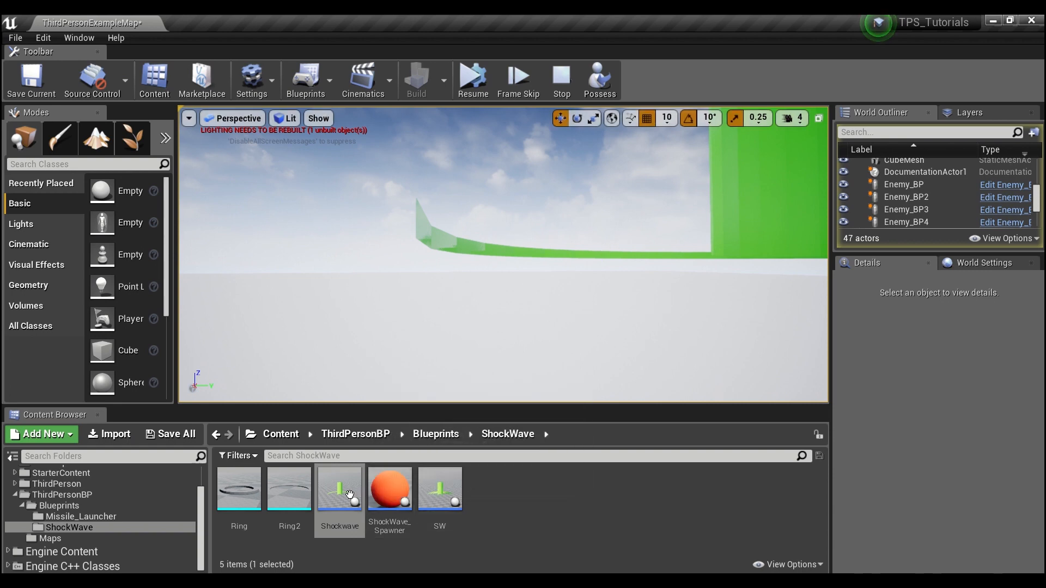
{"action": "double_click", "coordinate": [340, 488]}
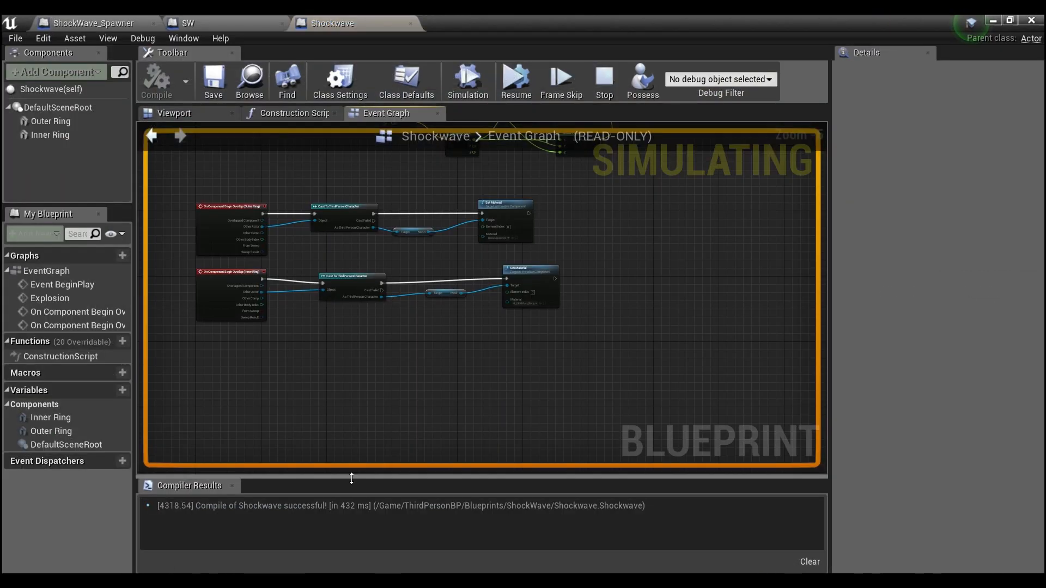
Stop play, show the Shockwave Viewport, and select Outer Ring for a new ring component.
{"action": "left_click", "coordinate": [603, 77]}
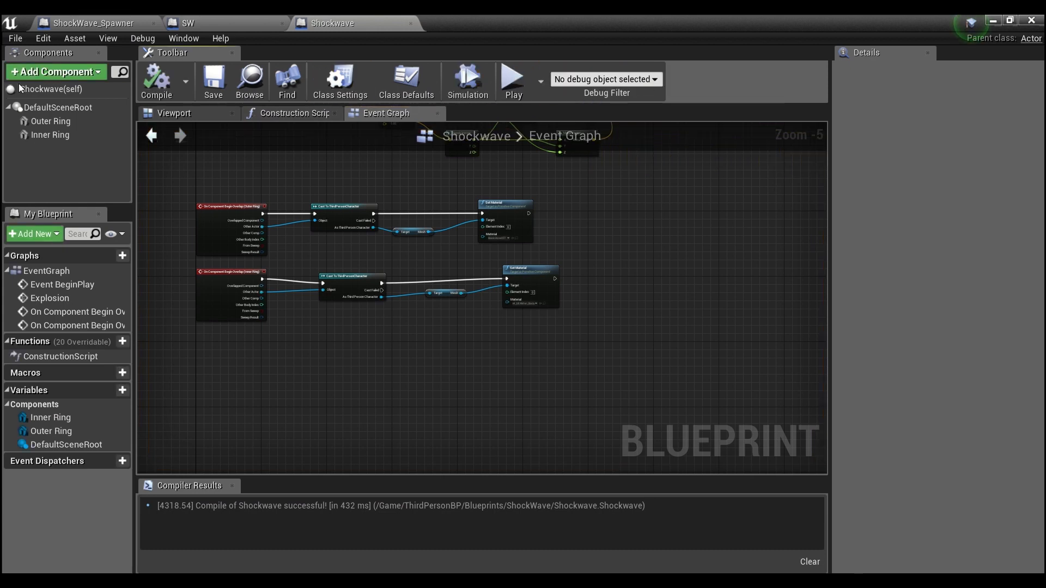
{"action": "left_click", "coordinate": [174, 112]}
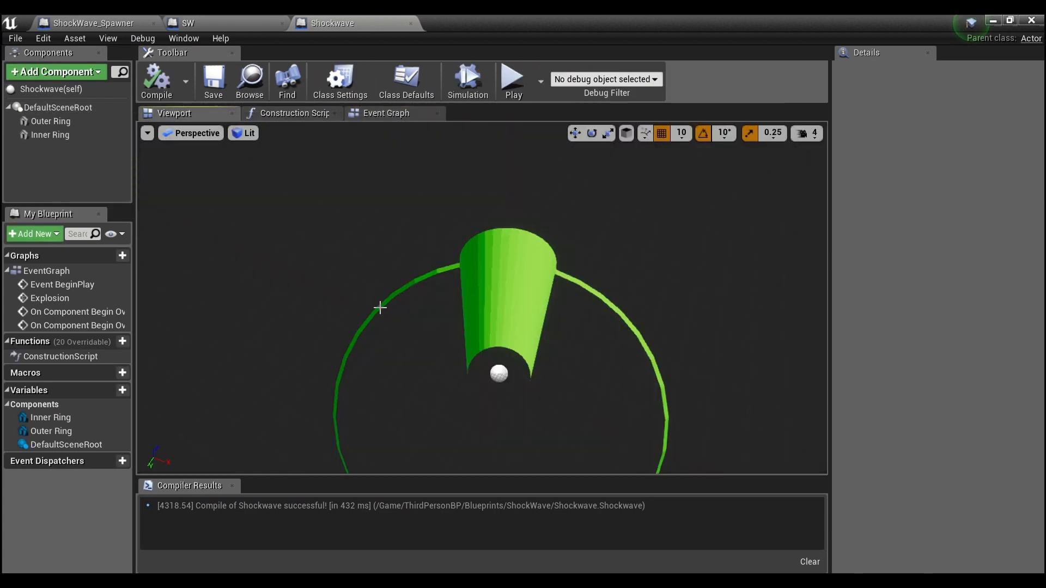
{"action": "left_click", "coordinate": [50, 121]}
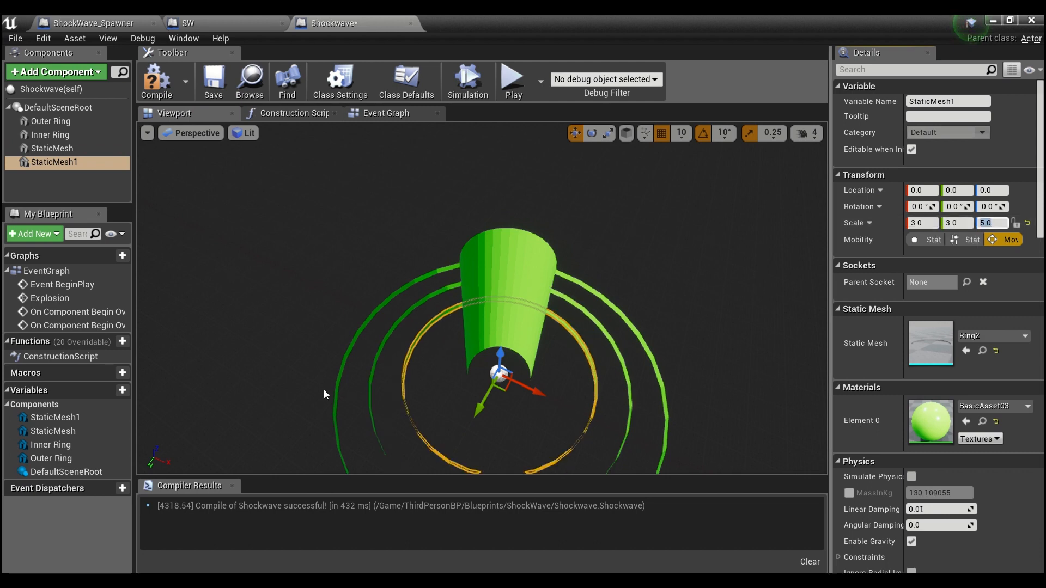
{"action": "mouse_move", "coordinate": [314, 422]}
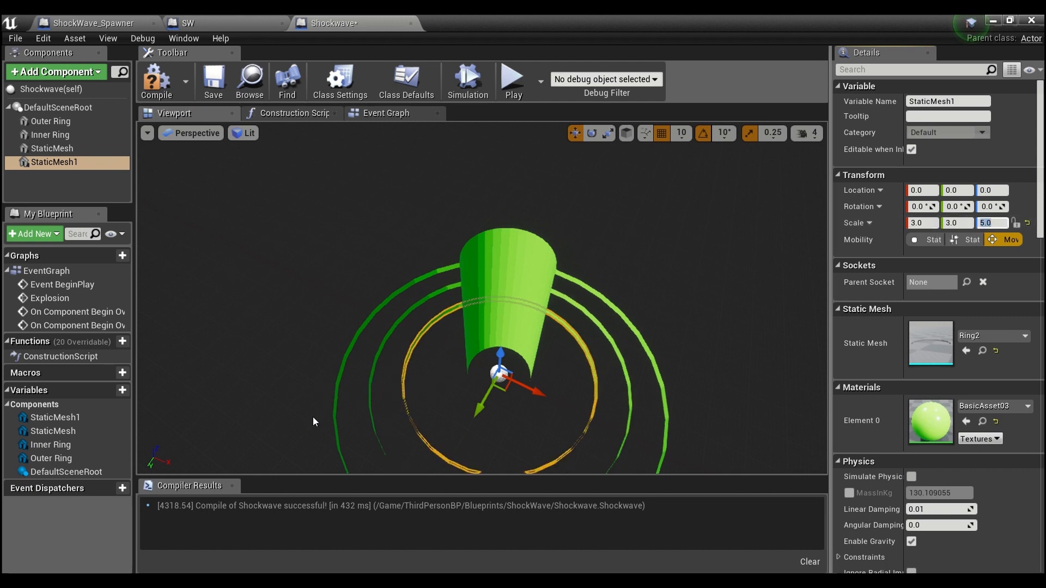
{"action": "mouse_move", "coordinate": [339, 407]}
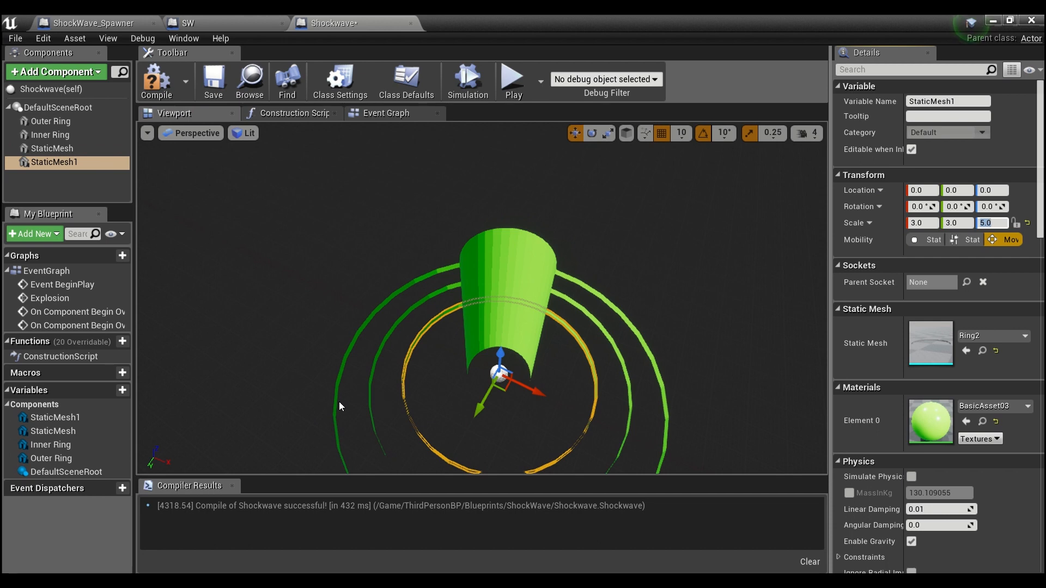
{"action": "mouse_move", "coordinate": [354, 395]}
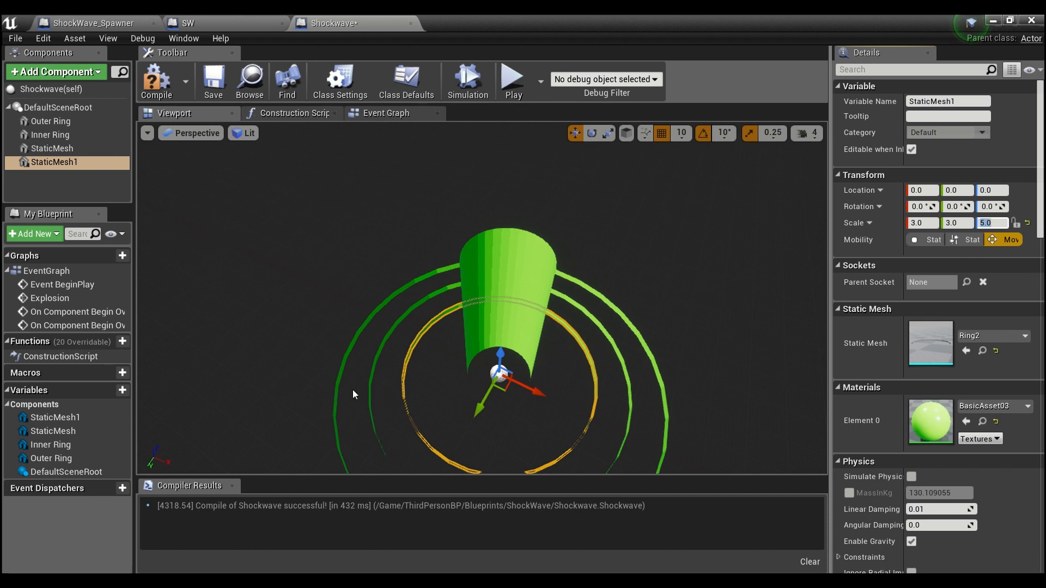
{"action": "mouse_move", "coordinate": [383, 401]}
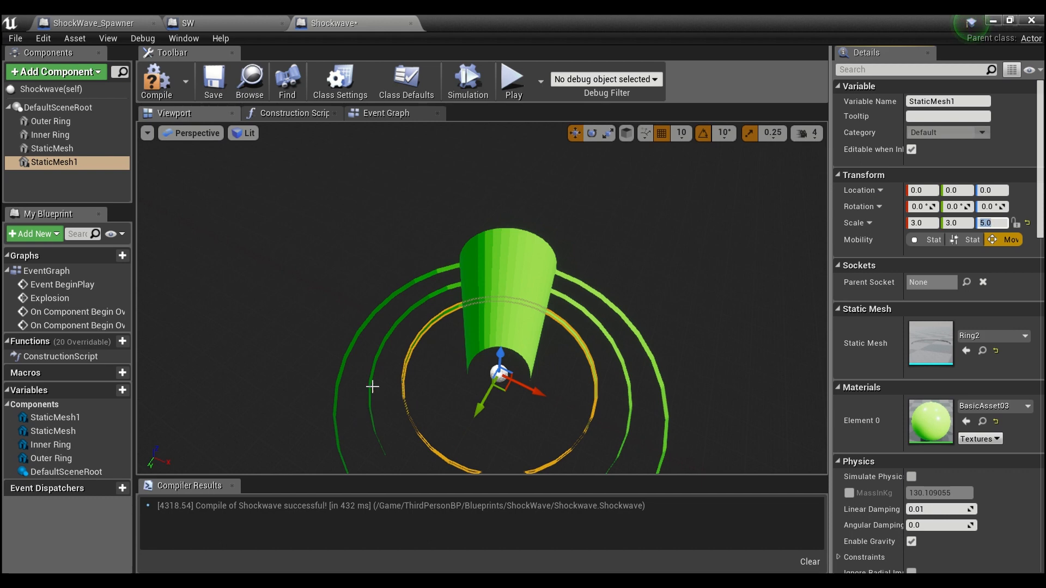
{"action": "mouse_move", "coordinate": [386, 113]}
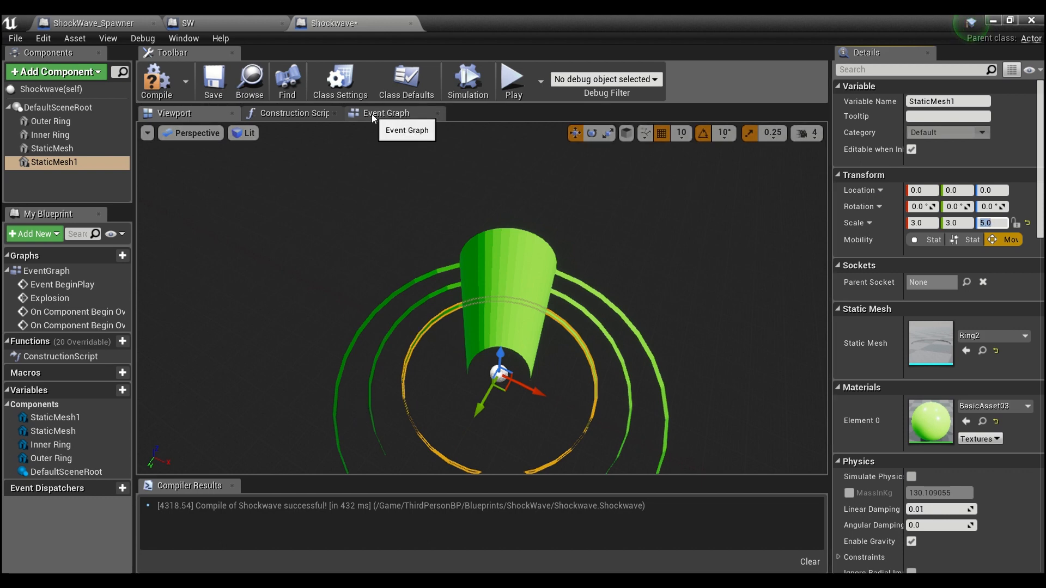
{"action": "mouse_move", "coordinate": [429, 365]}
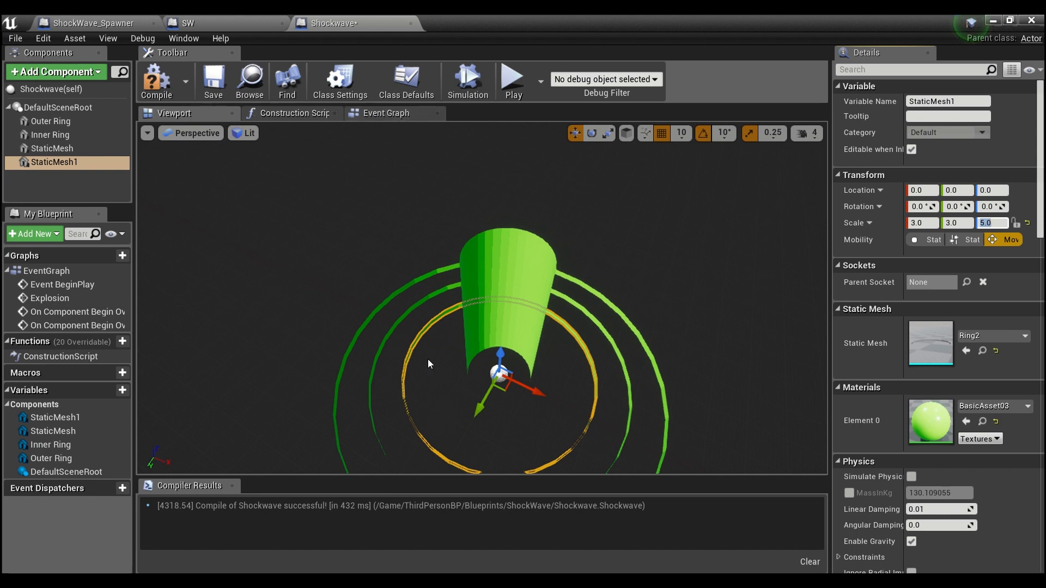
Return to the Event Graph and compile the Shockwave blueprint.
{"action": "left_click", "coordinate": [386, 113]}
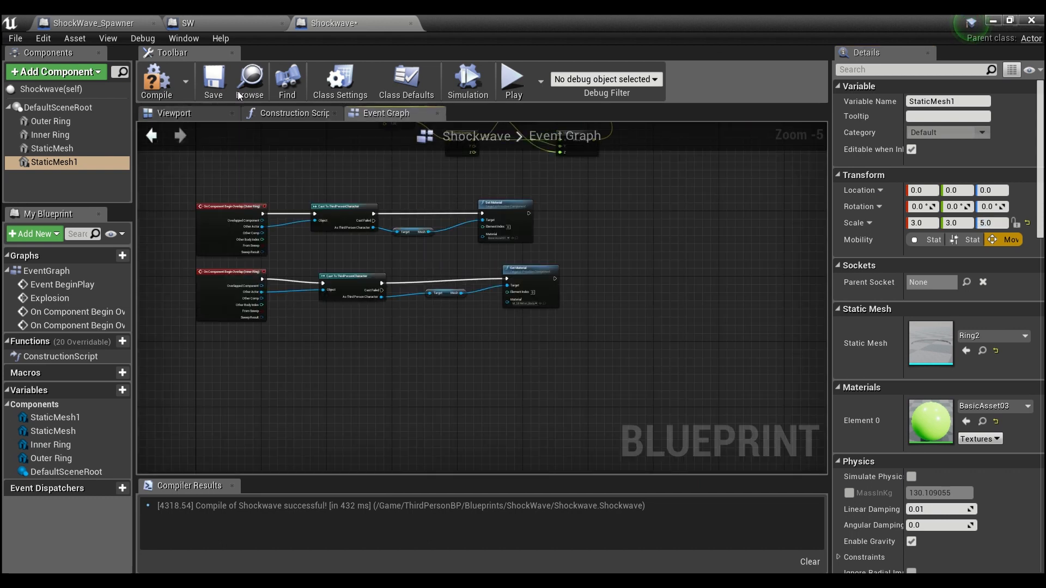
{"action": "left_click", "coordinate": [157, 81]}
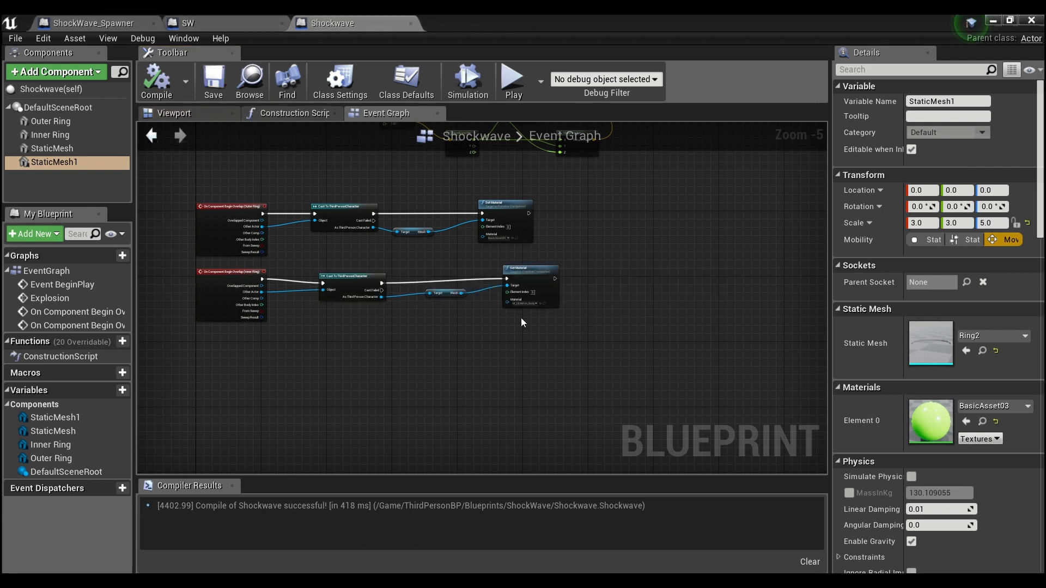
{"action": "mouse_move", "coordinate": [572, 359]}
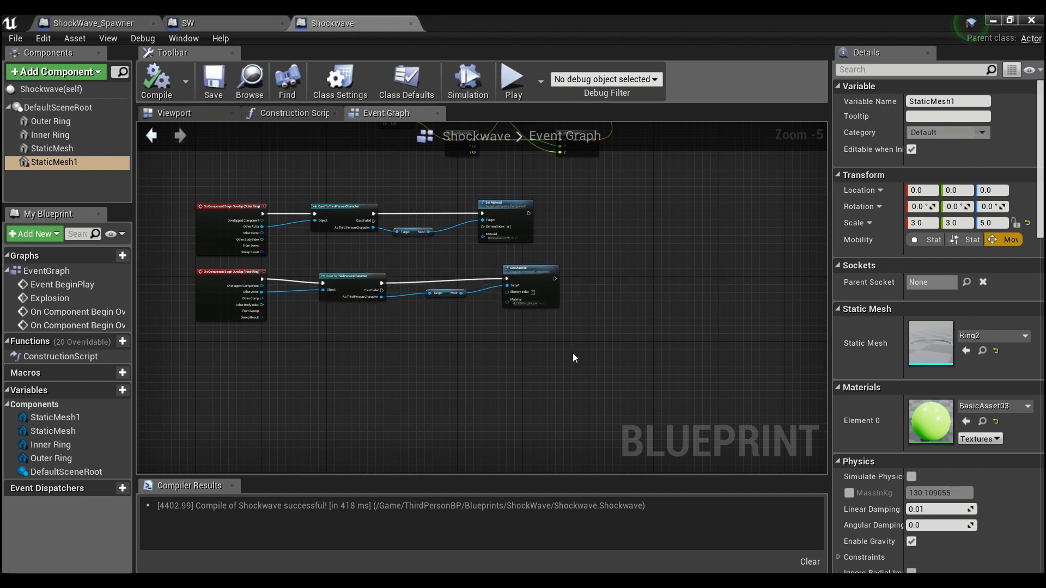
{"action": "mouse_move", "coordinate": [546, 351]}
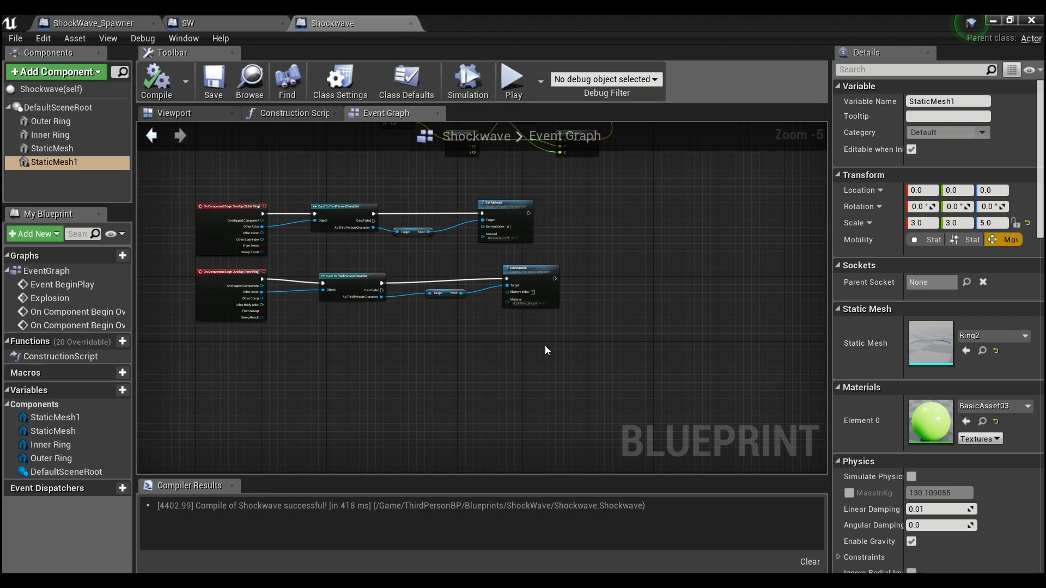